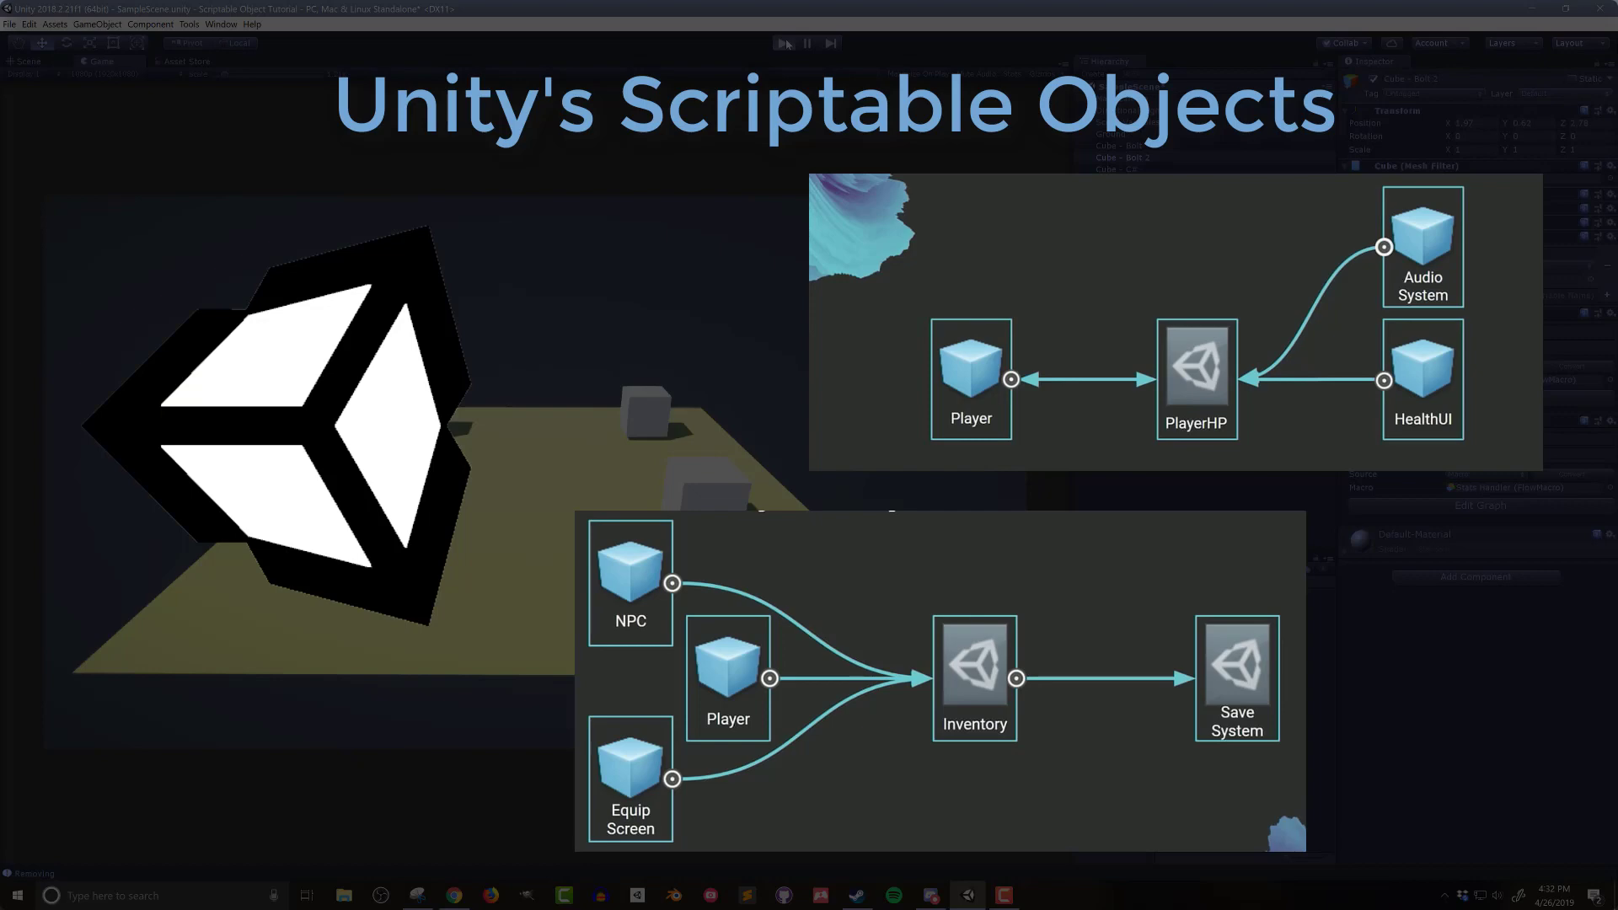
Step: Enter Play mode to watch the four blue Bert agents wander the yellow ground
{"action": "left_click", "coordinate": [785, 42]}
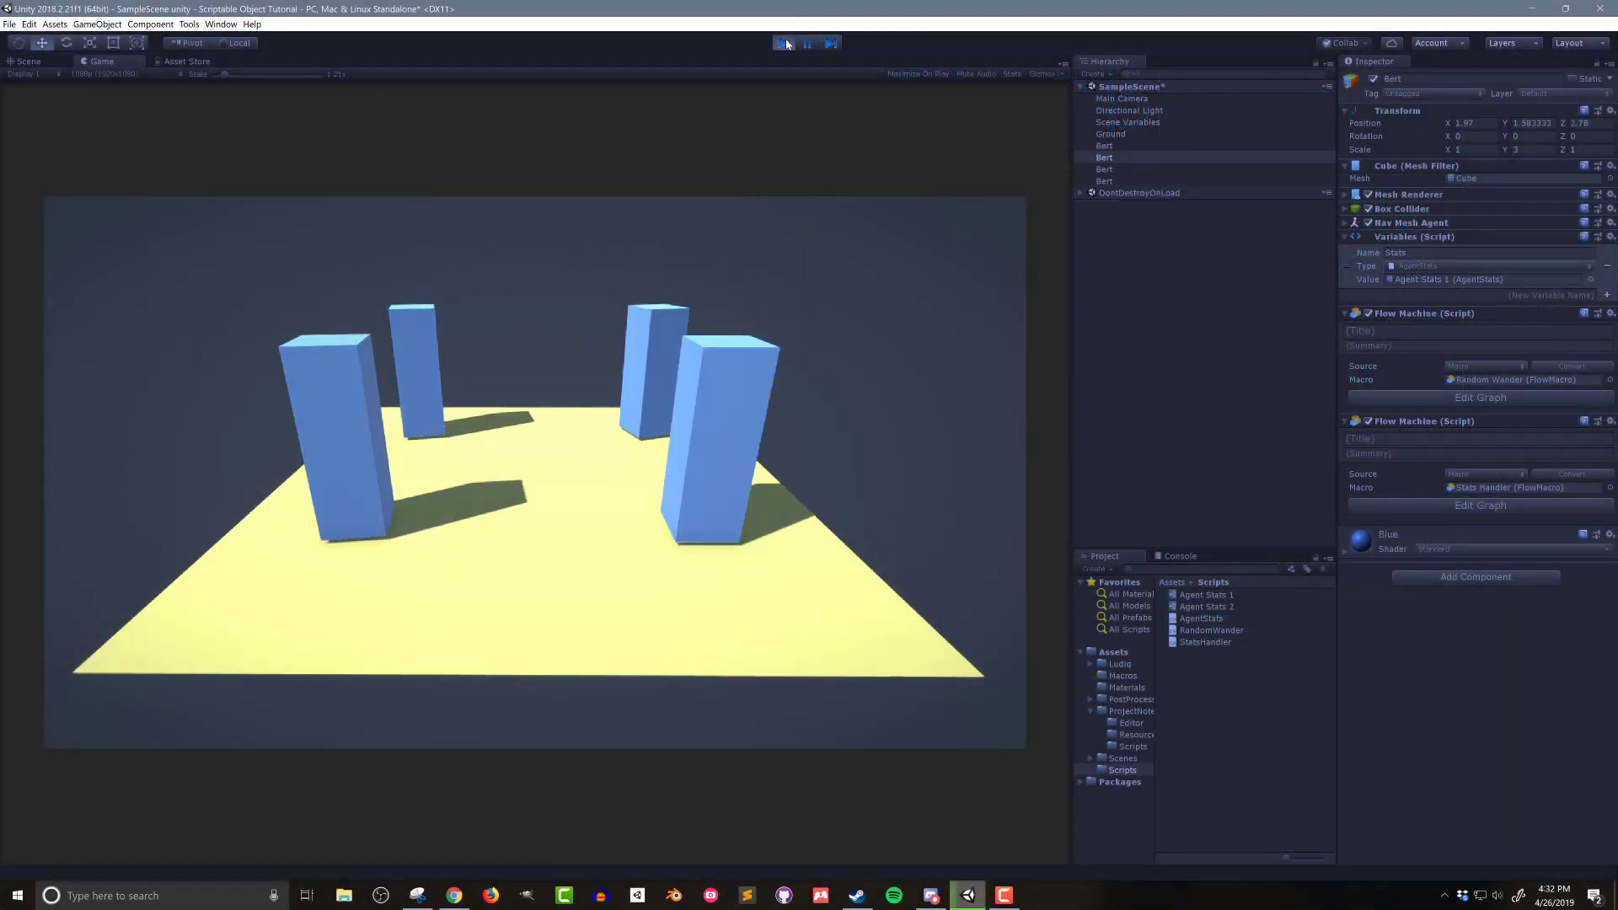
Step: Compare Flow Machine and C# script components on the Bert cubes, then stop Play mode
{"action": "left_click", "coordinate": [784, 42]}
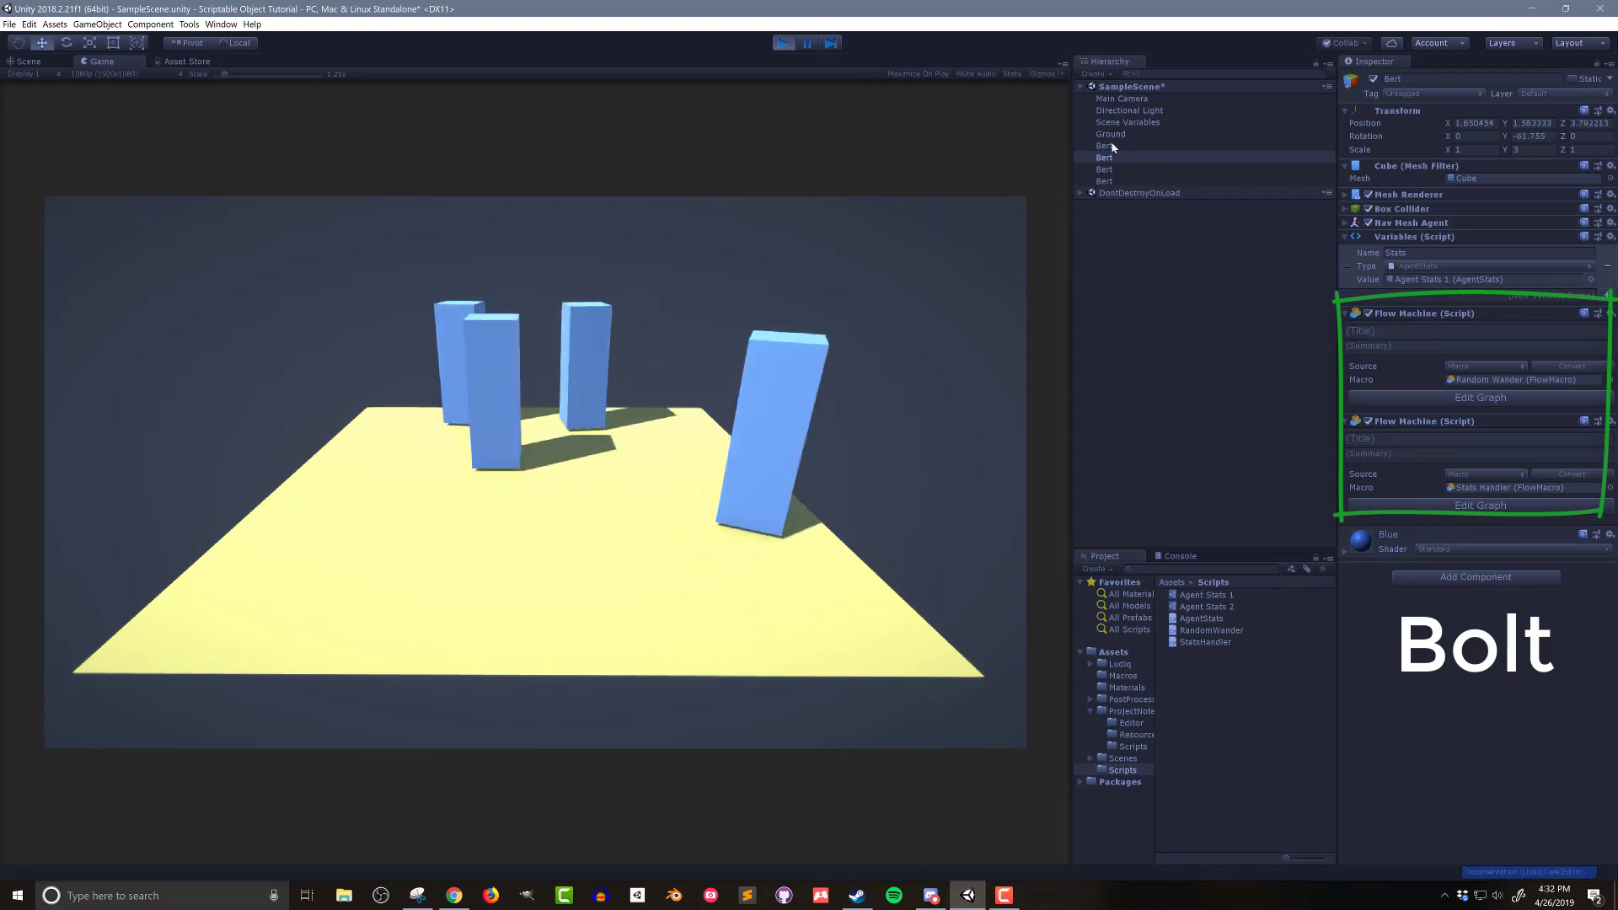
{"action": "left_click", "coordinate": [1104, 145]}
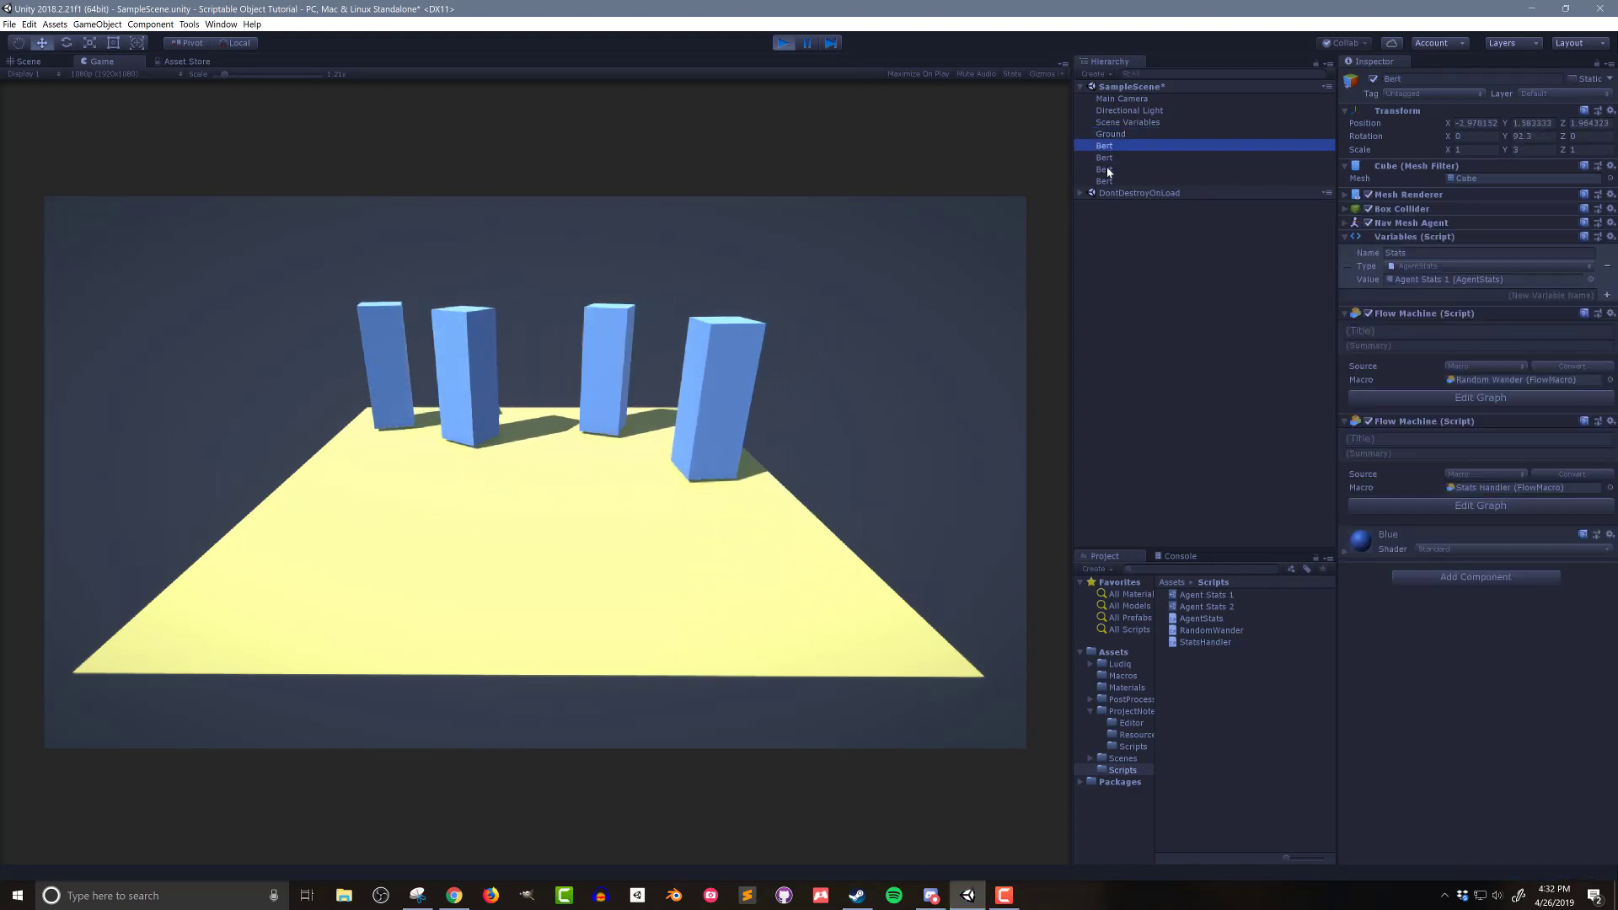
{"action": "left_click", "coordinate": [1105, 168]}
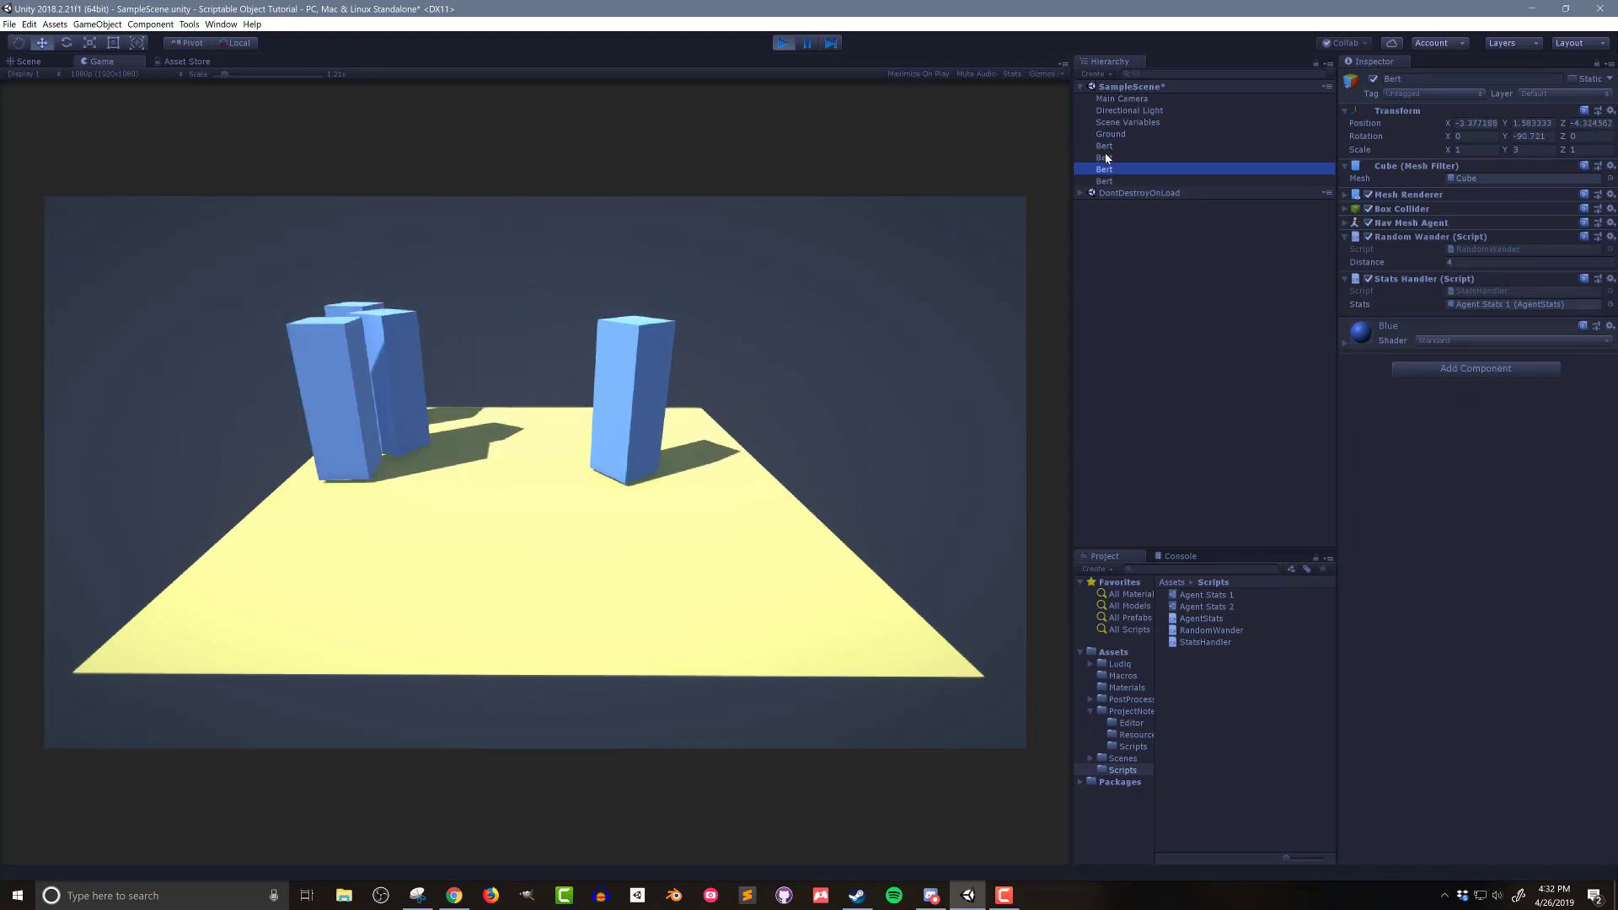
{"action": "left_click", "coordinate": [1105, 157]}
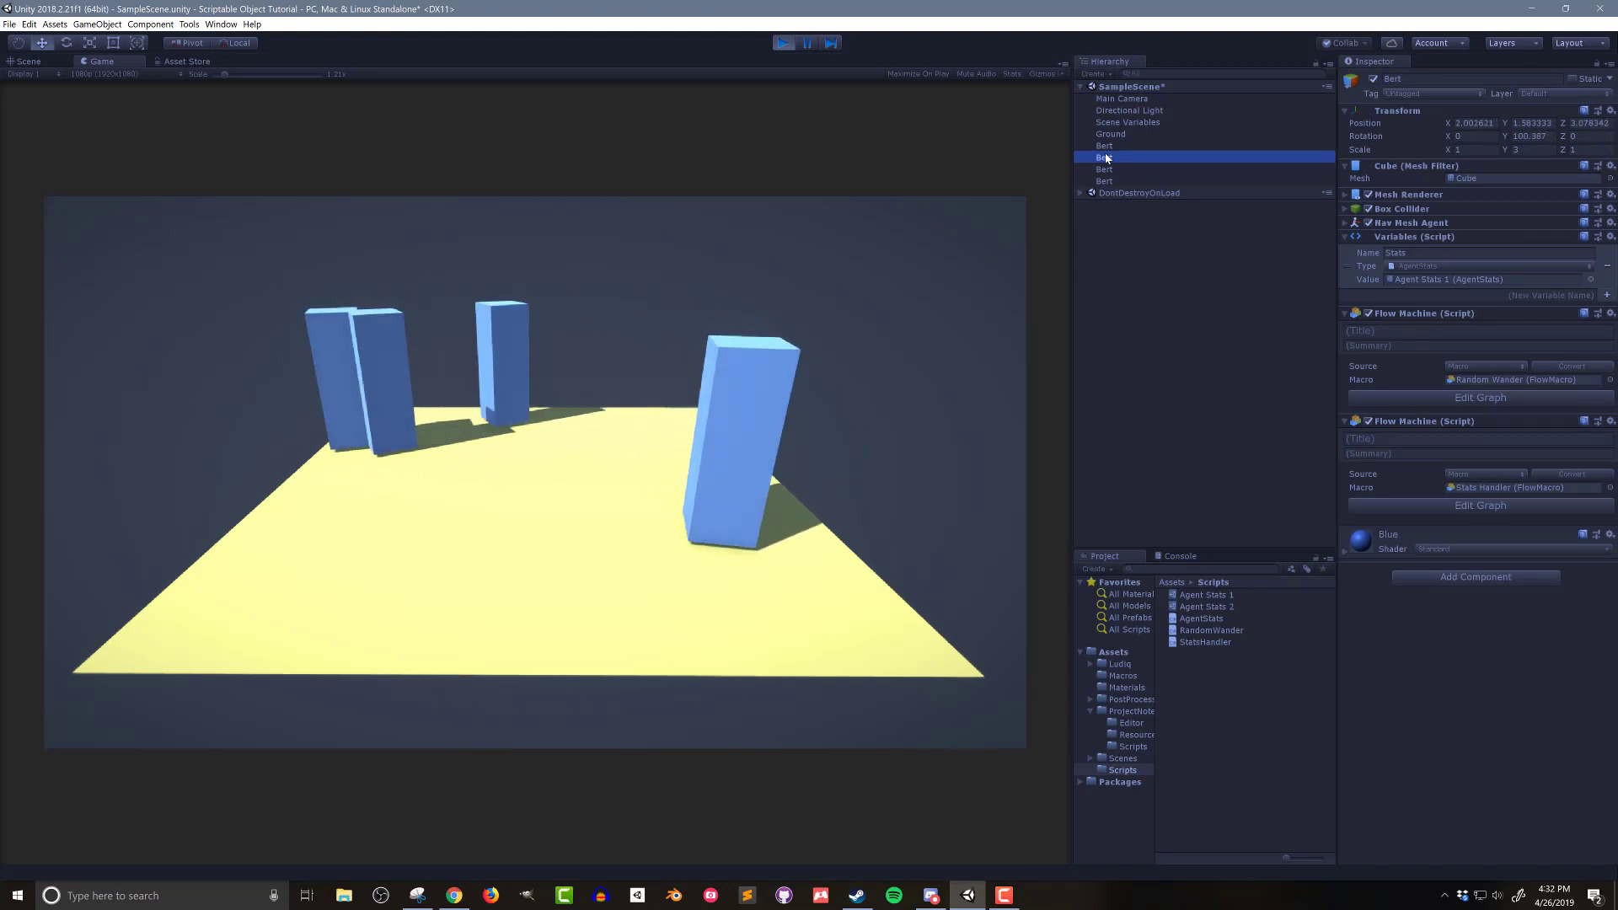
{"action": "left_click", "coordinate": [783, 42]}
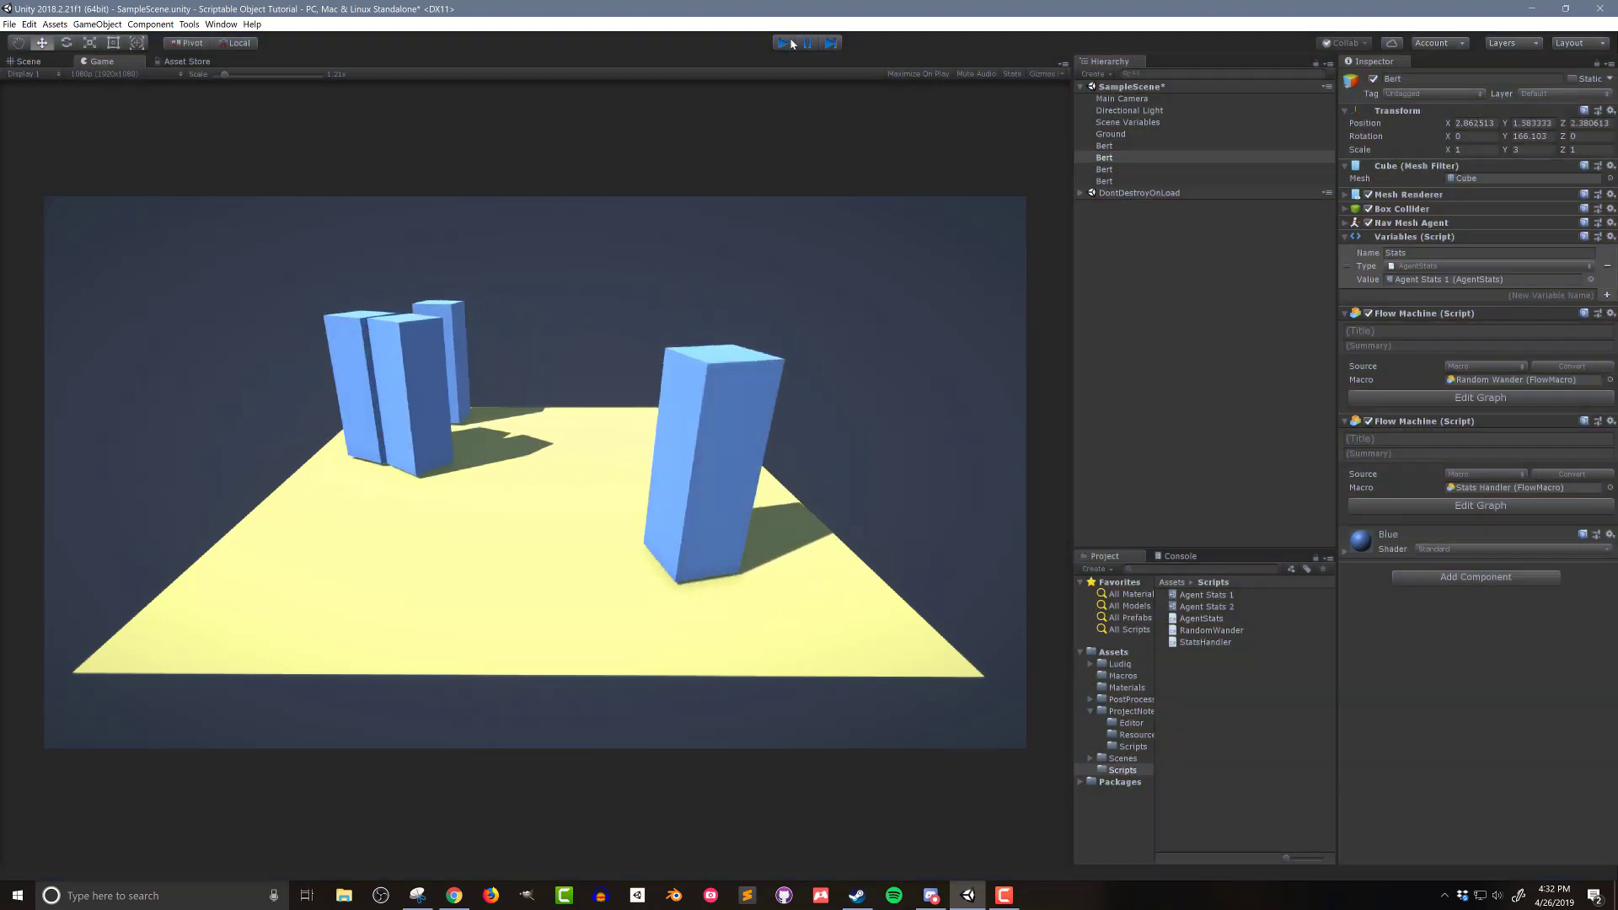
{"action": "left_click", "coordinate": [781, 42]}
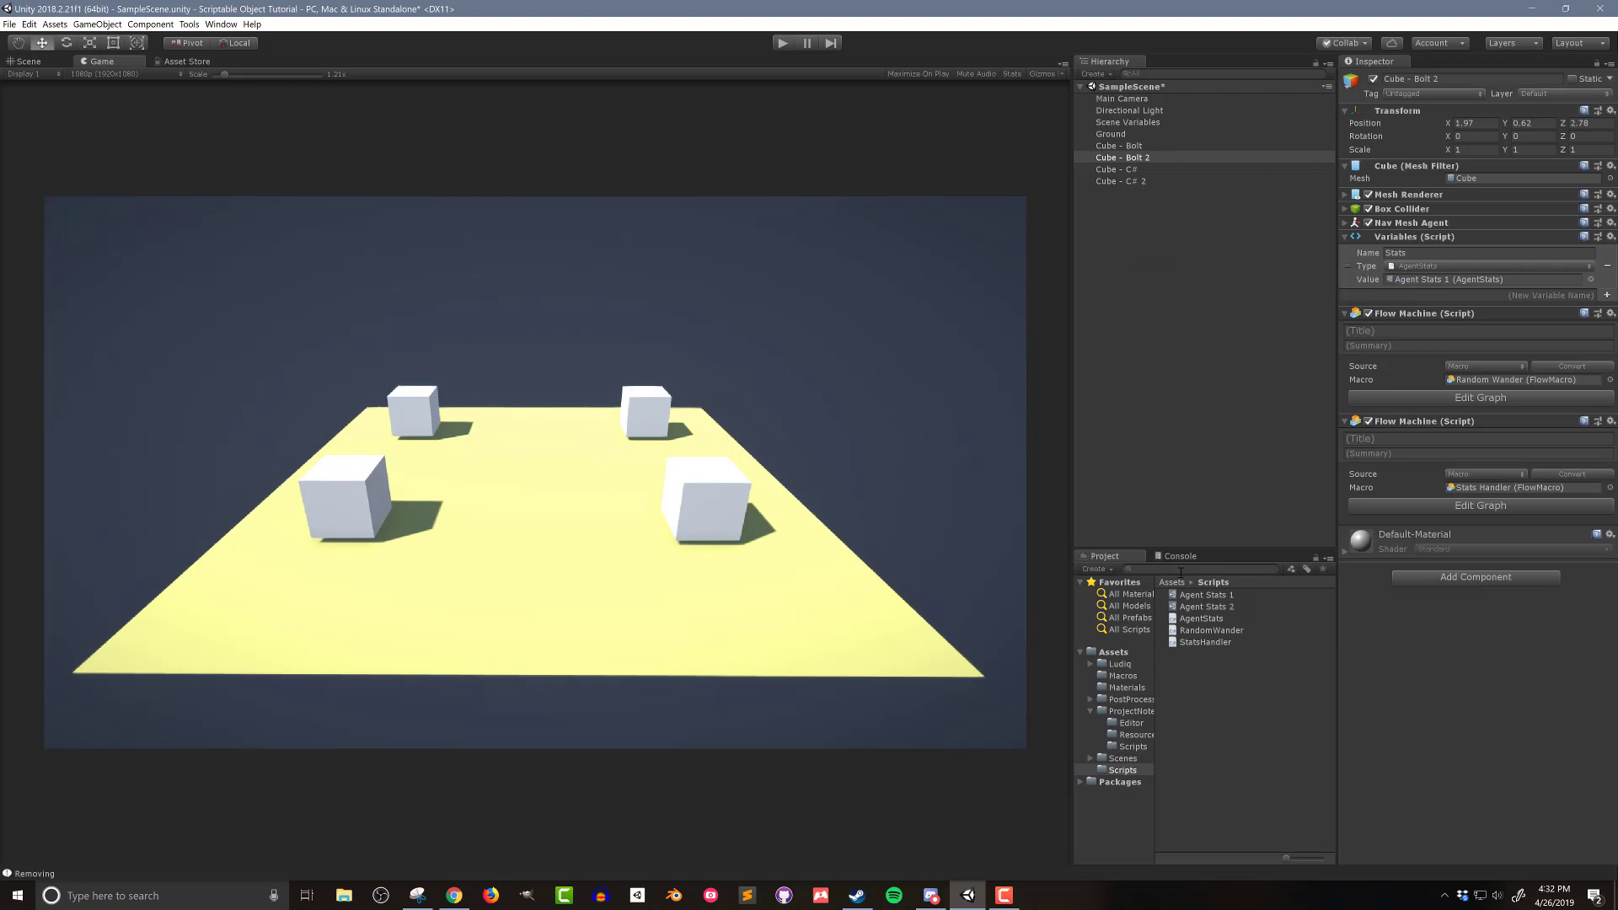
Step: Assign Agent Stats 2 to Cube - Bolt 2's Variables value and Cube - C# 2's Stats field
{"action": "left_click", "coordinate": [1481, 279]}
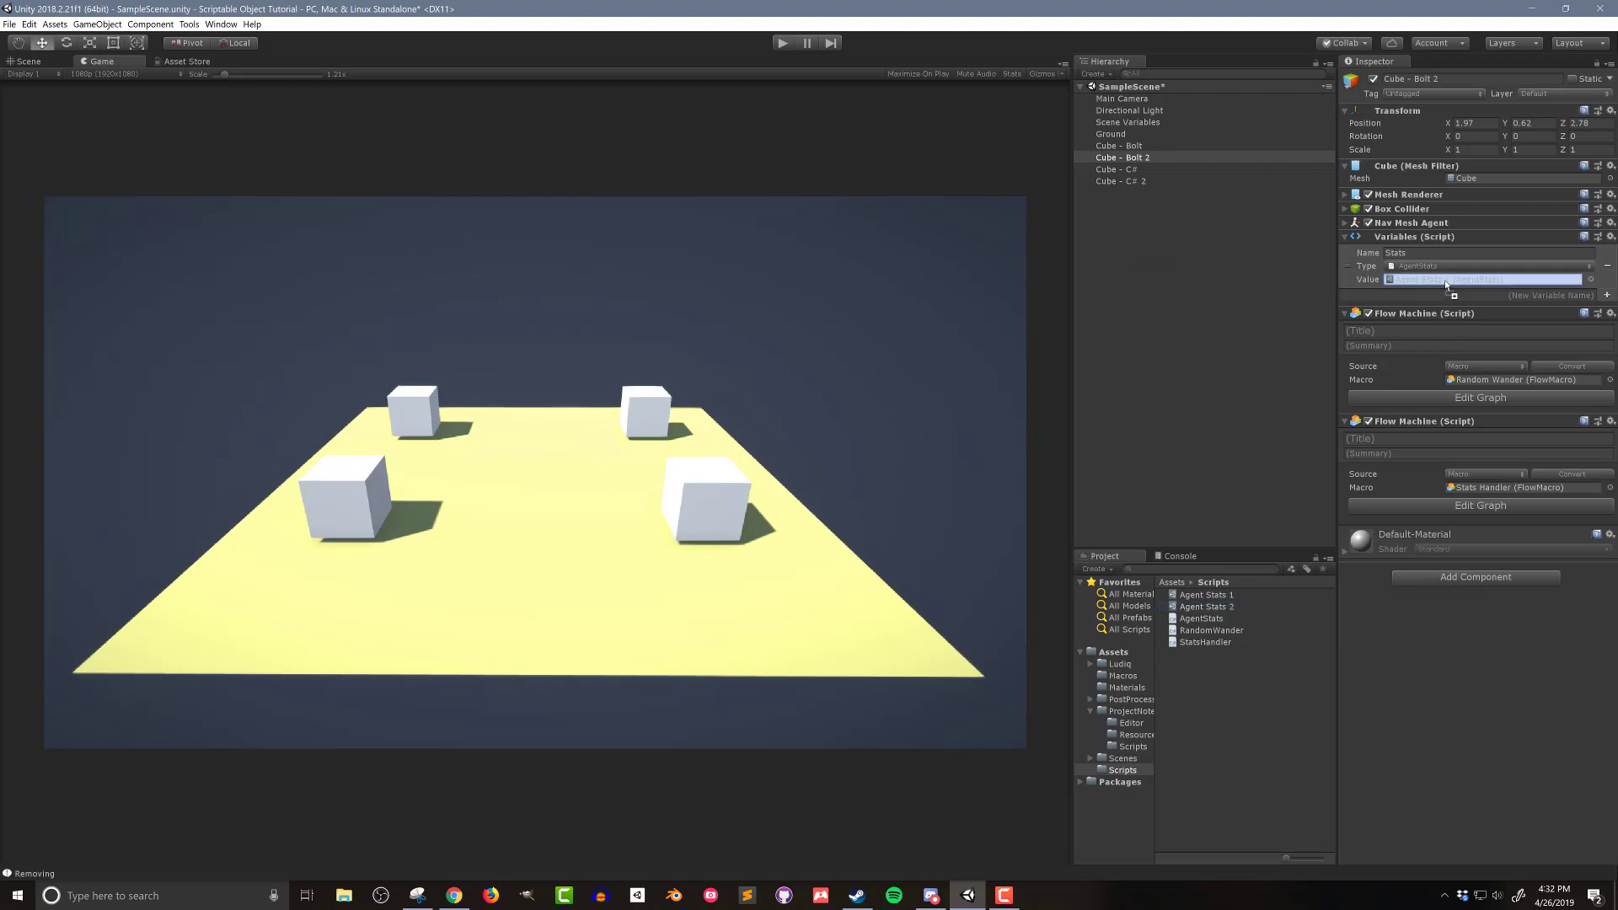
{"action": "left_click", "coordinate": [1119, 180]}
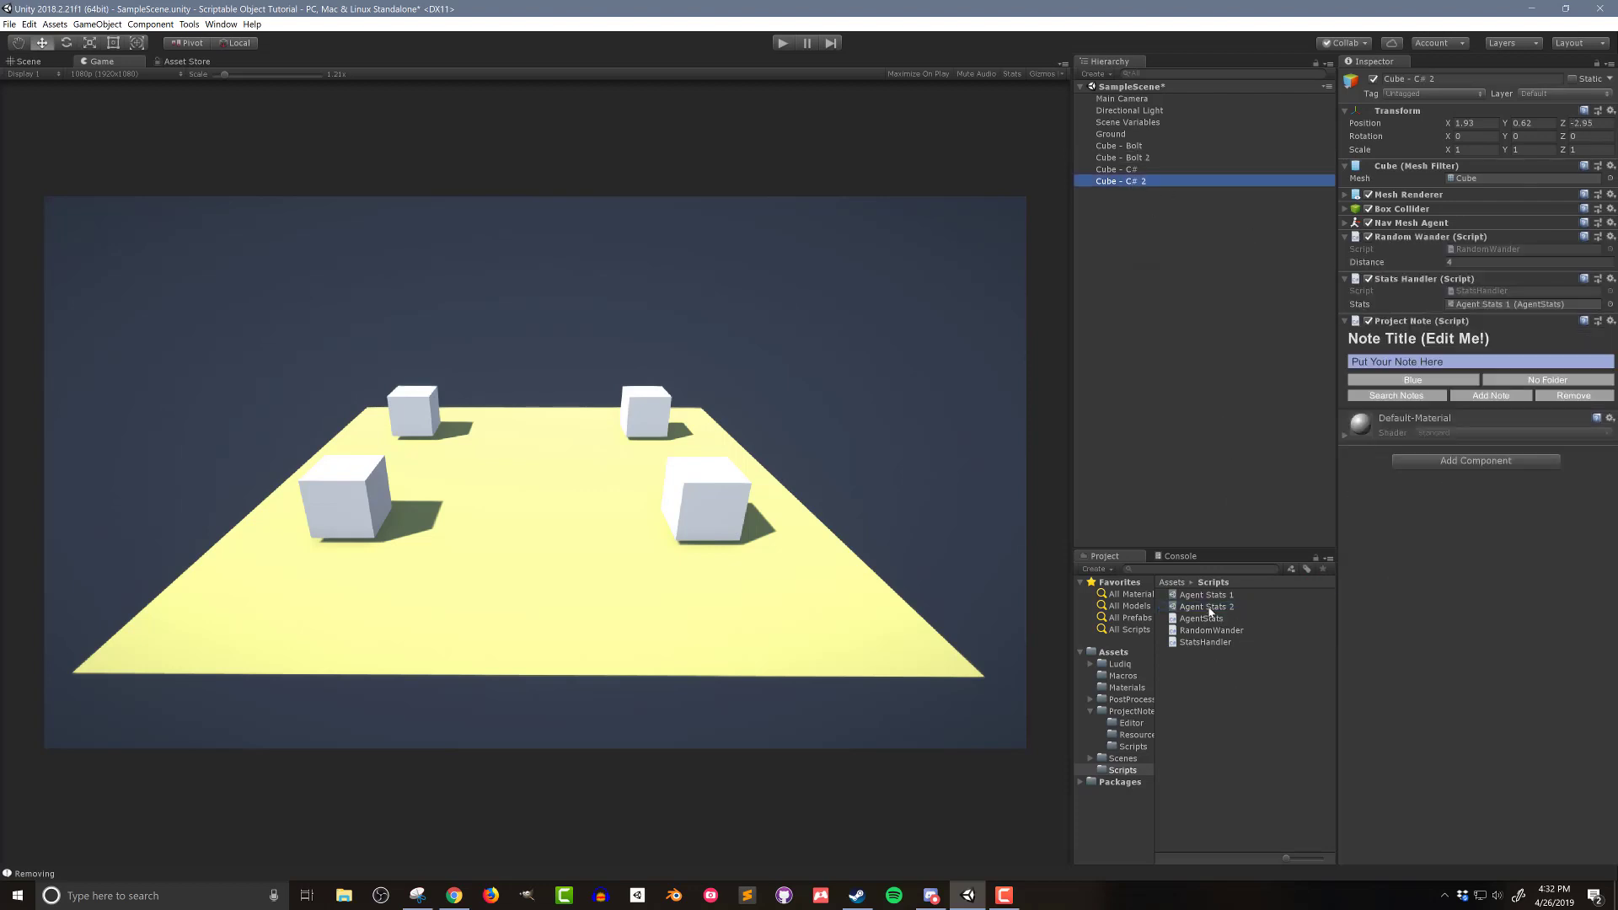
{"action": "left_click", "coordinate": [1497, 303]}
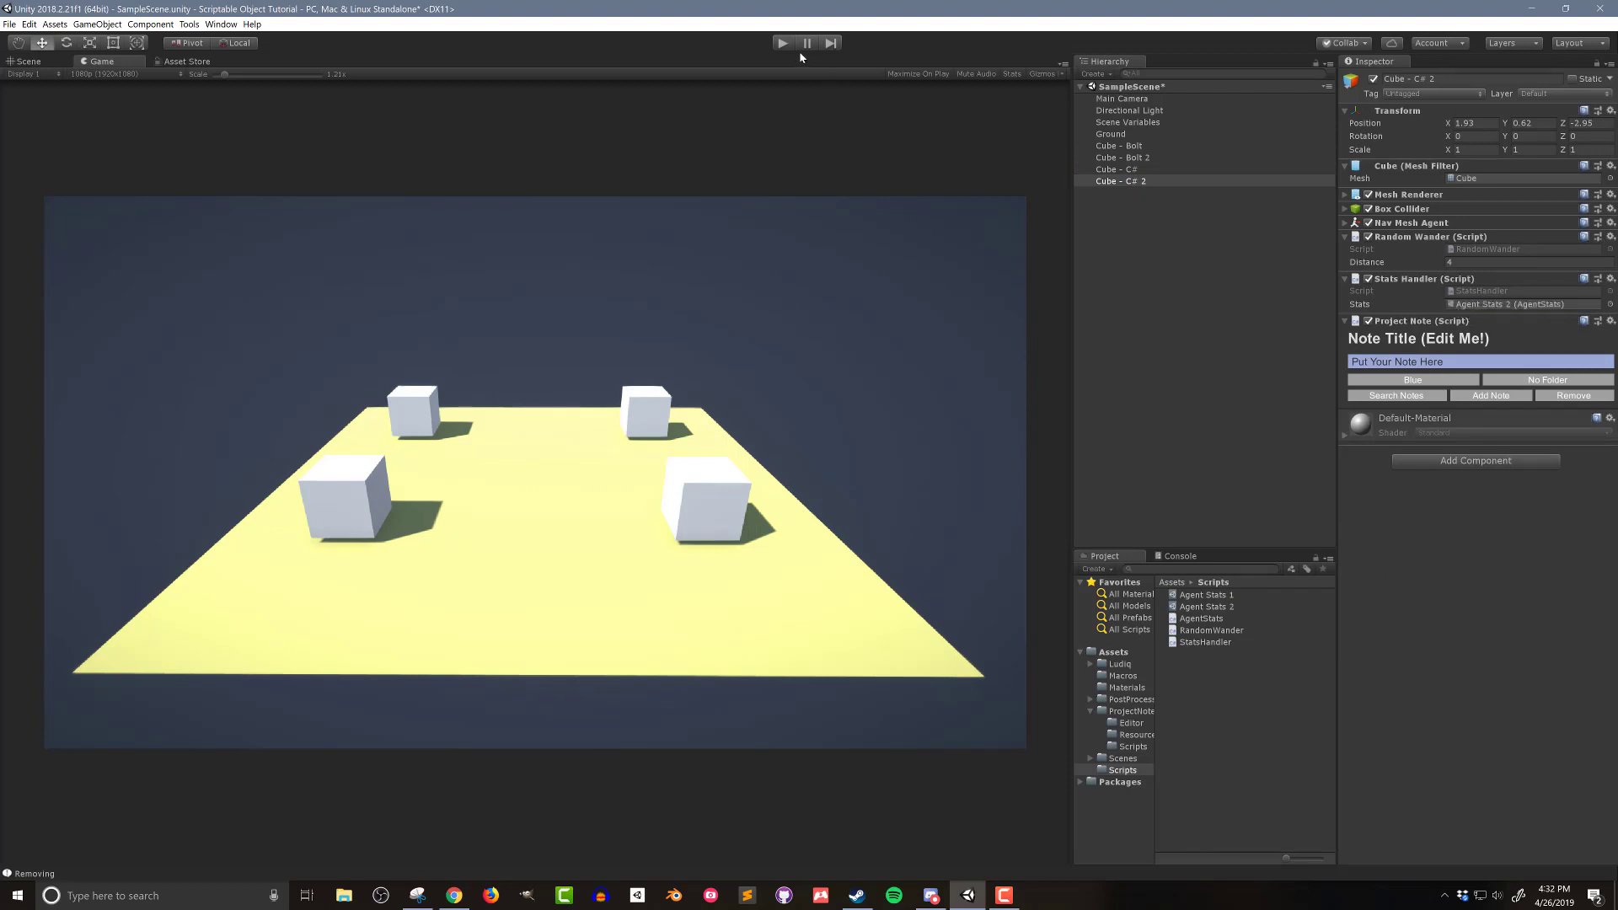
Step: Run the scene to see red Hank agents beside blue Berts, then stop it
{"action": "left_click", "coordinate": [783, 42]}
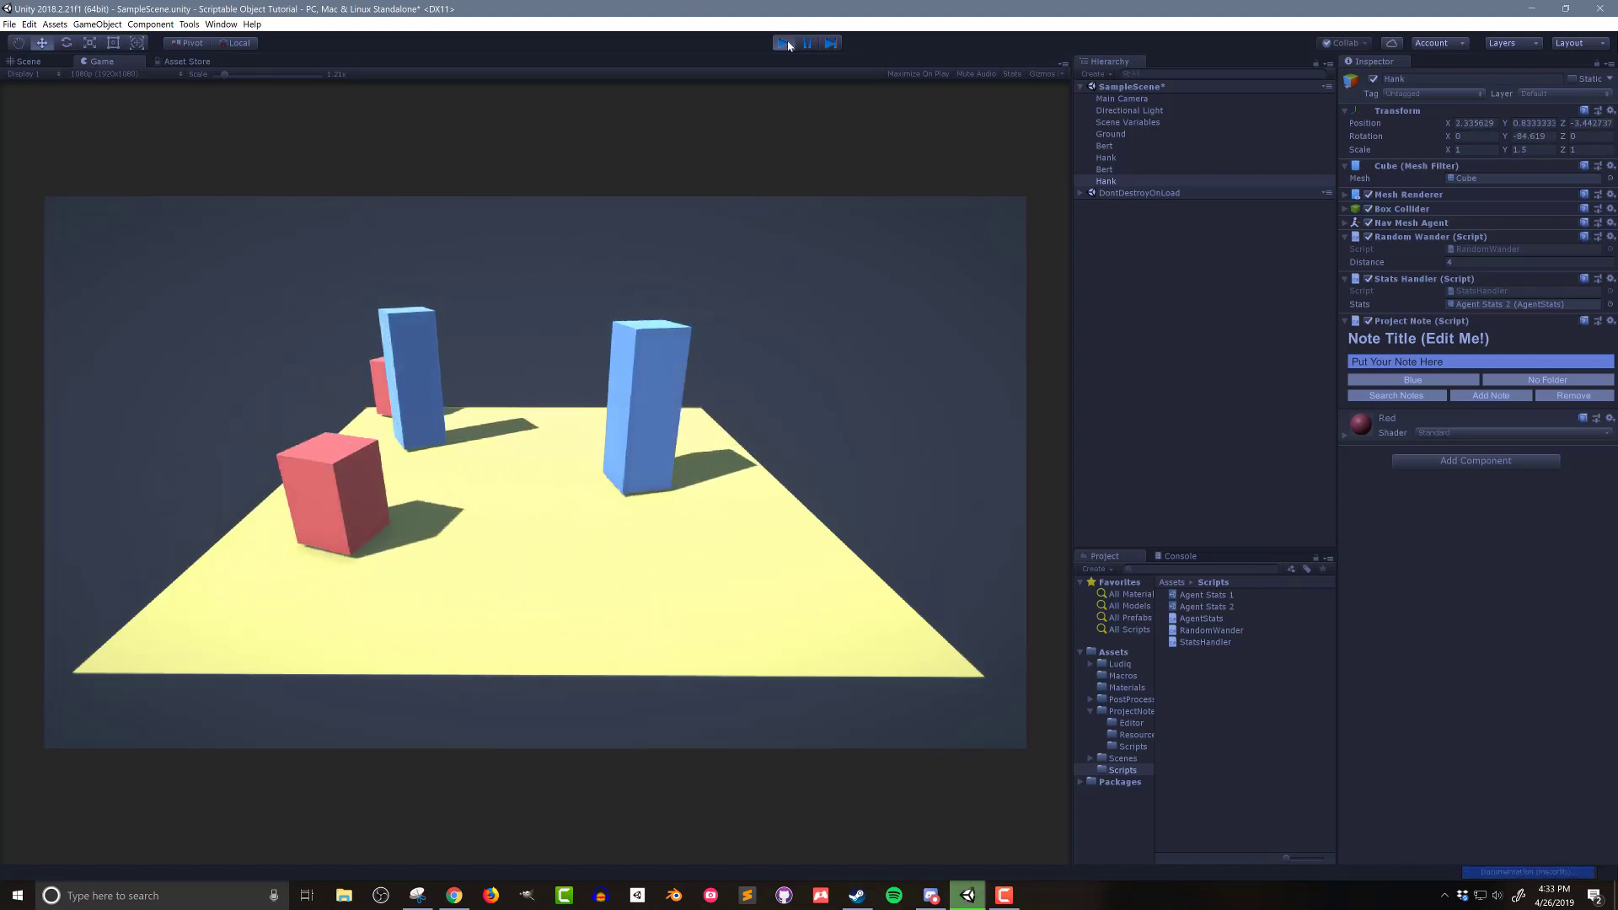
{"action": "left_click", "coordinate": [783, 42]}
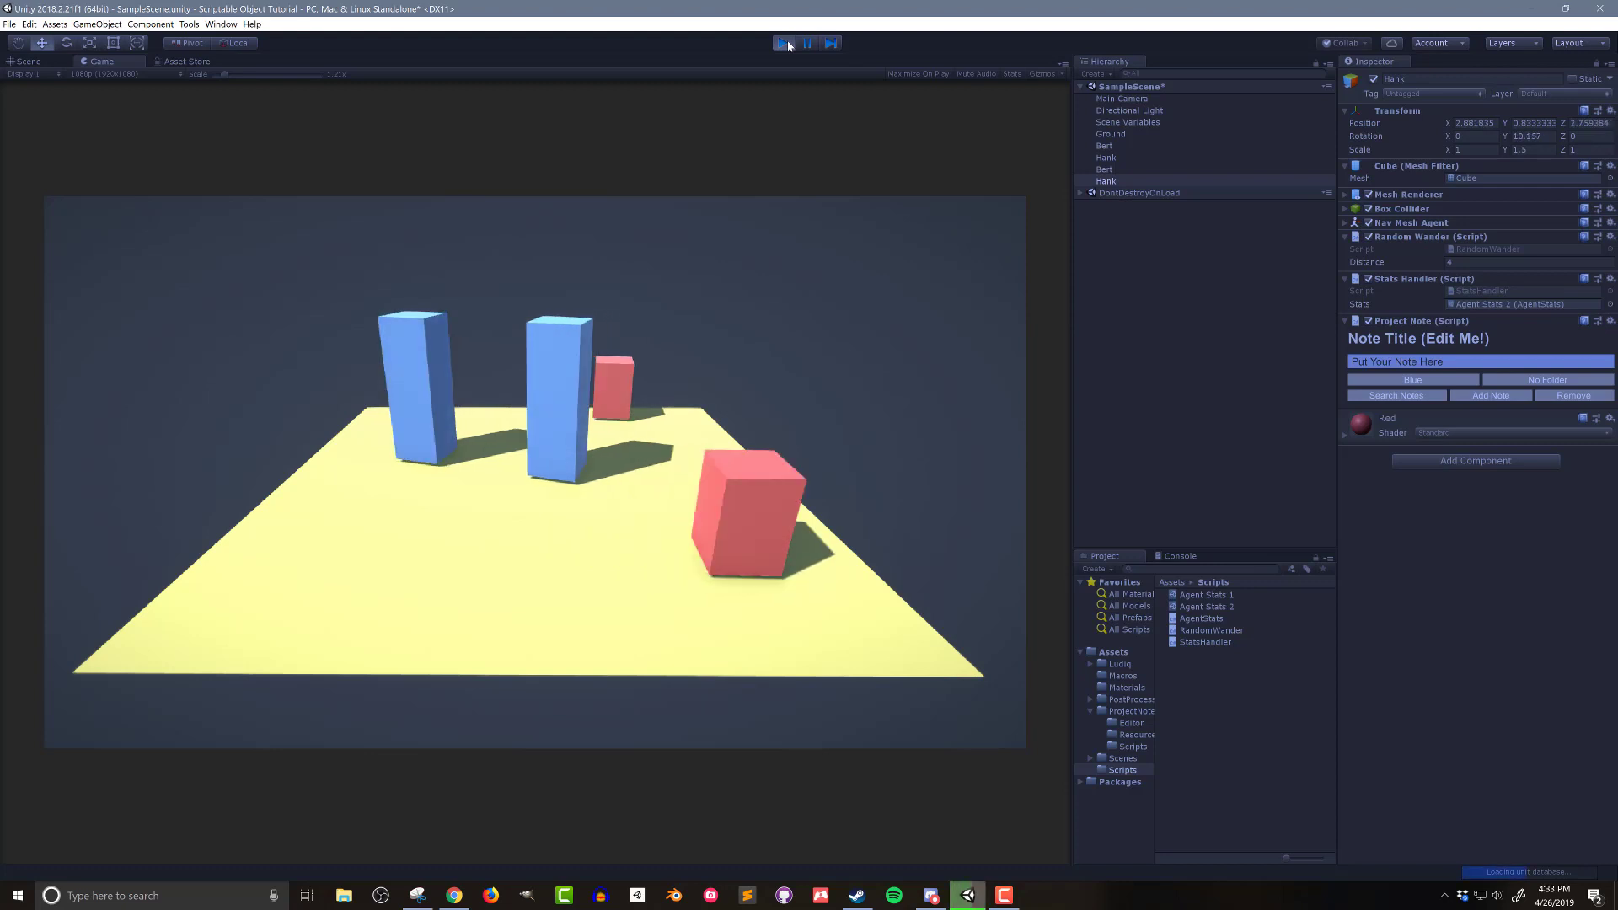
{"action": "left_click", "coordinate": [785, 42]}
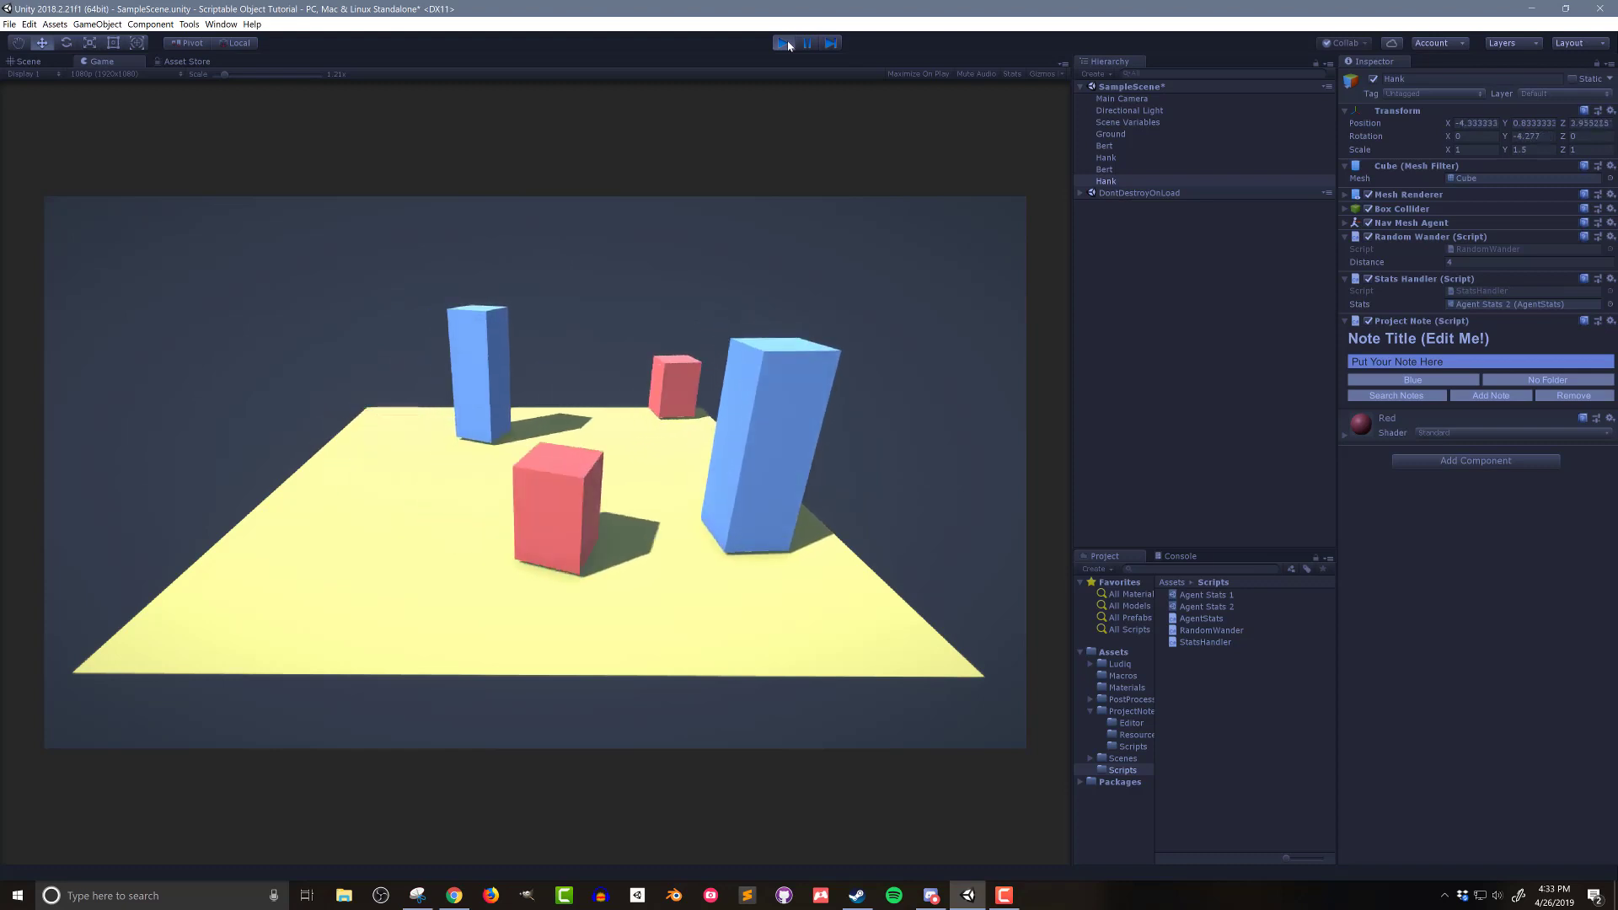
{"action": "left_click", "coordinate": [782, 42]}
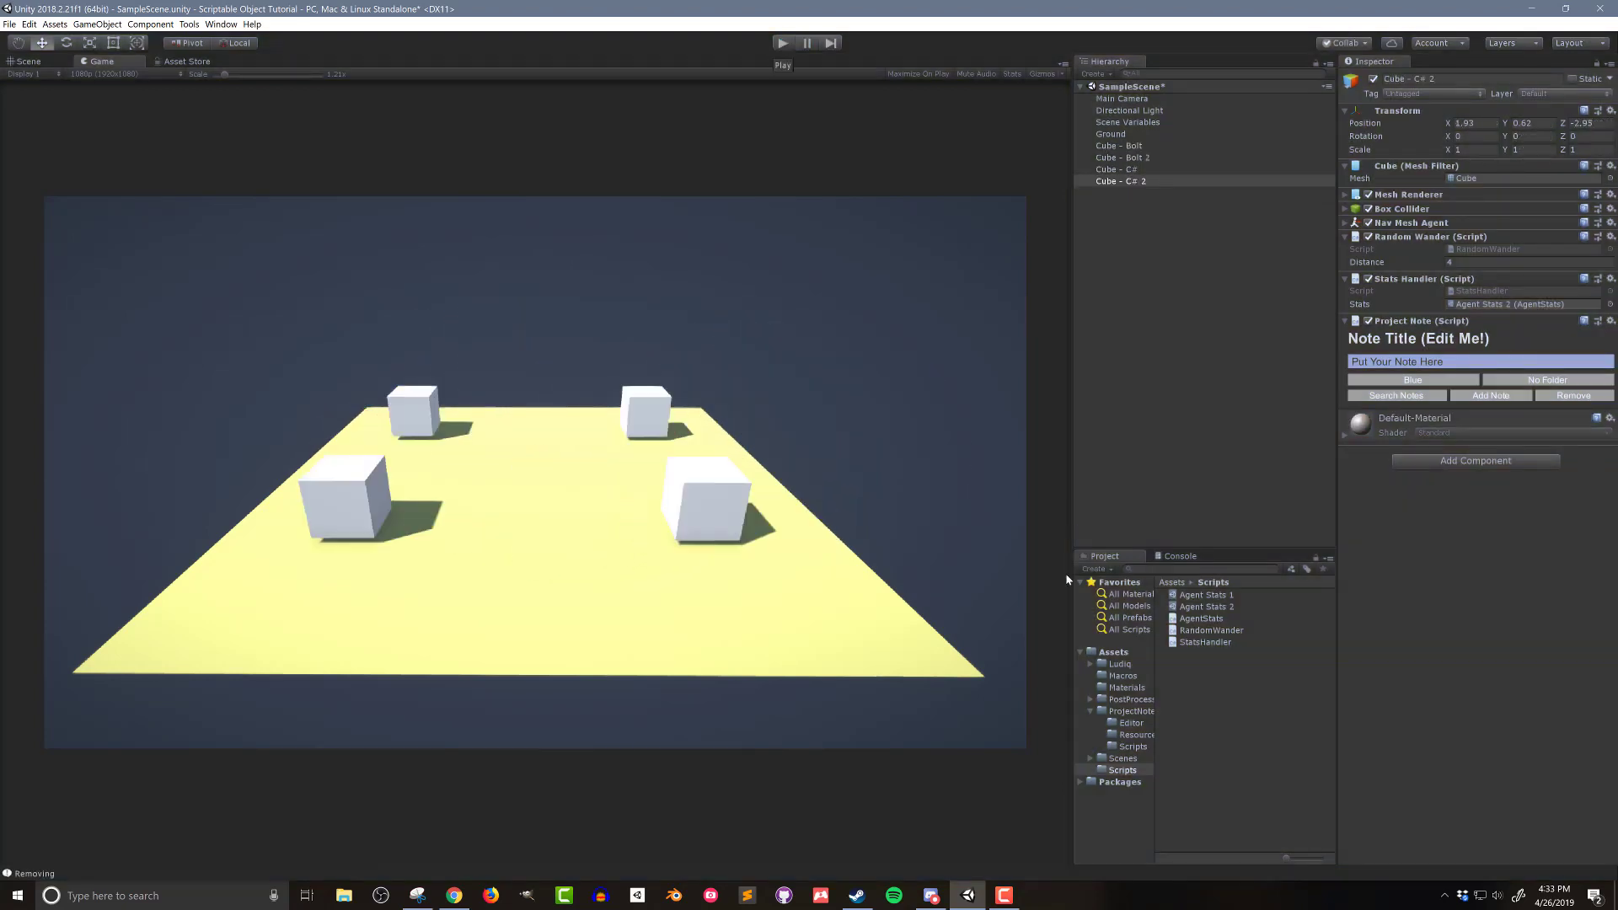
Step: Inspect Agent Stats 1 (Bert: speed 1, height 3, blue) and Agent Stats 2 (Hank: speed 4, height 1.5, red)
{"action": "left_click", "coordinate": [1204, 594]}
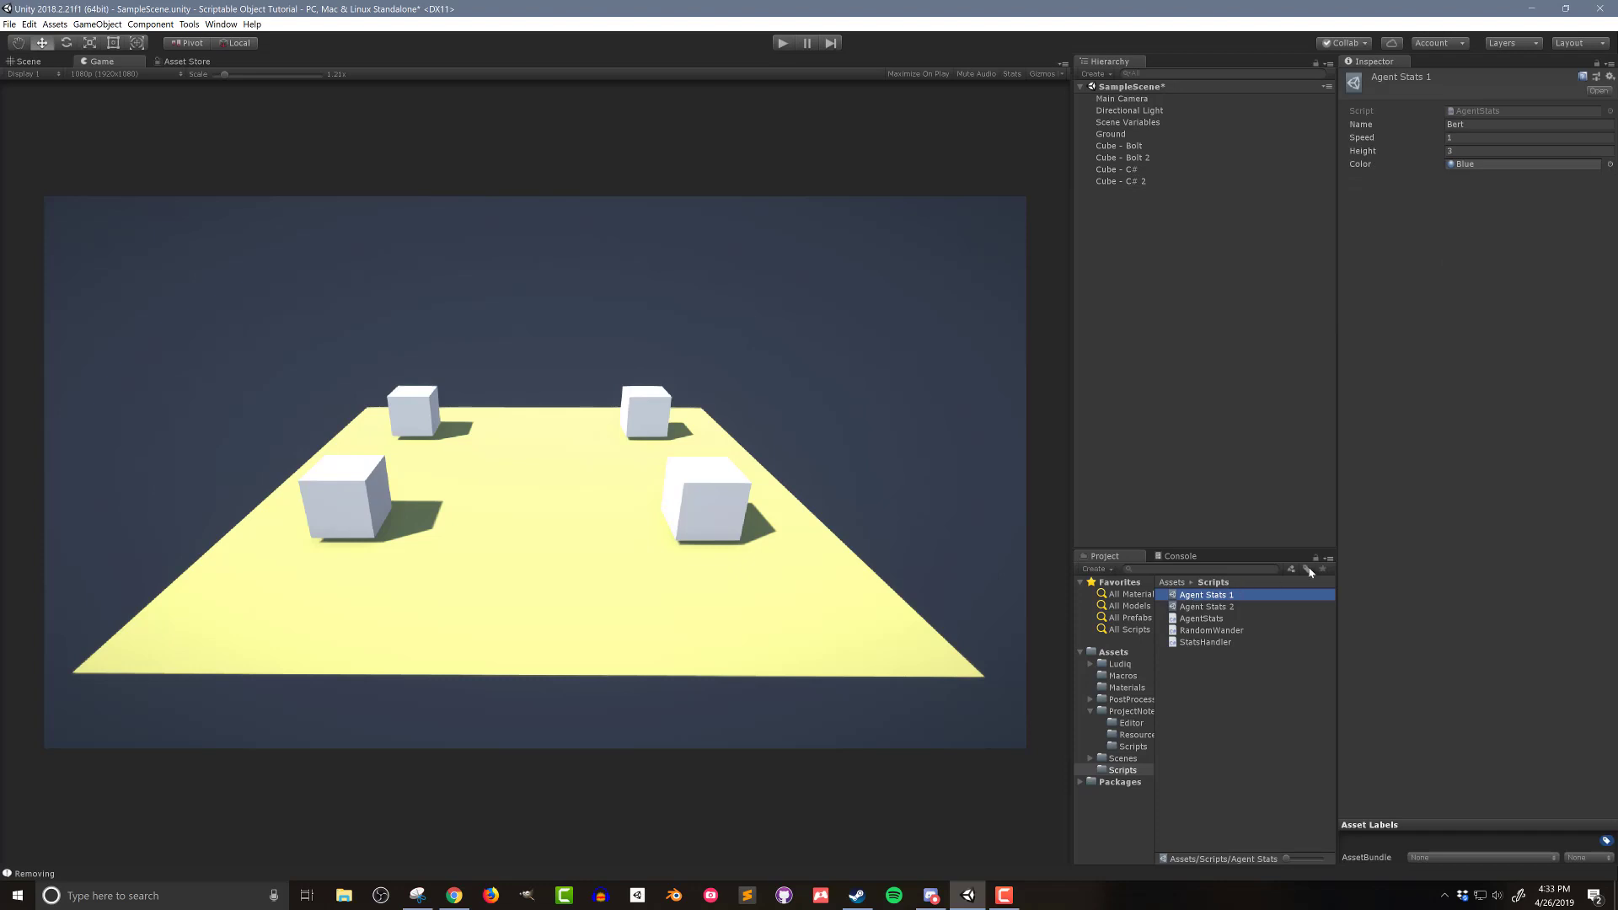
{"action": "mouse_move", "coordinate": [1376, 322]}
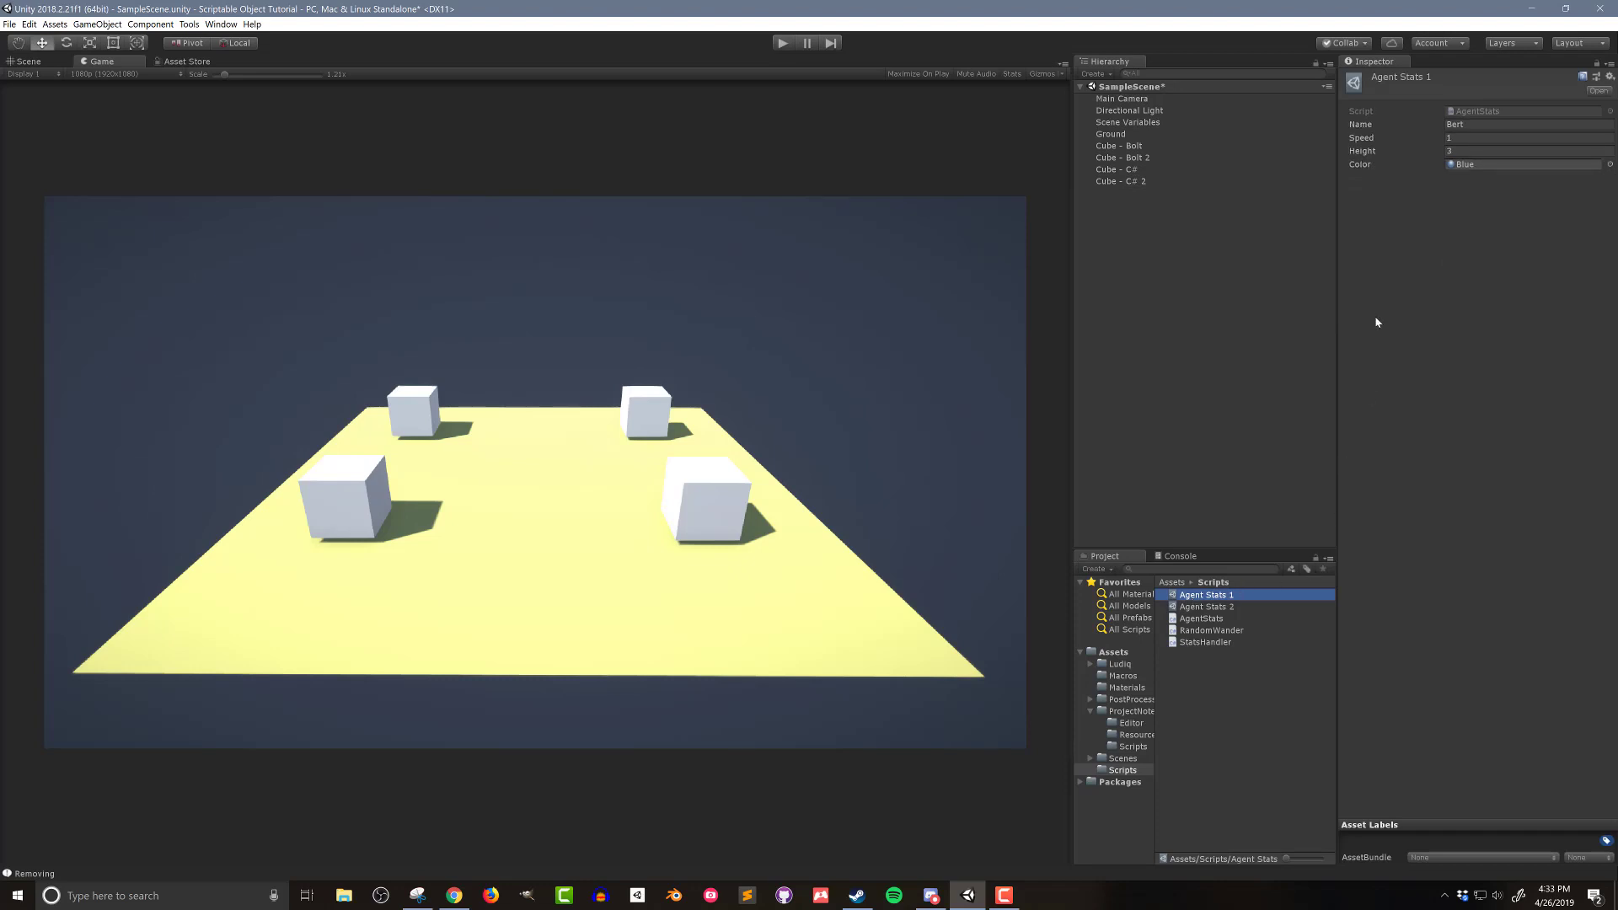
{"action": "mouse_move", "coordinate": [1260, 504]}
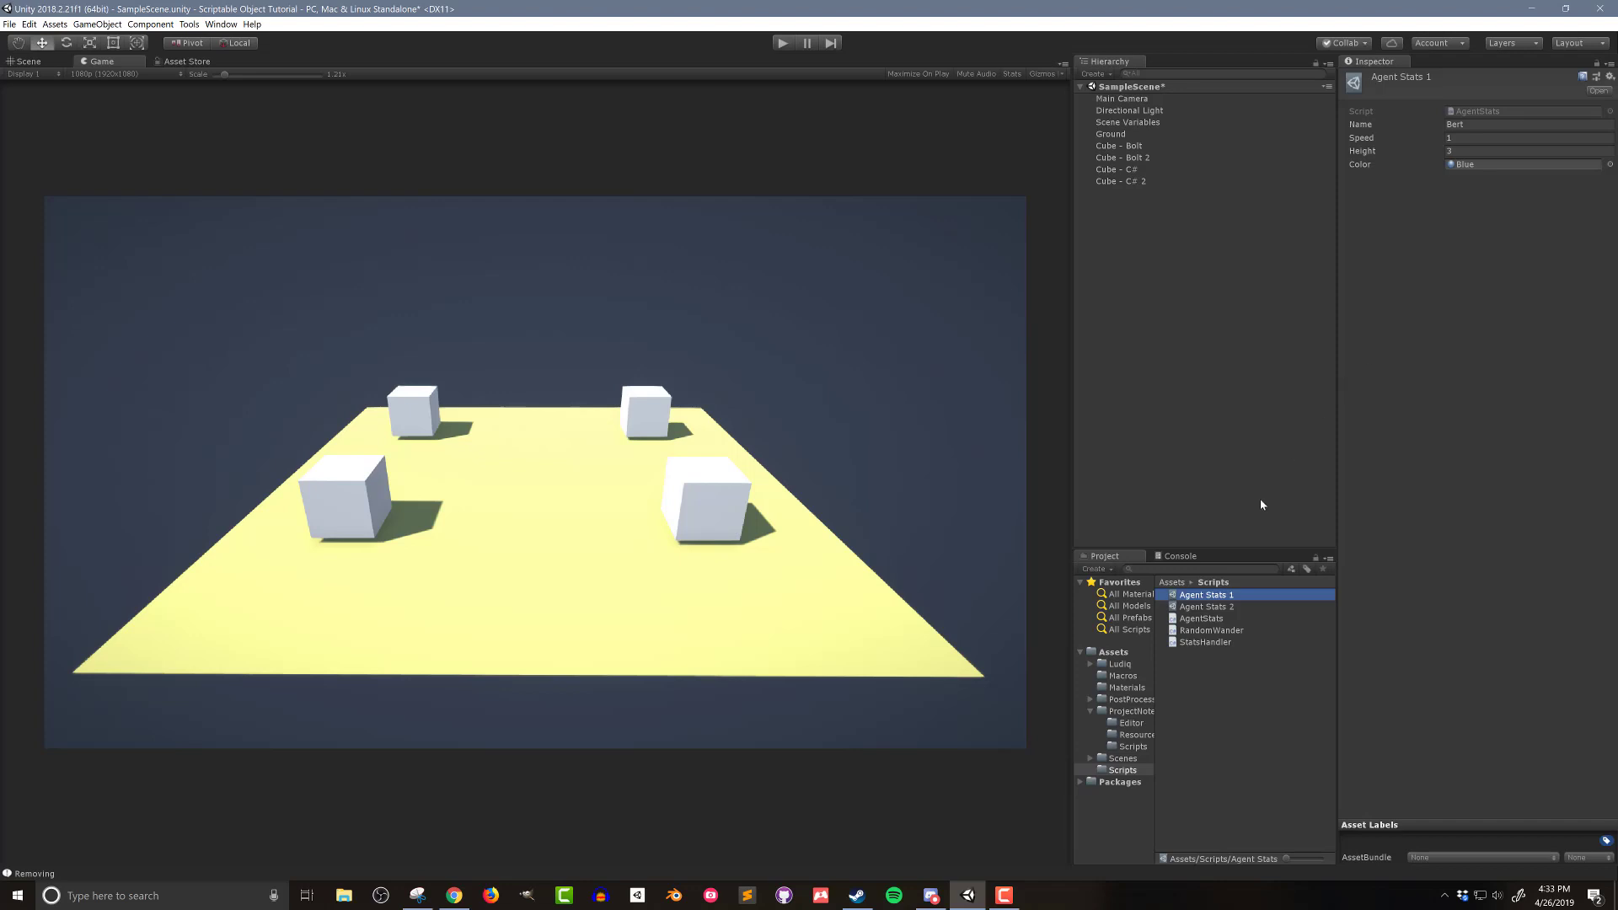
{"action": "left_click", "coordinate": [1206, 607]}
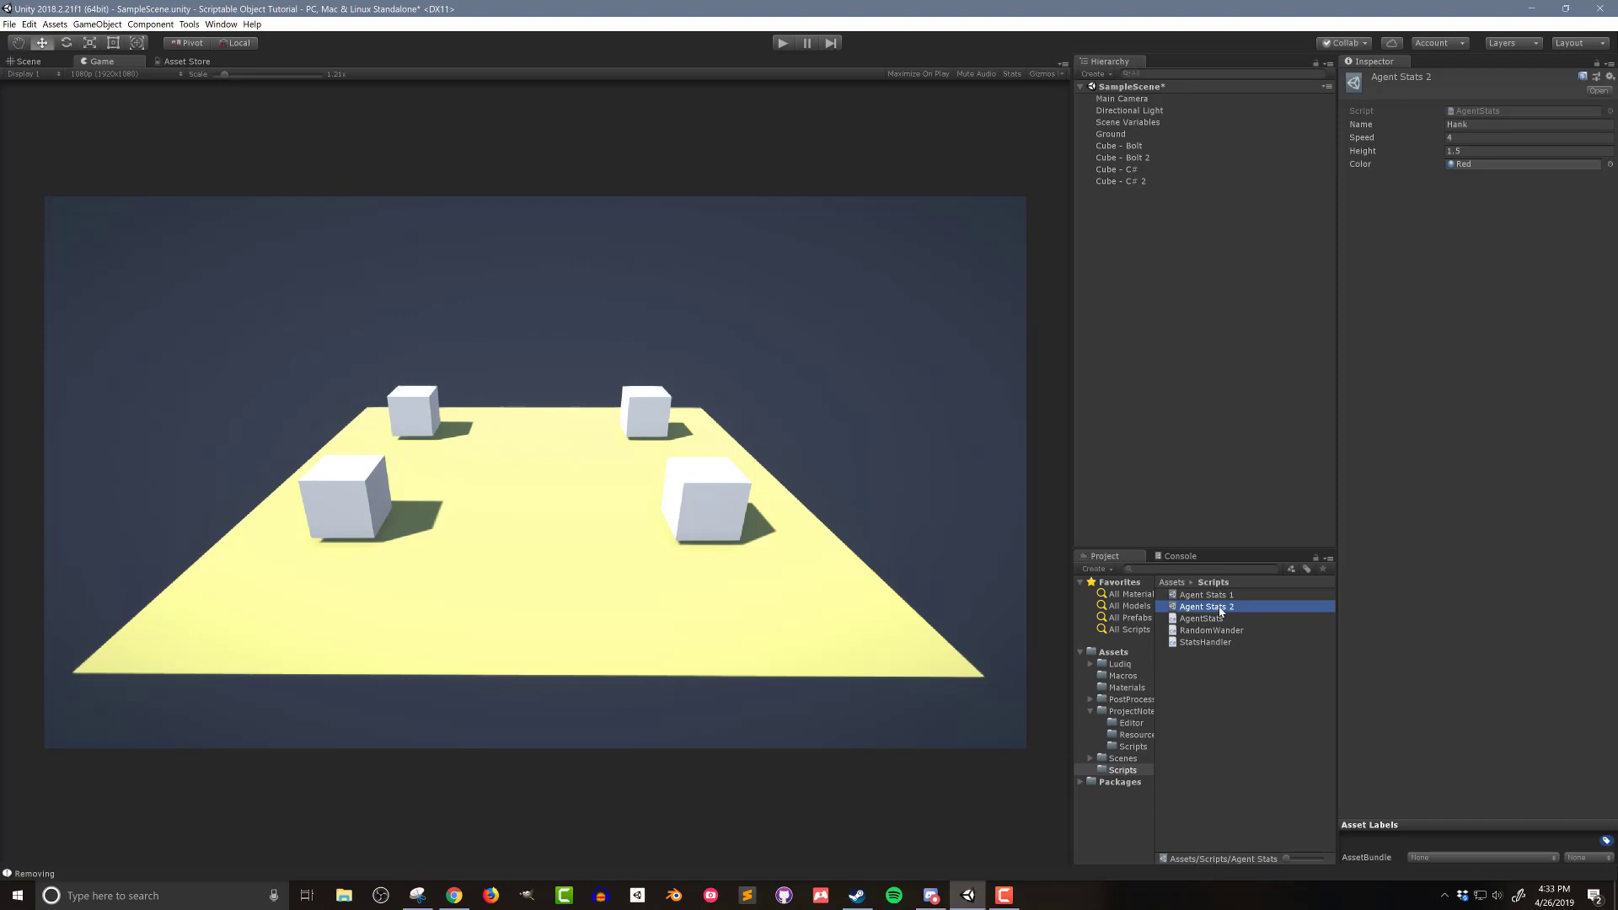
{"action": "mouse_move", "coordinate": [1010, 630]}
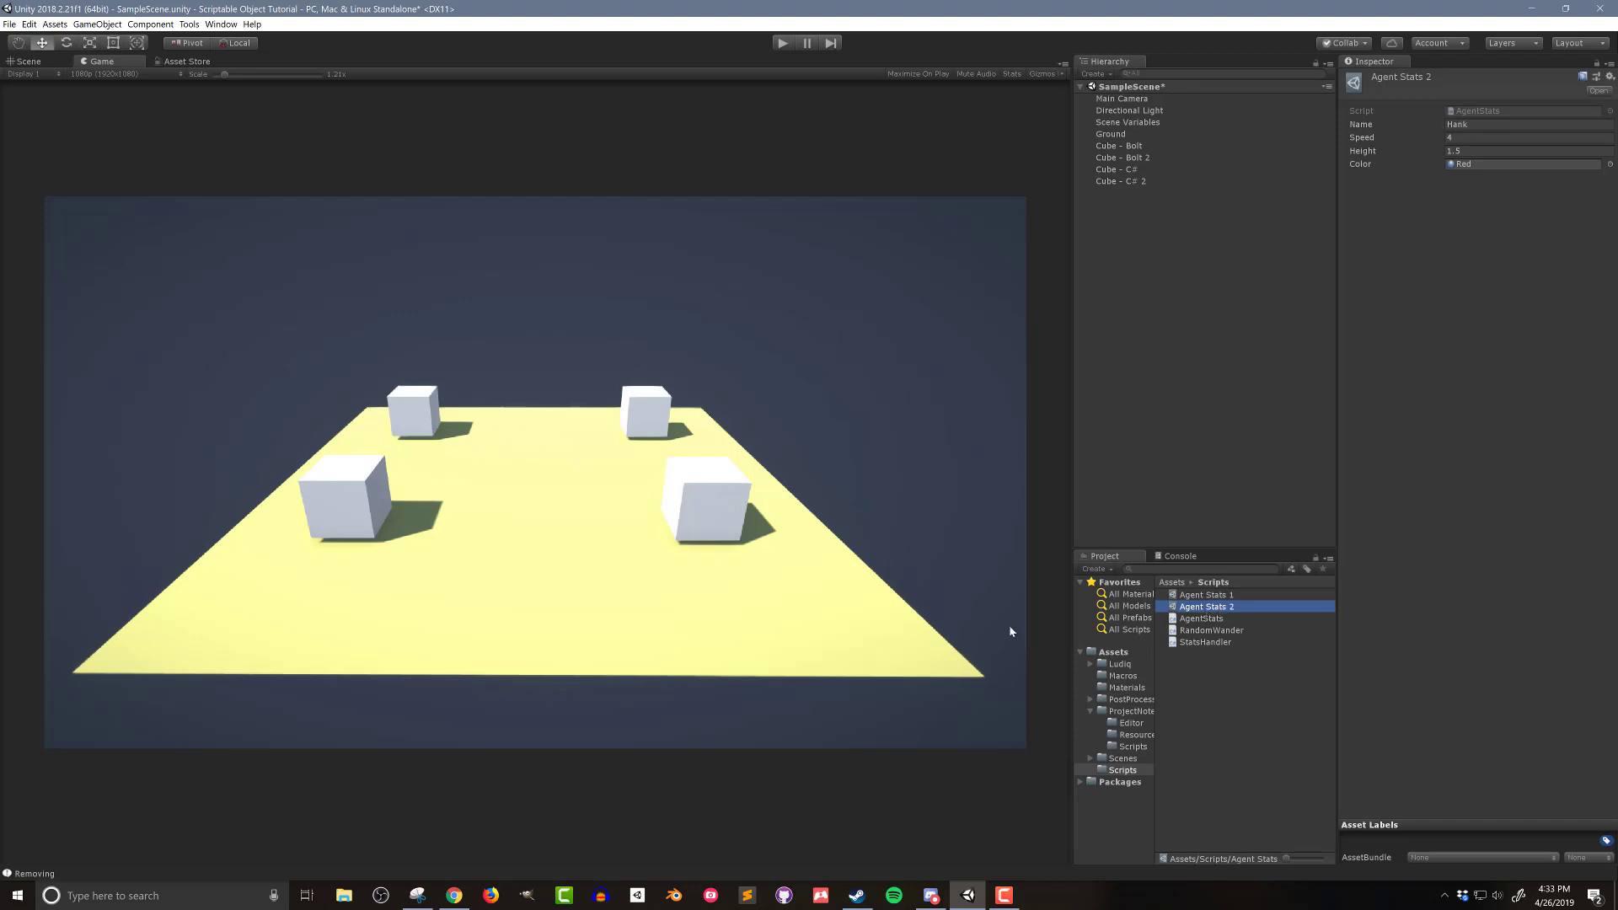
{"action": "mouse_move", "coordinate": [528, 515]}
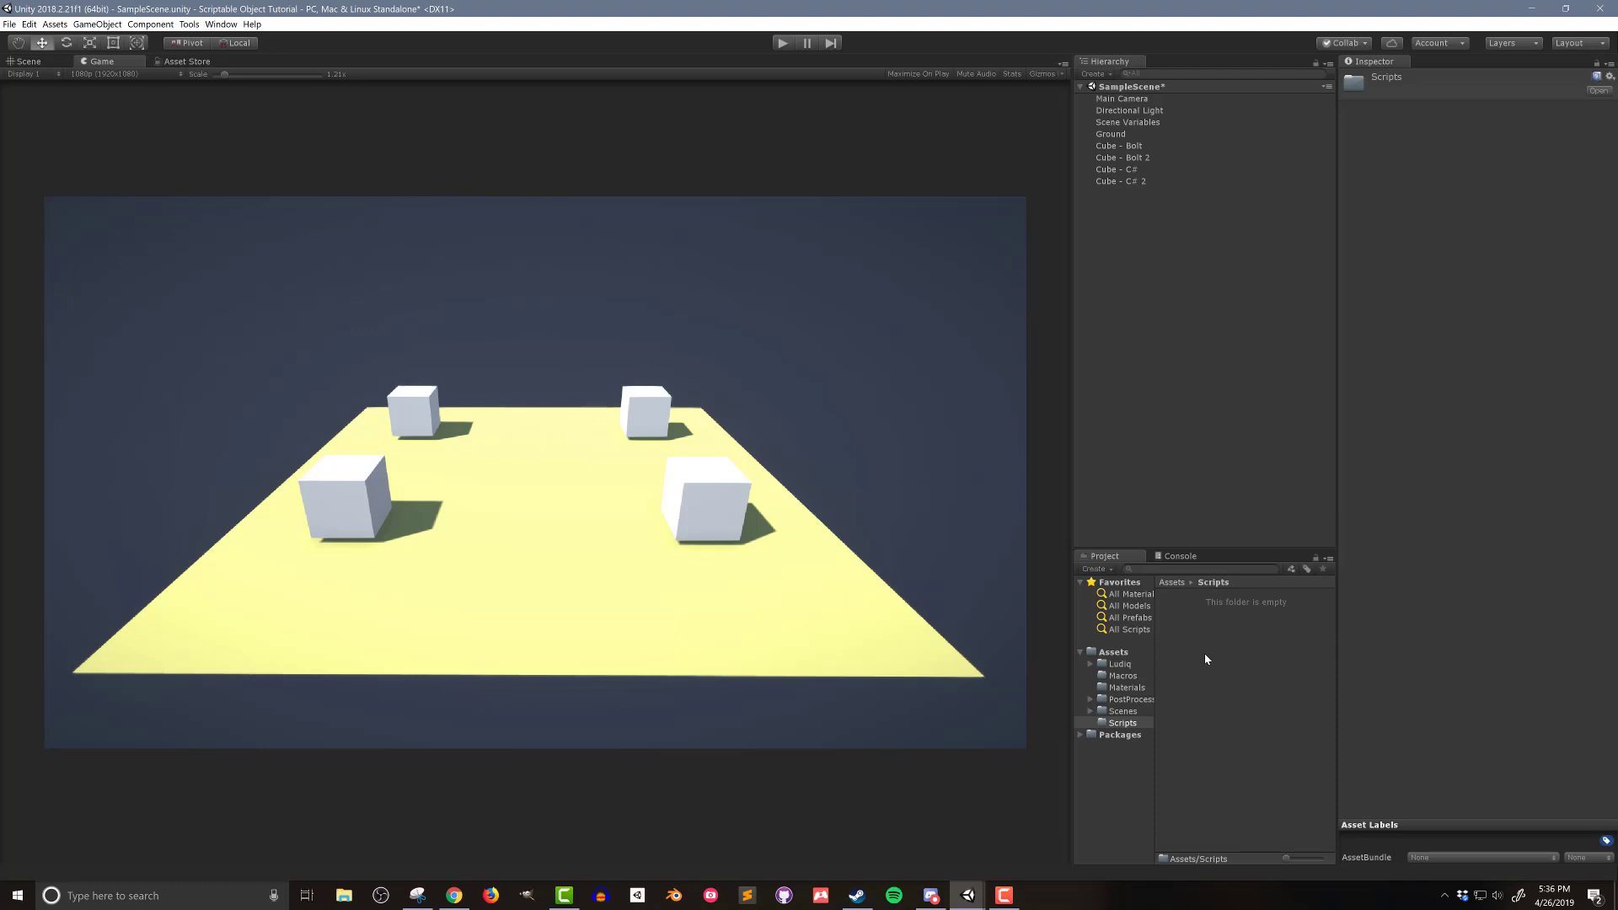
Step: Create a C# script named AgentStats in Assets/Scripts and open it in Visual Studio
{"action": "right_click", "coordinate": [1244, 661]}
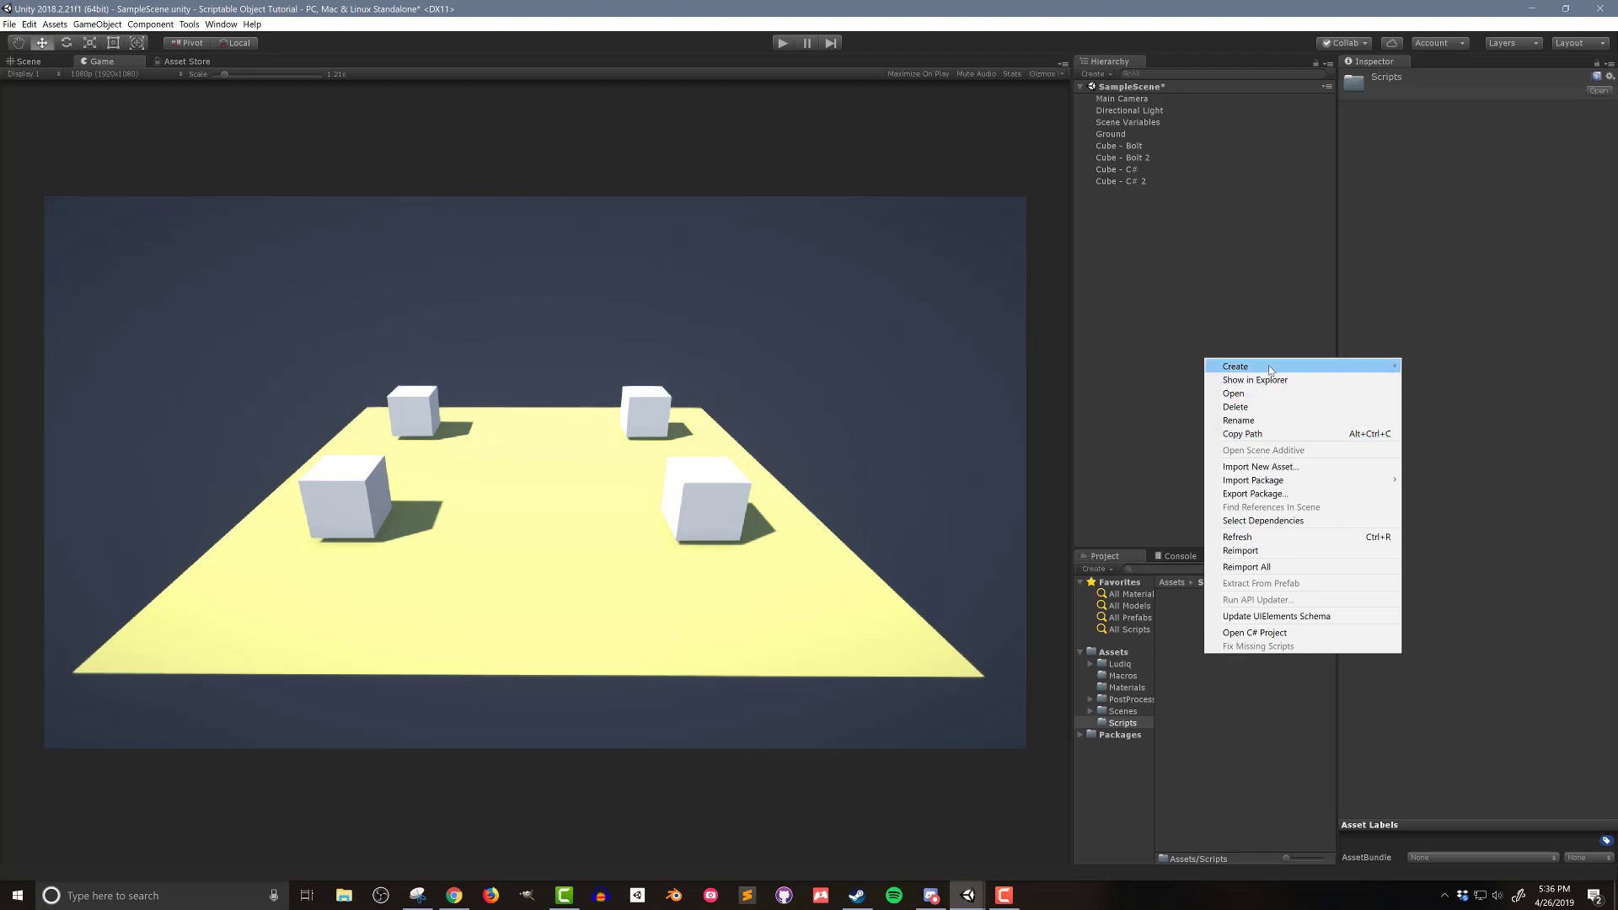
{"action": "left_click", "coordinate": [1234, 367]}
{"action": "type", "text": "AgentStats"}
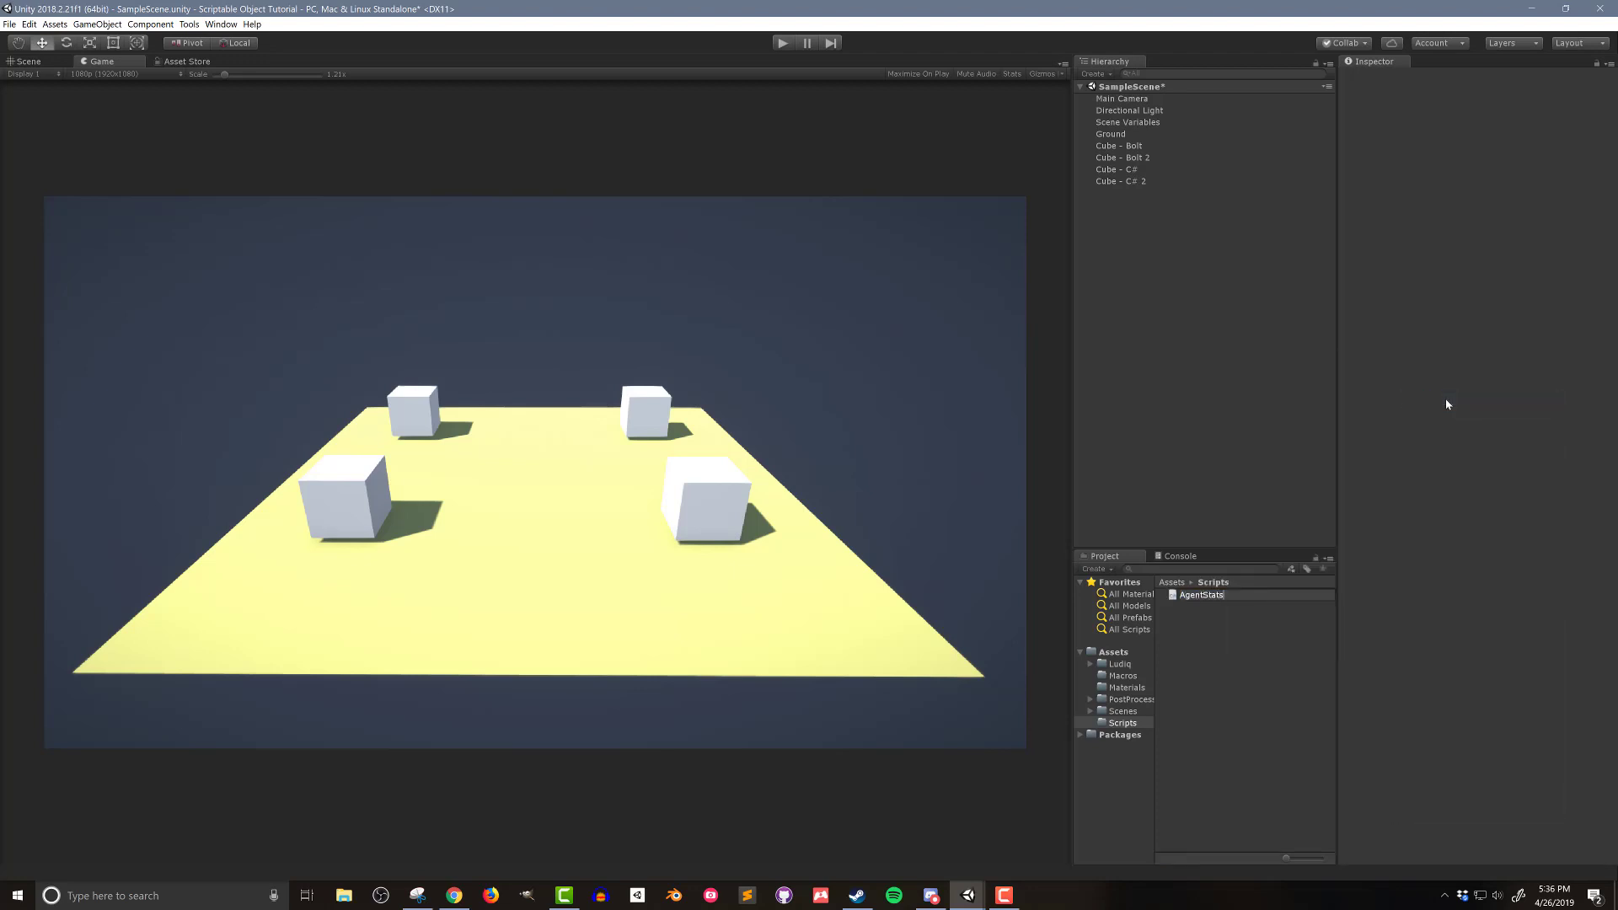
{"action": "left_click", "coordinate": [1200, 595]}
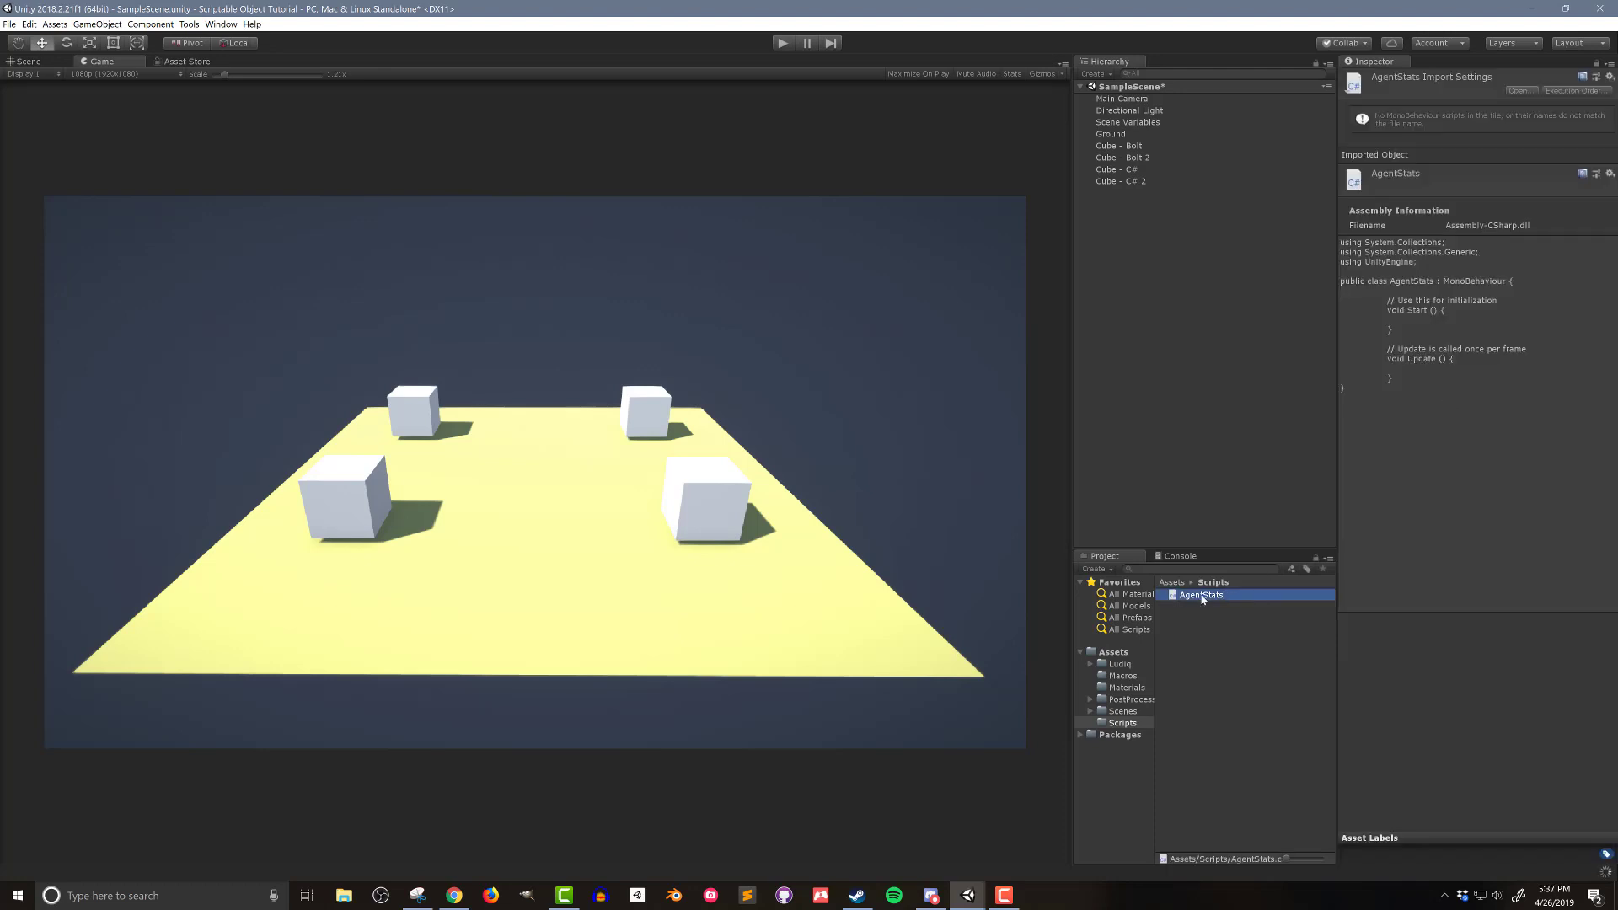
{"action": "double_click", "coordinate": [1201, 596]}
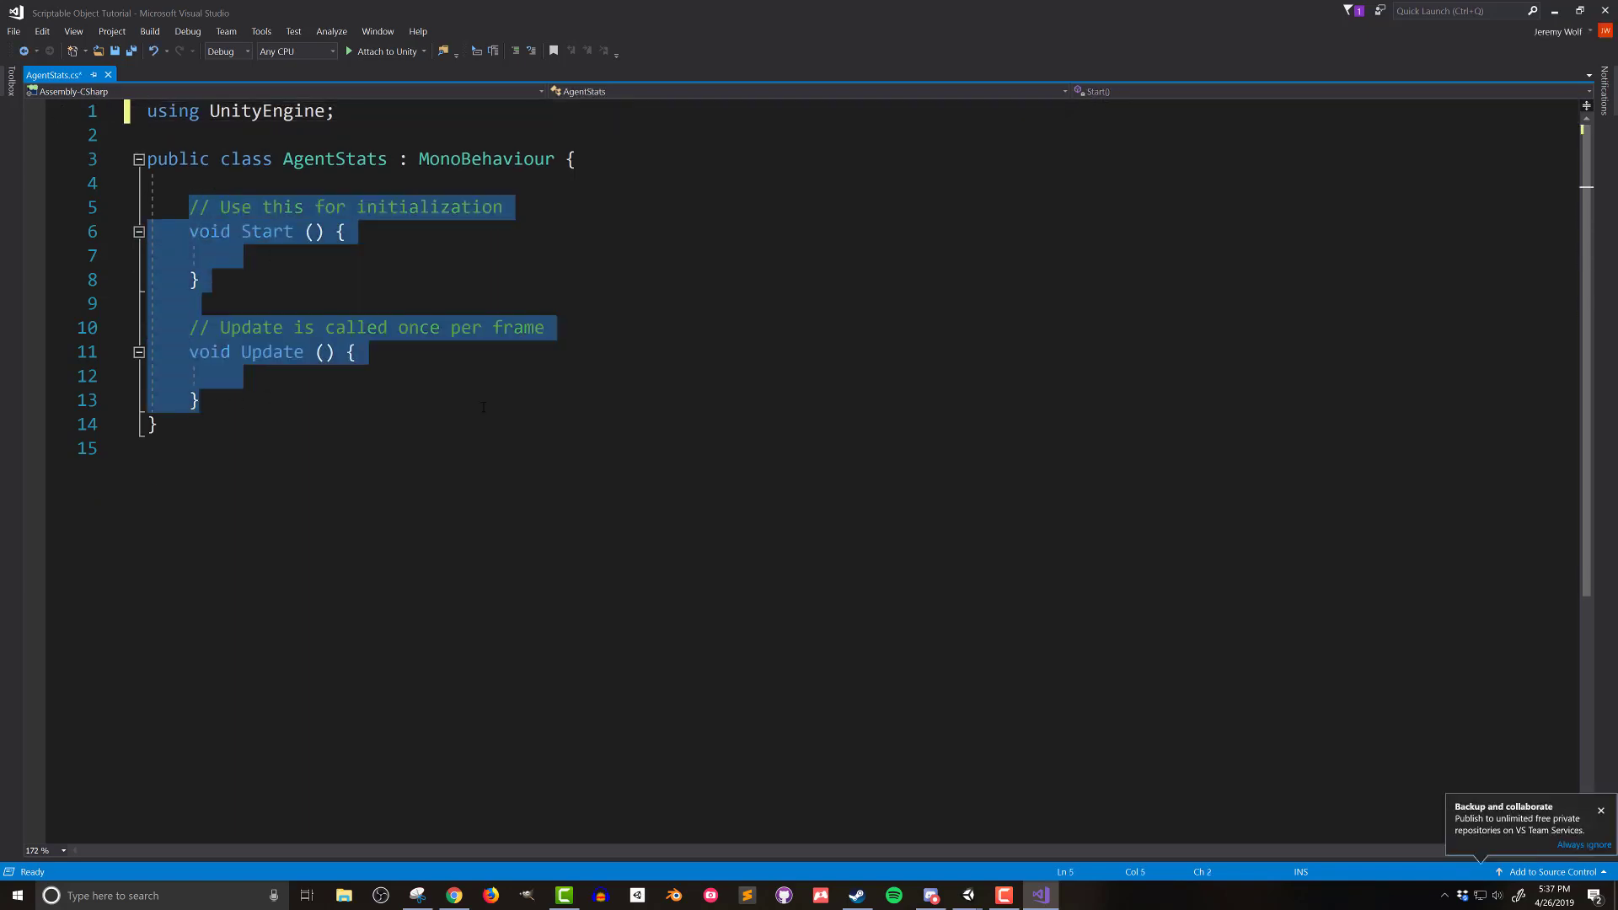
Step: Delete the template Start and Update methods and change MonoBehaviour to ScriptableObject
{"action": "key", "text": "Delete"}
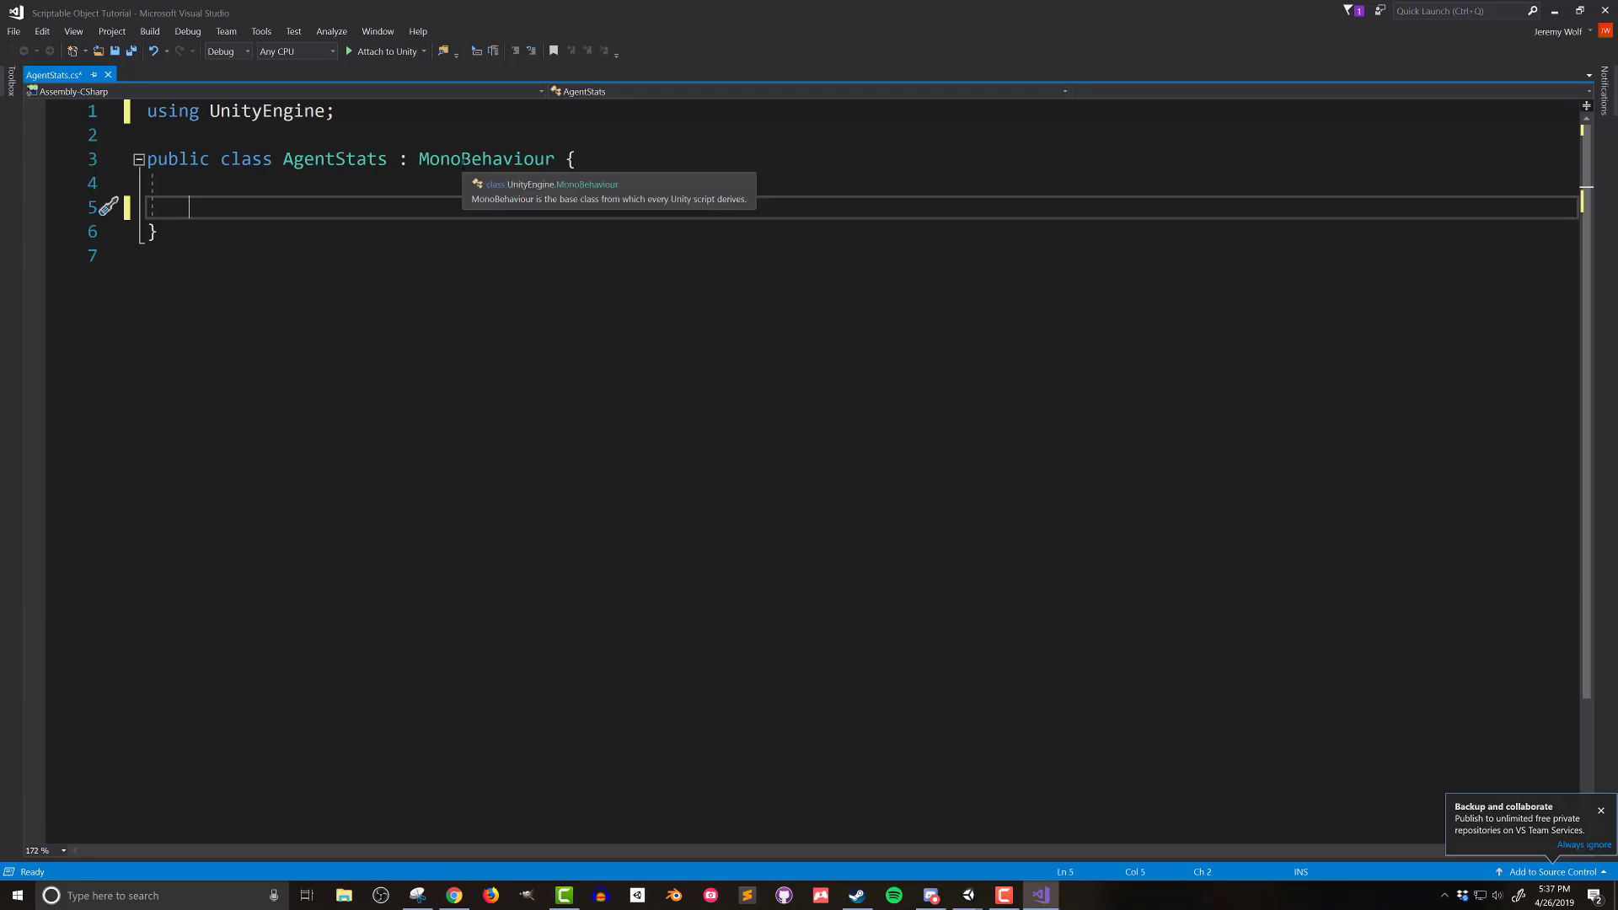
{"action": "double_click", "coordinate": [485, 159]}
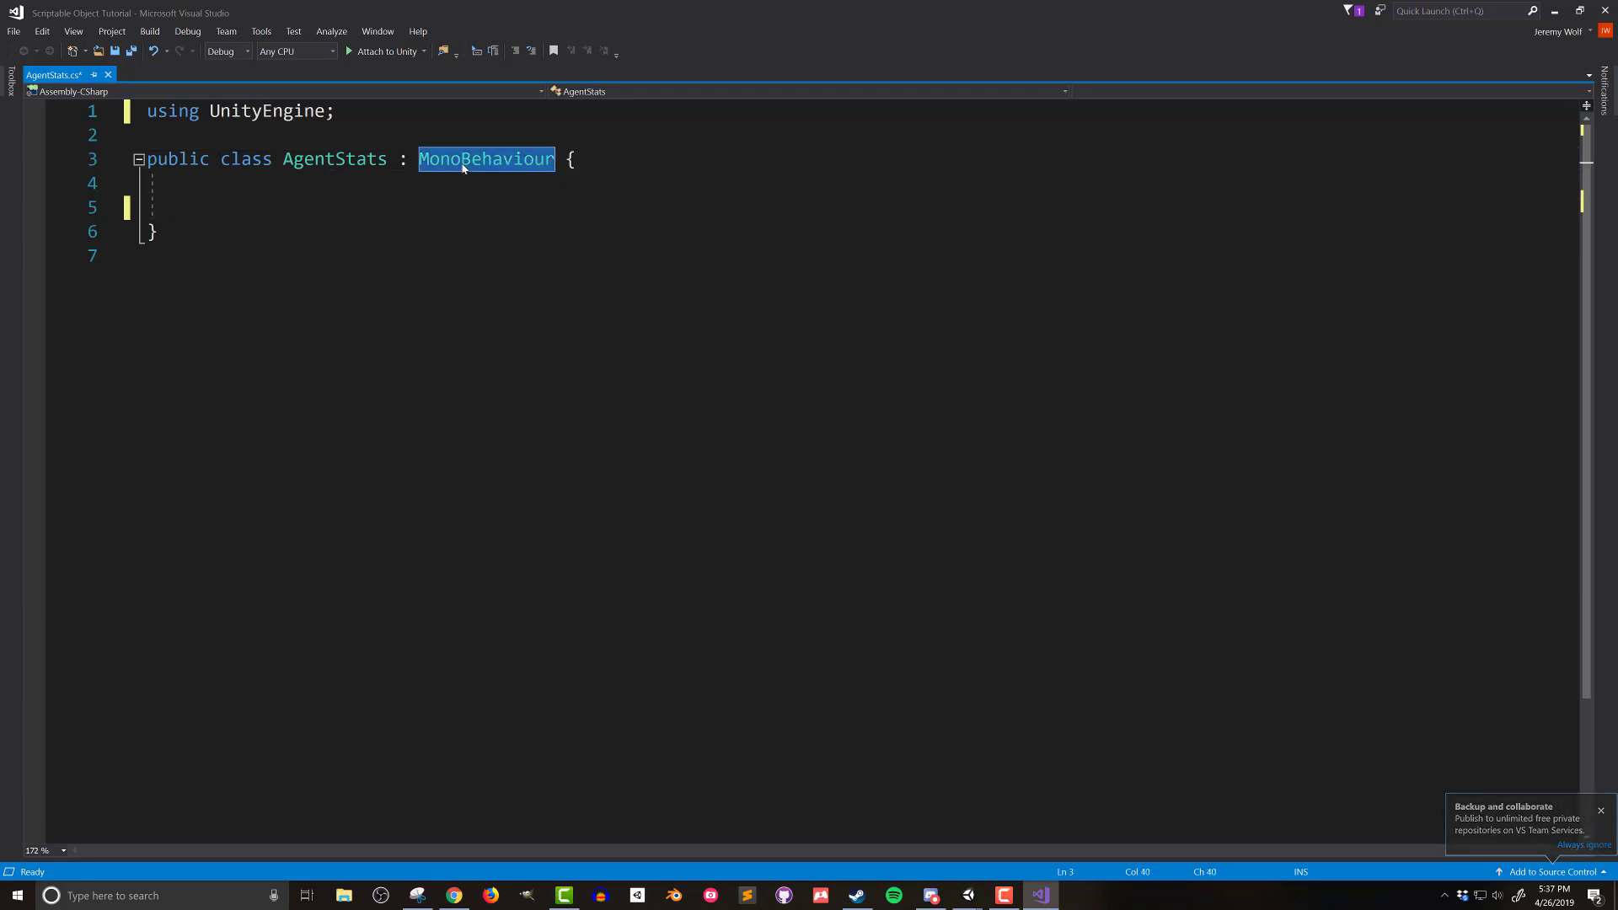
{"action": "type", "text": "ScriptableObject"}
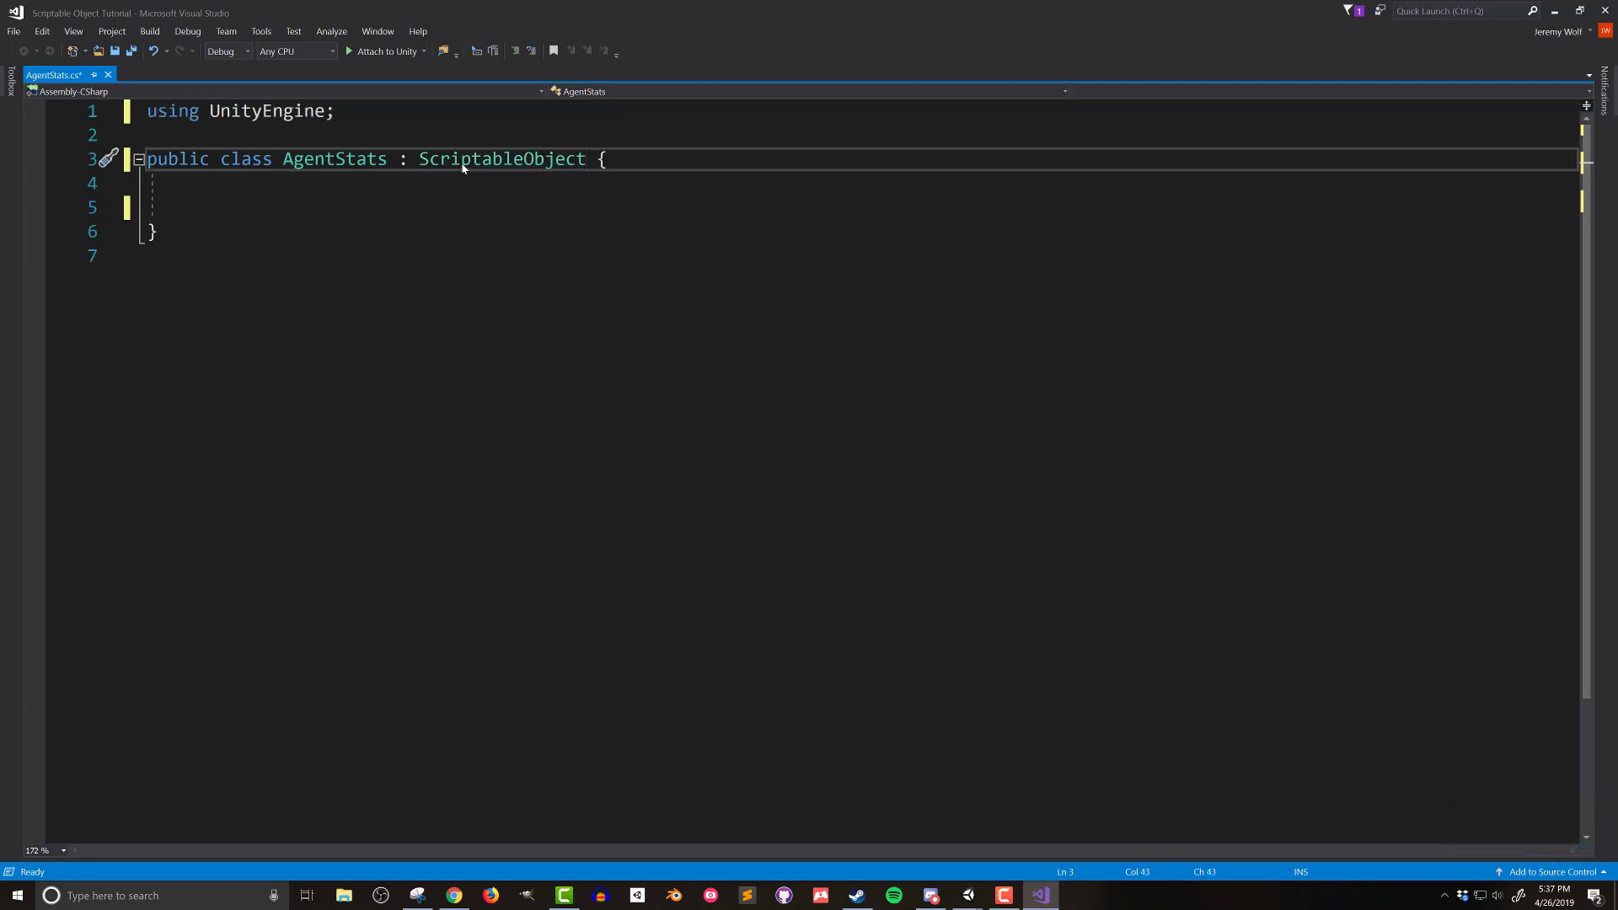
{"action": "double_click", "coordinate": [501, 158]}
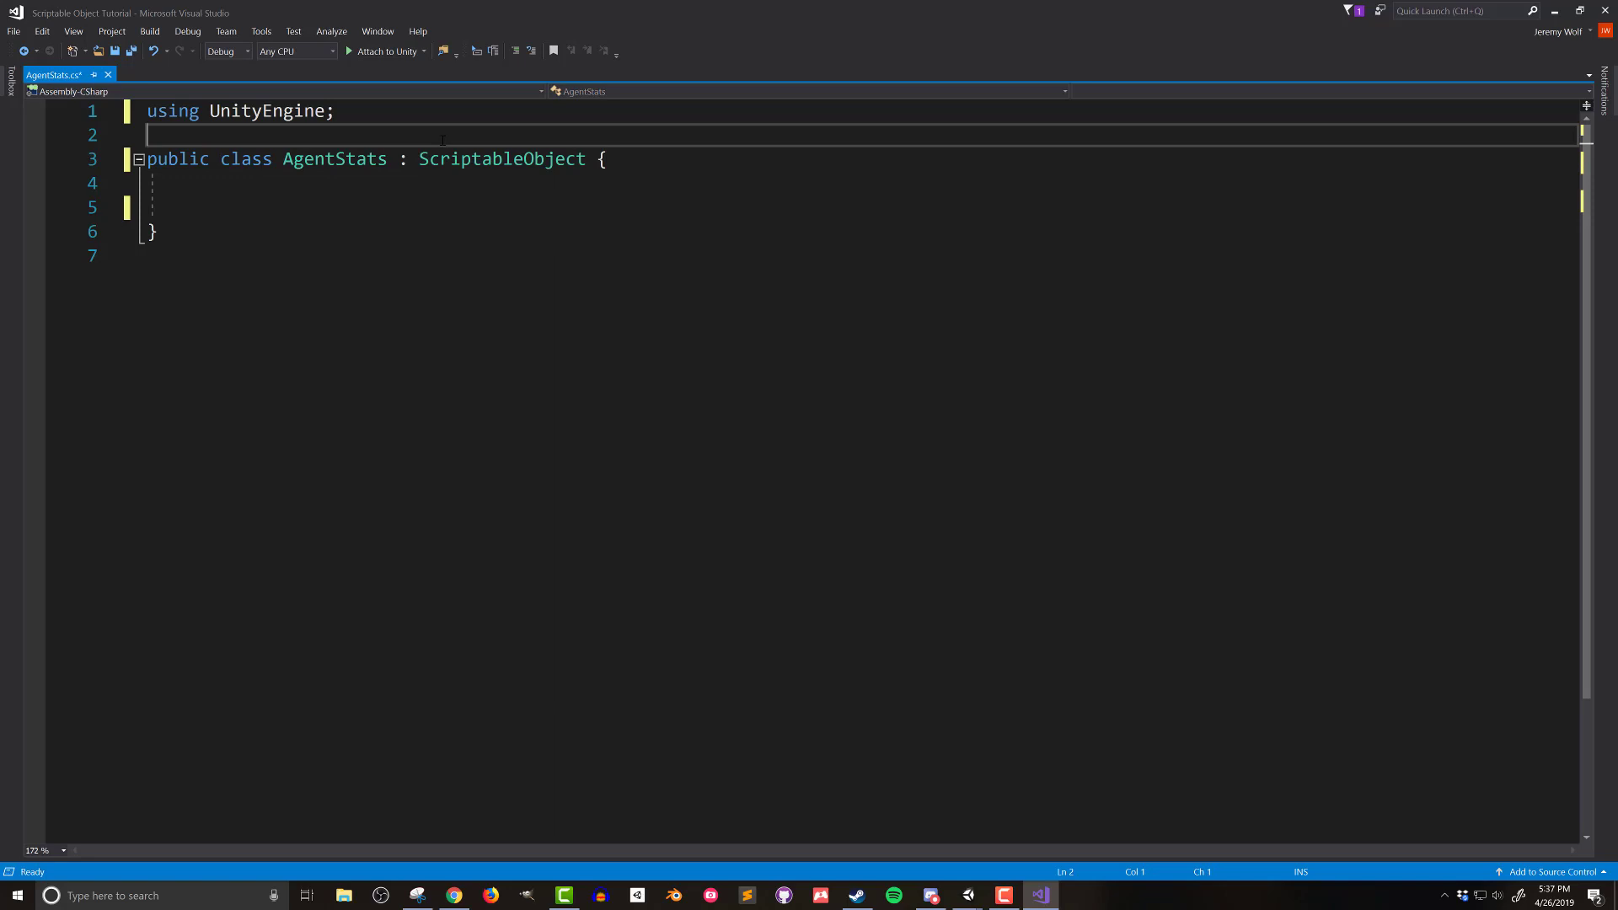
Step: Add [CreateAssetMenu(fileName = "Agent Stats", menuName = "Agent Stats")] above the class and save
{"action": "type", "text": "[CreateAssetMenu("}
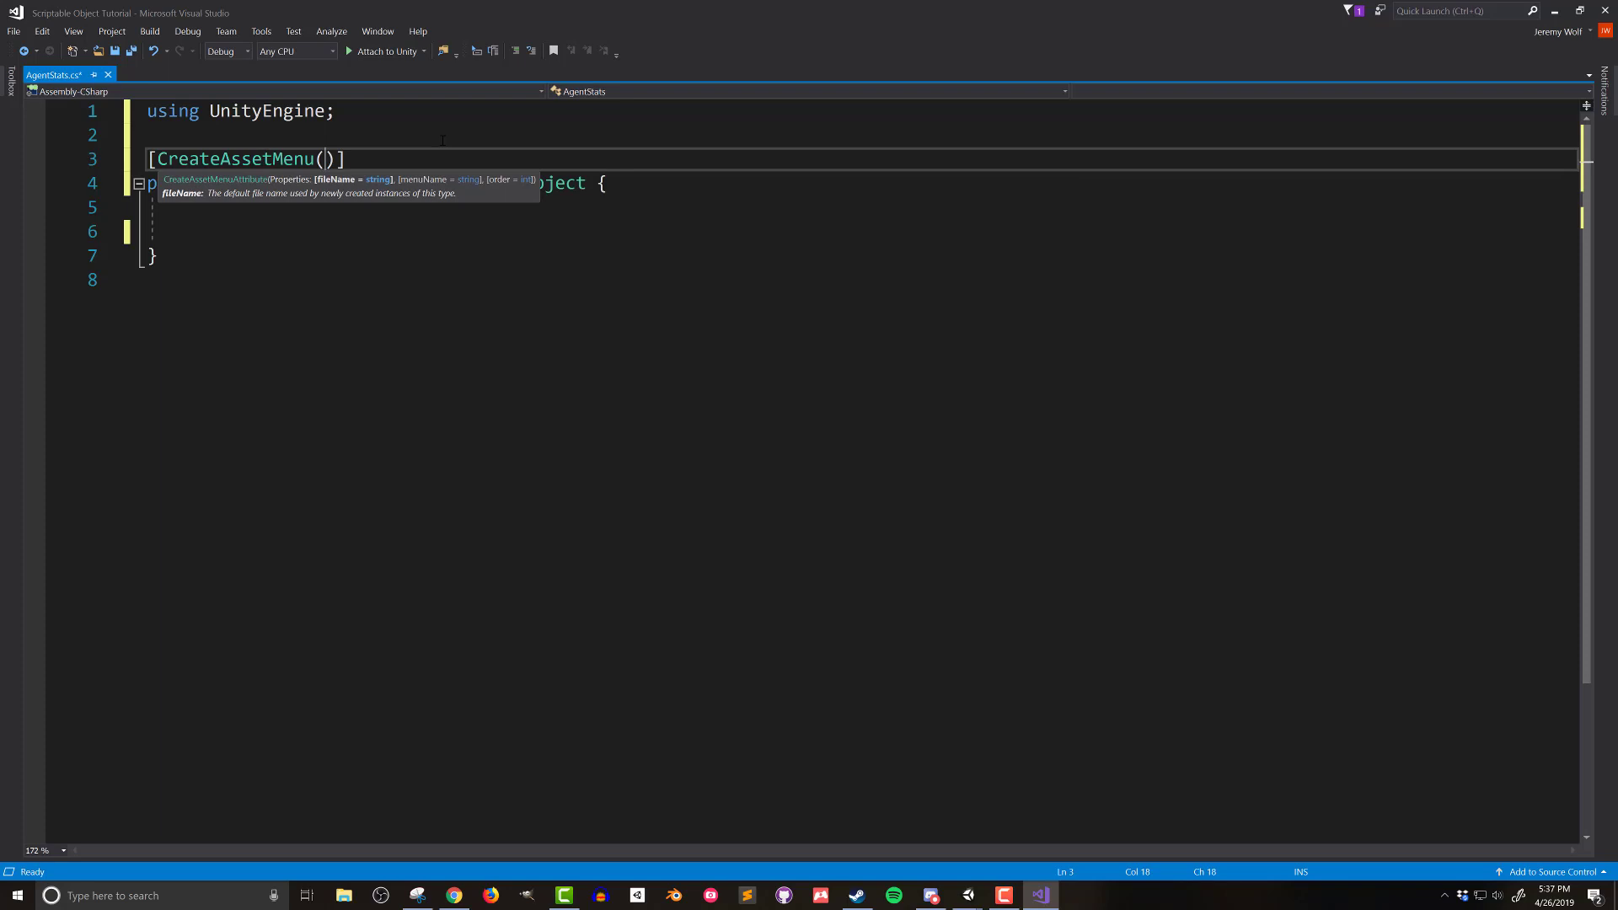
{"action": "type", "text": "fileName = \"Age"}
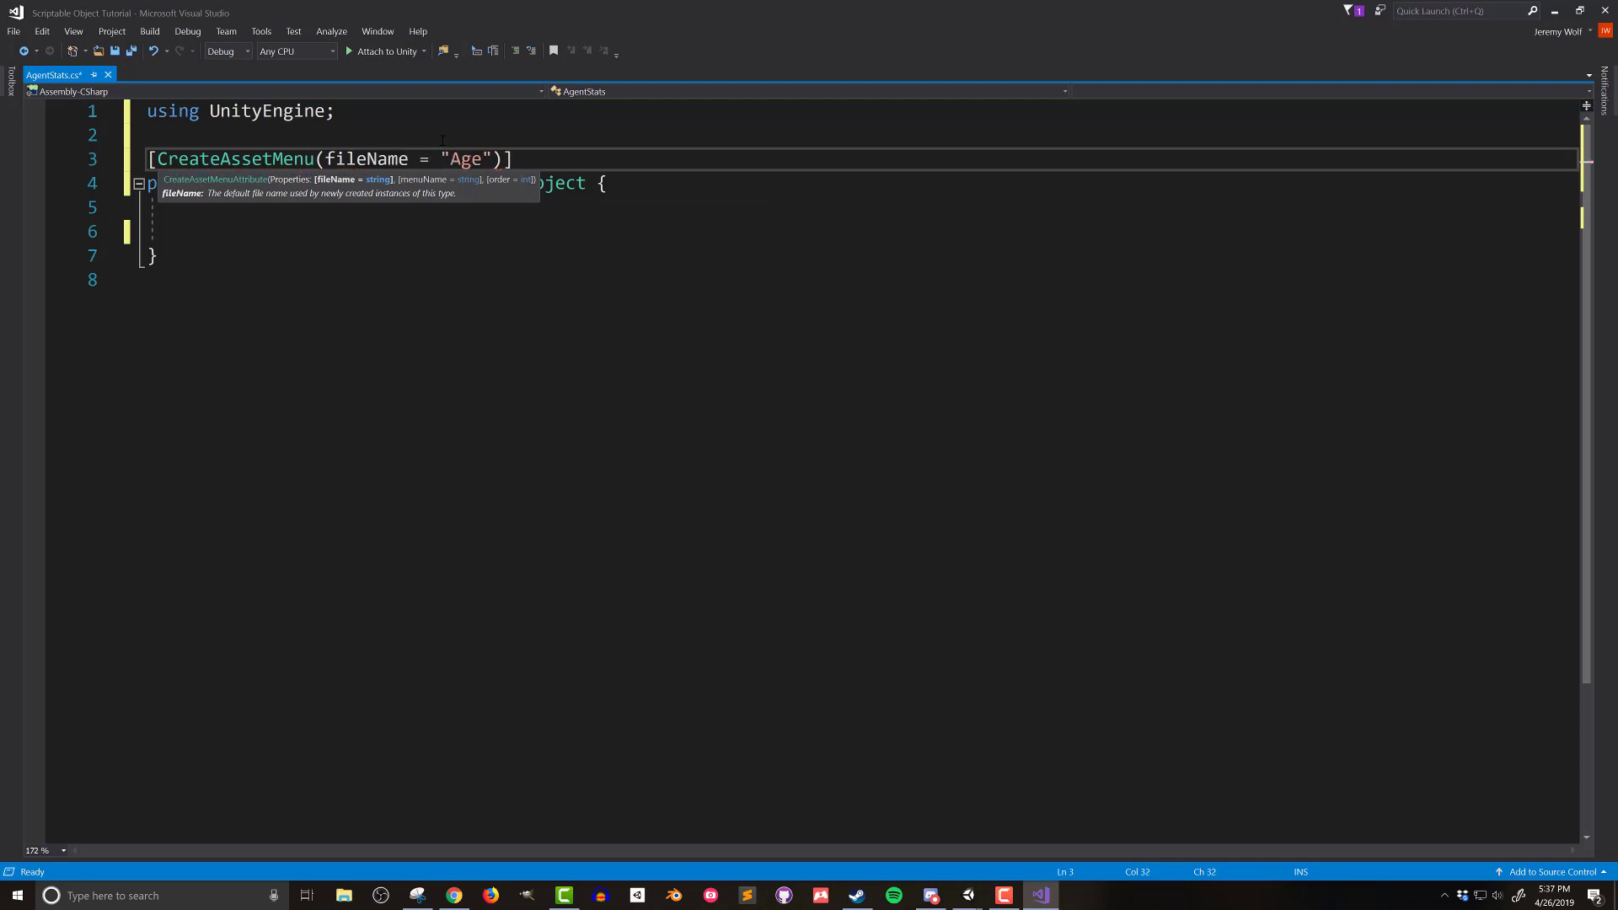
{"action": "type", "text": "Agent Stat"}
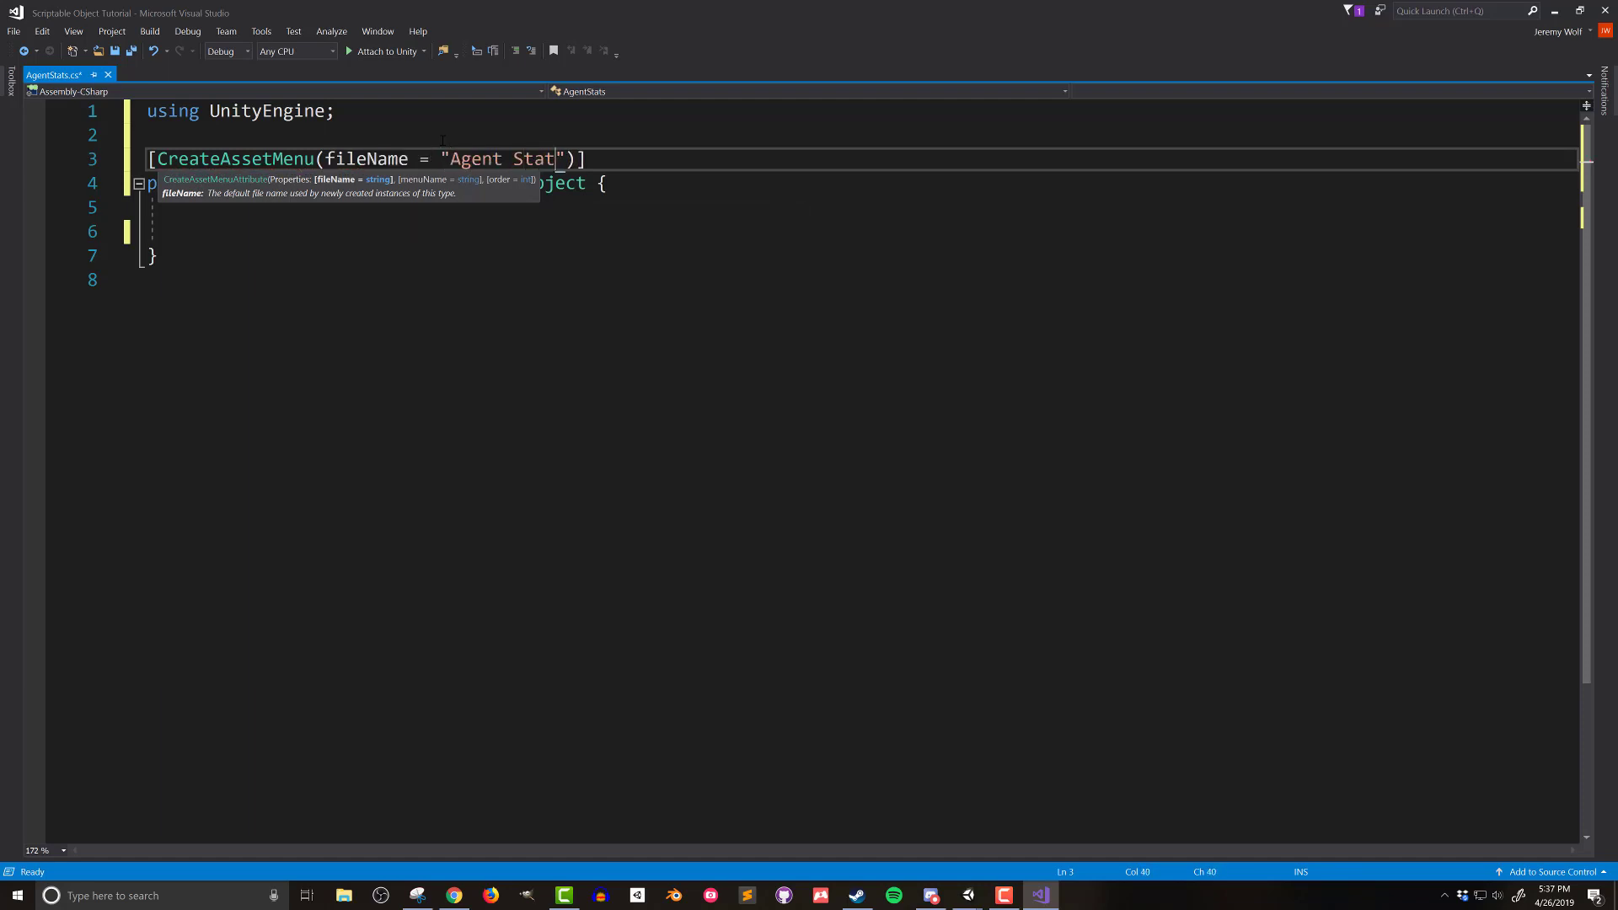
{"action": "type", "text": "s"}
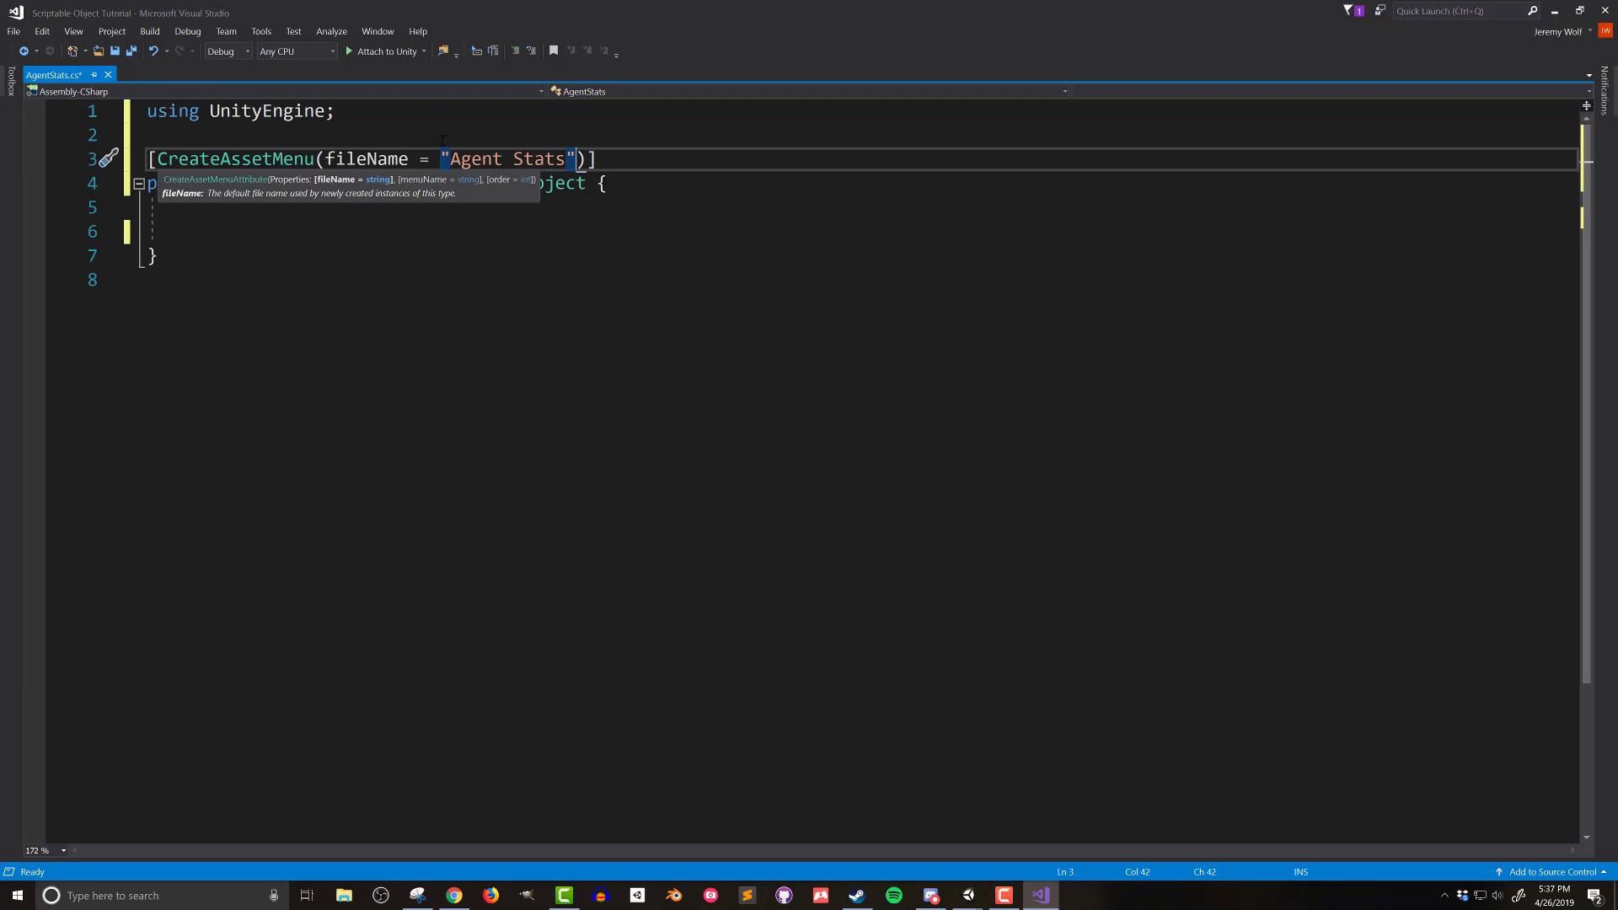
{"action": "type", "text": ","}
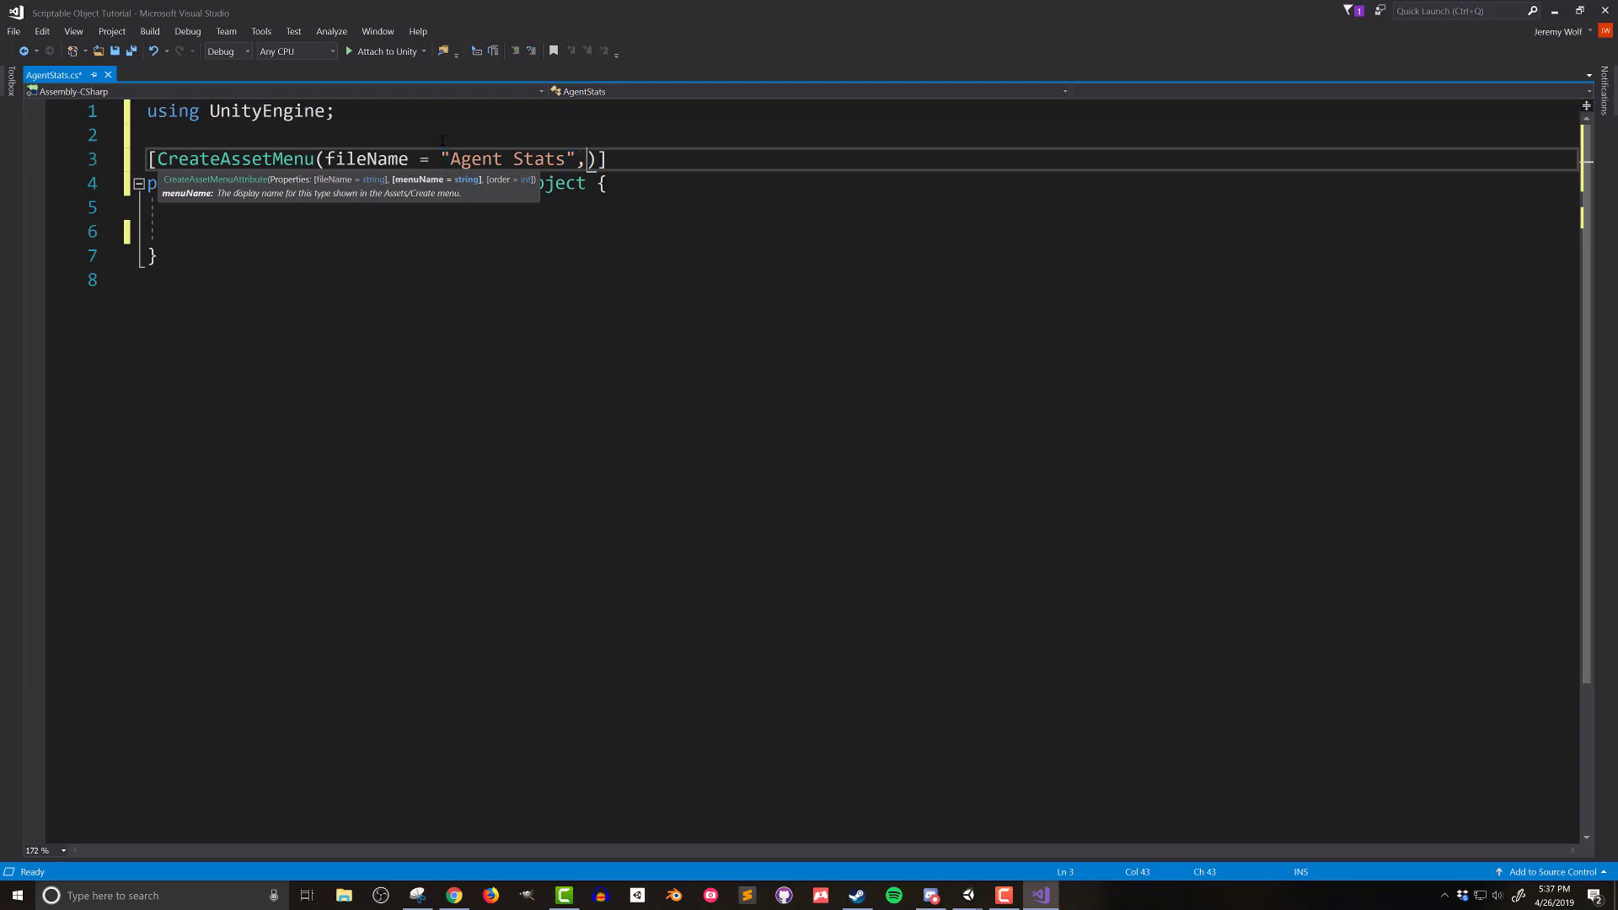
{"action": "type", "text": "menuName = \""}
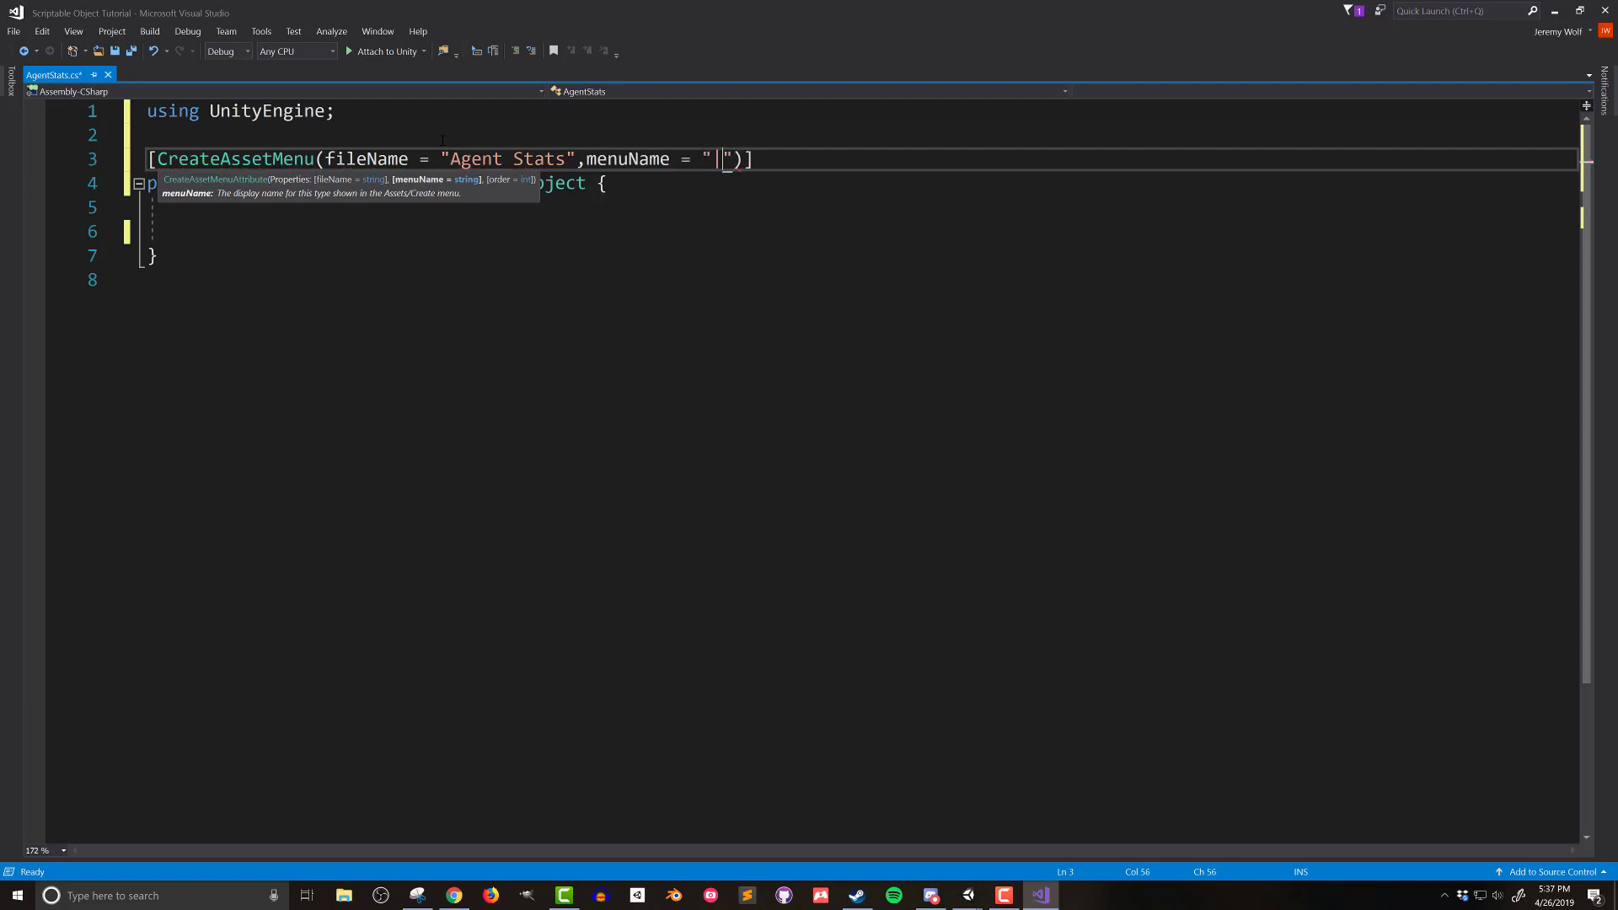
{"action": "type", "text": "Agent"}
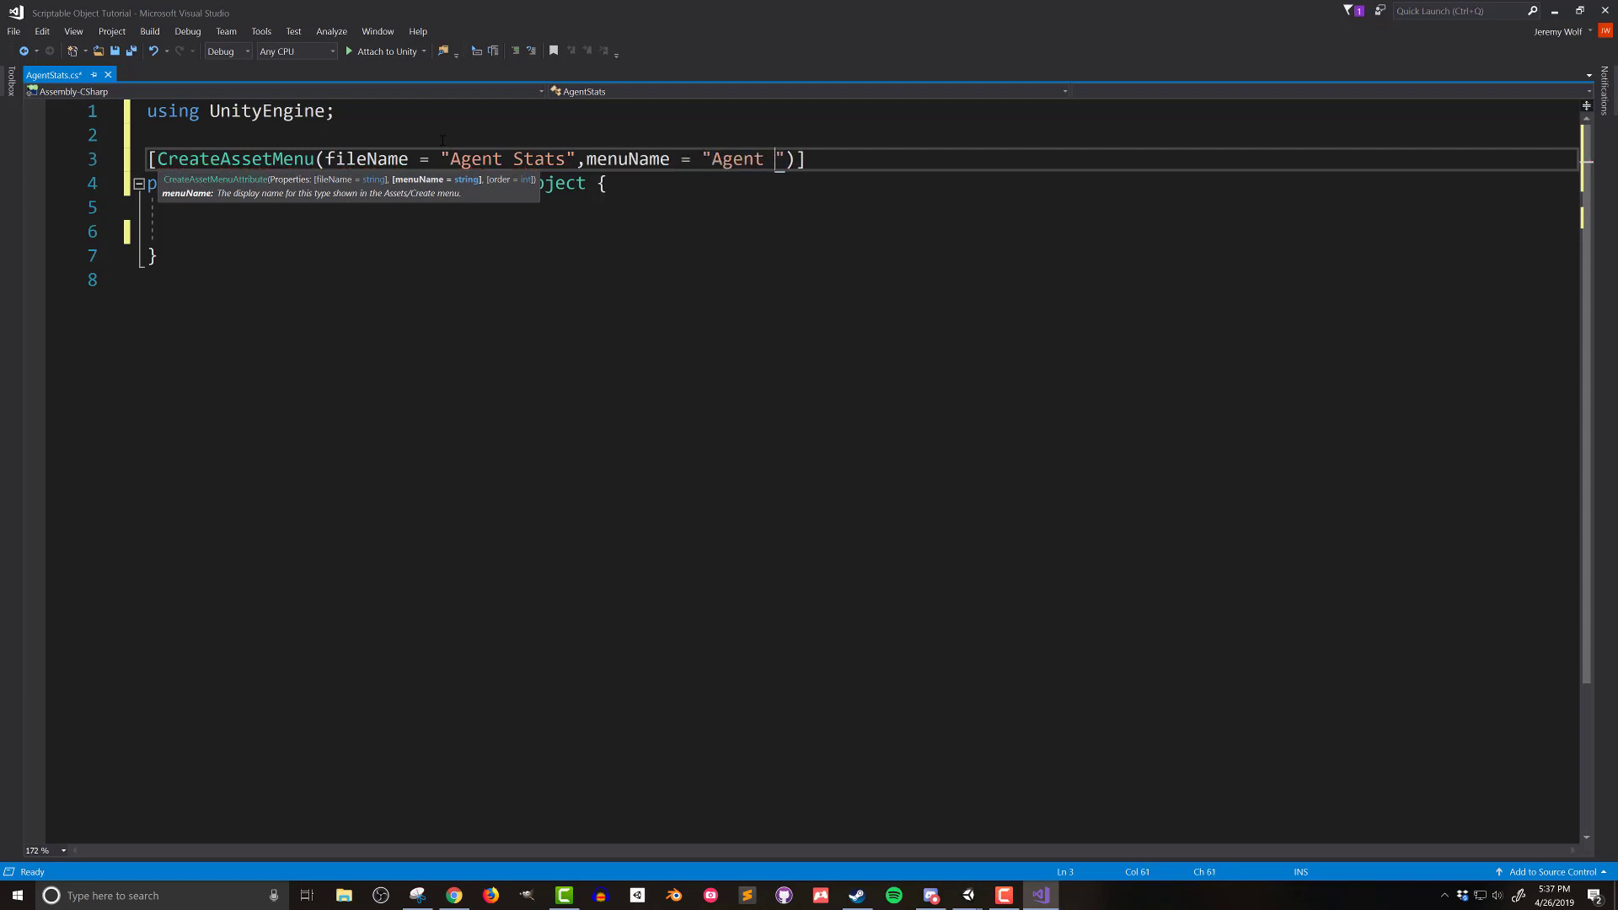
{"action": "type", "text": "Stats"}
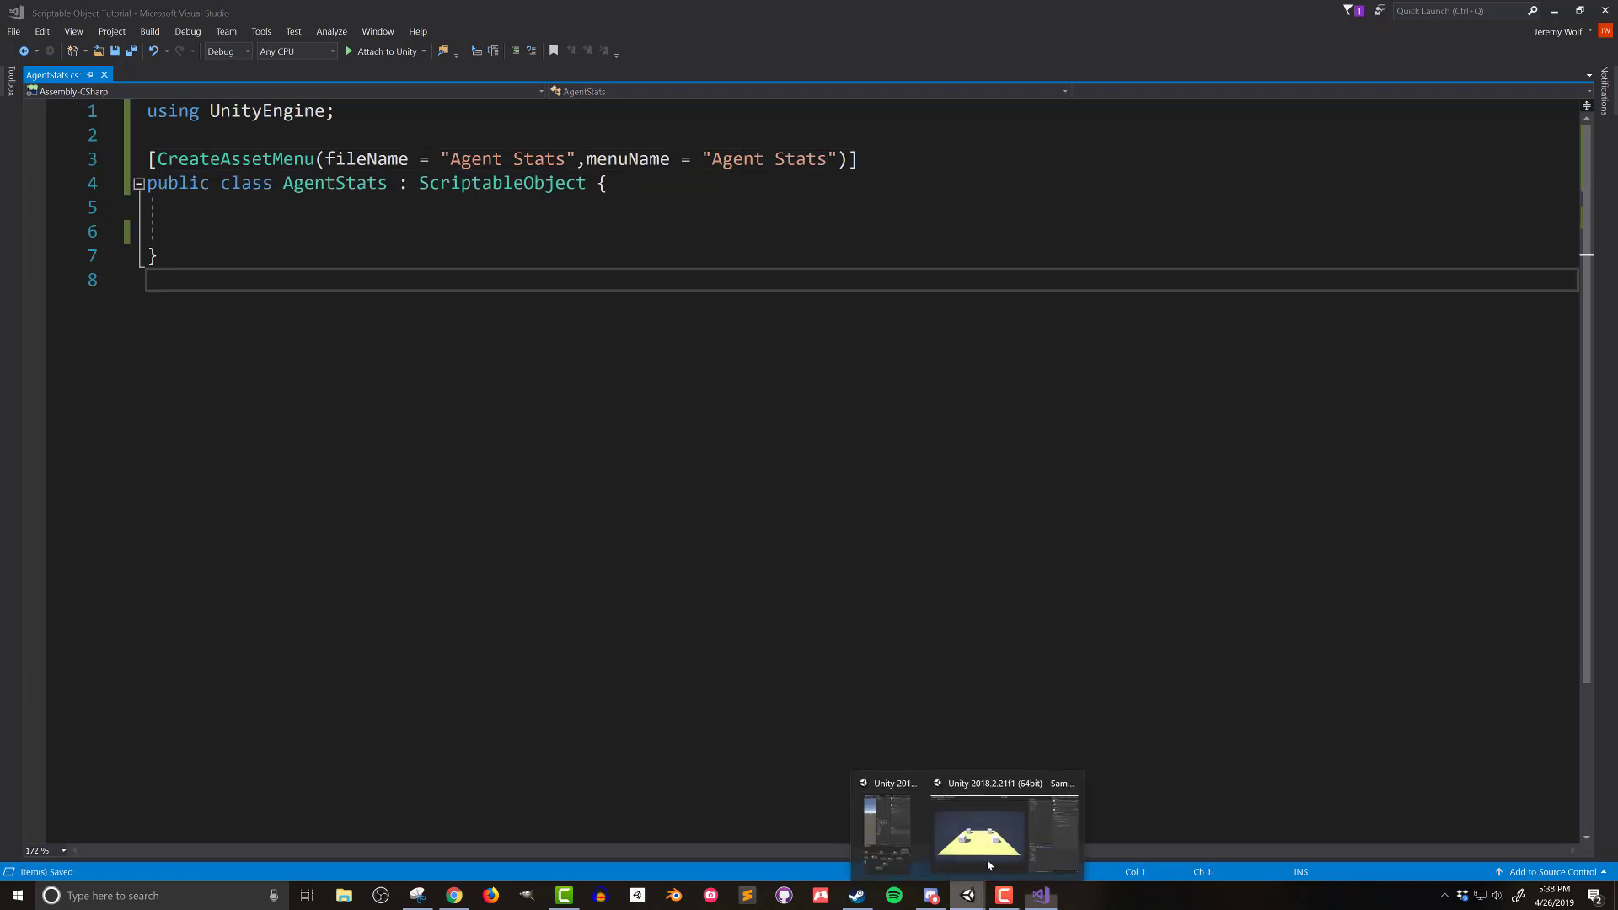
Step: Confirm the Scripts folder's Create menu in Unity now lists Agent Stats
{"action": "left_click", "coordinate": [979, 831]}
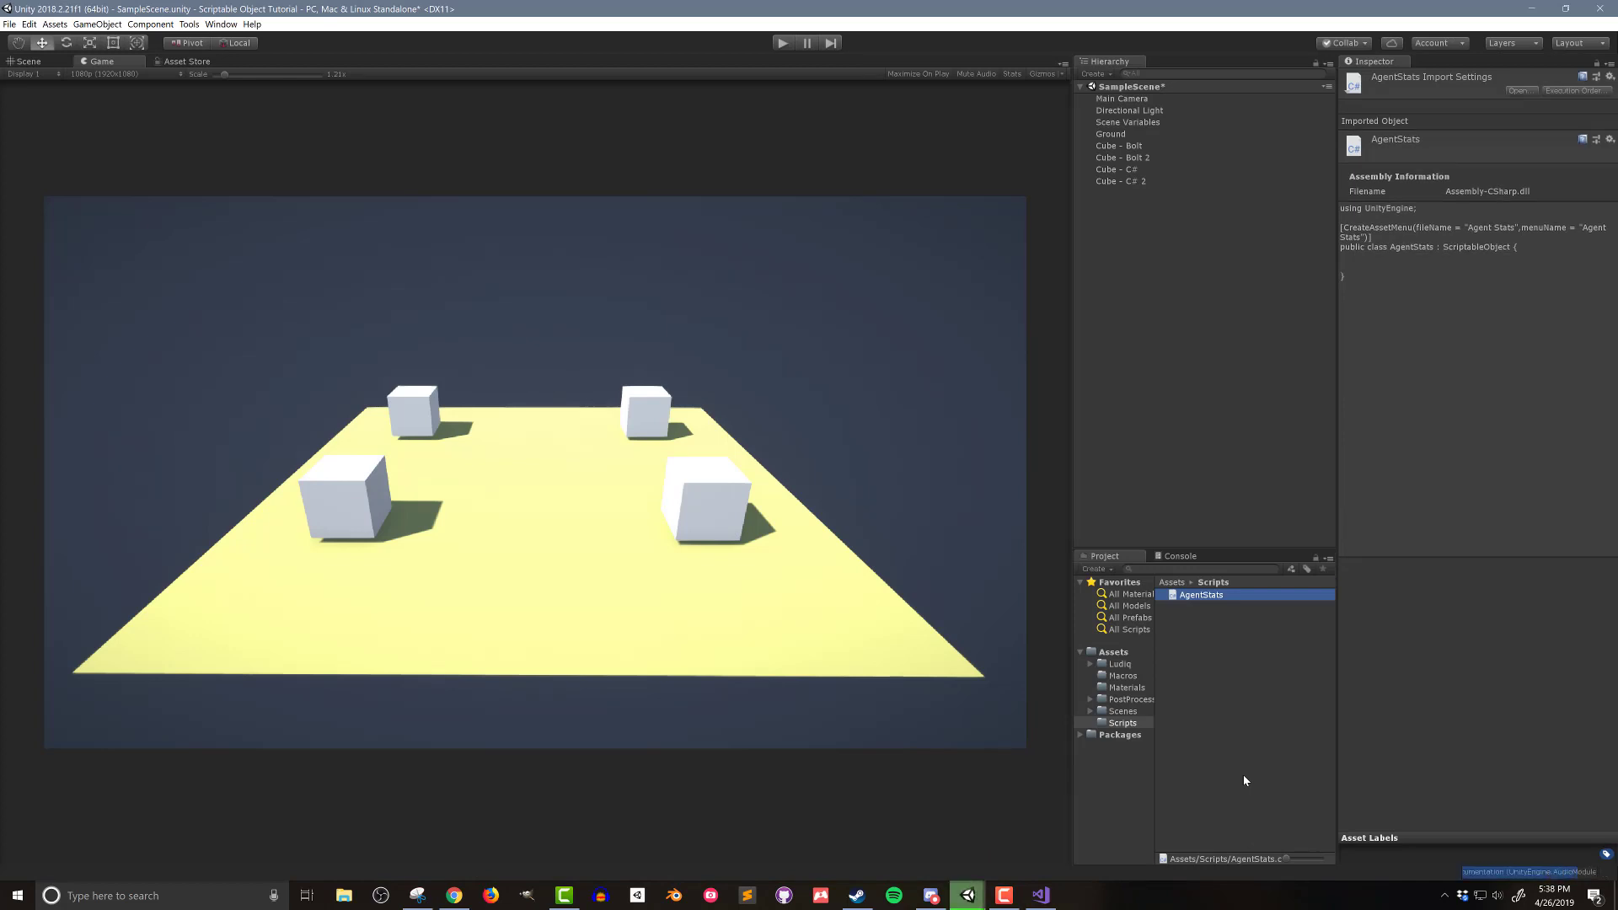
{"action": "right_click", "coordinate": [1244, 782]}
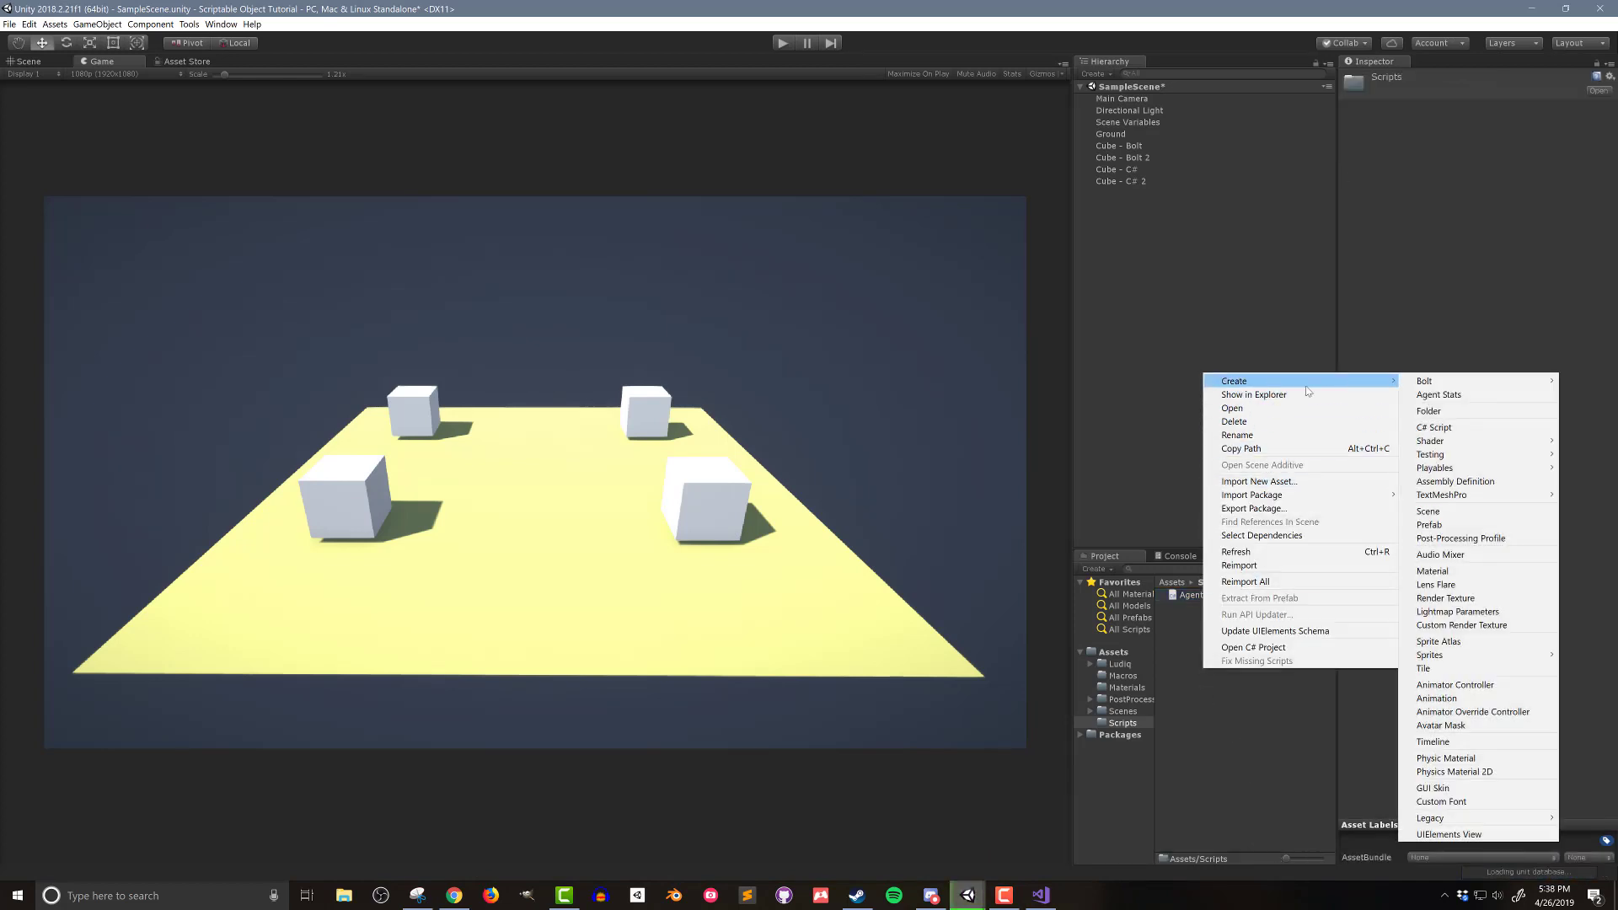
{"action": "mouse_move", "coordinate": [1486, 394]}
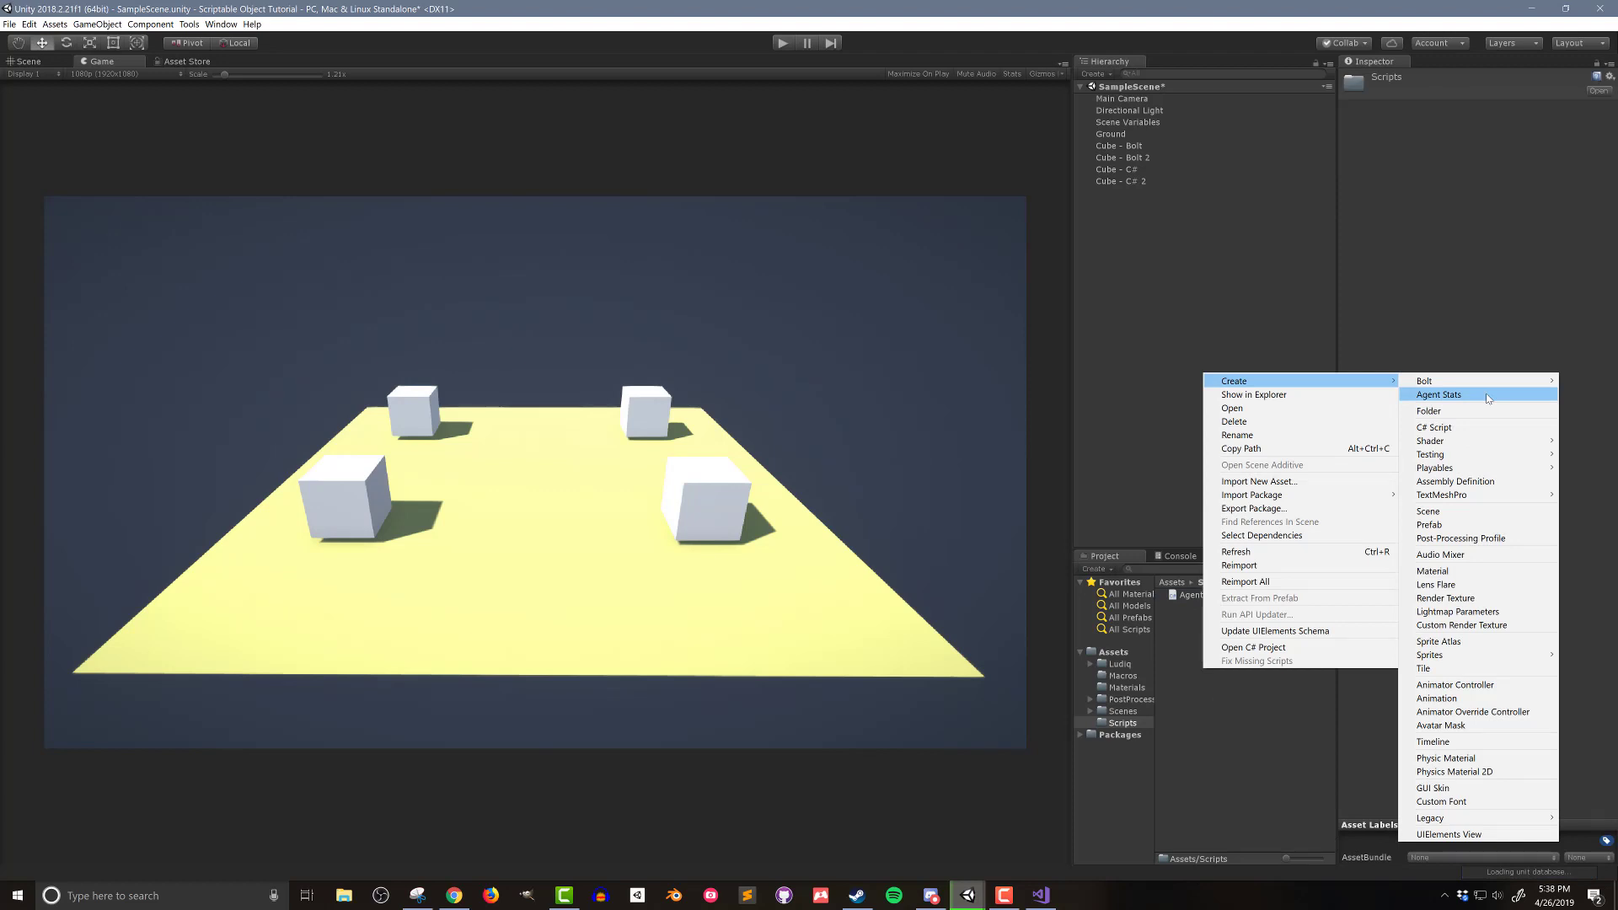
{"action": "left_click", "coordinate": [1438, 395]}
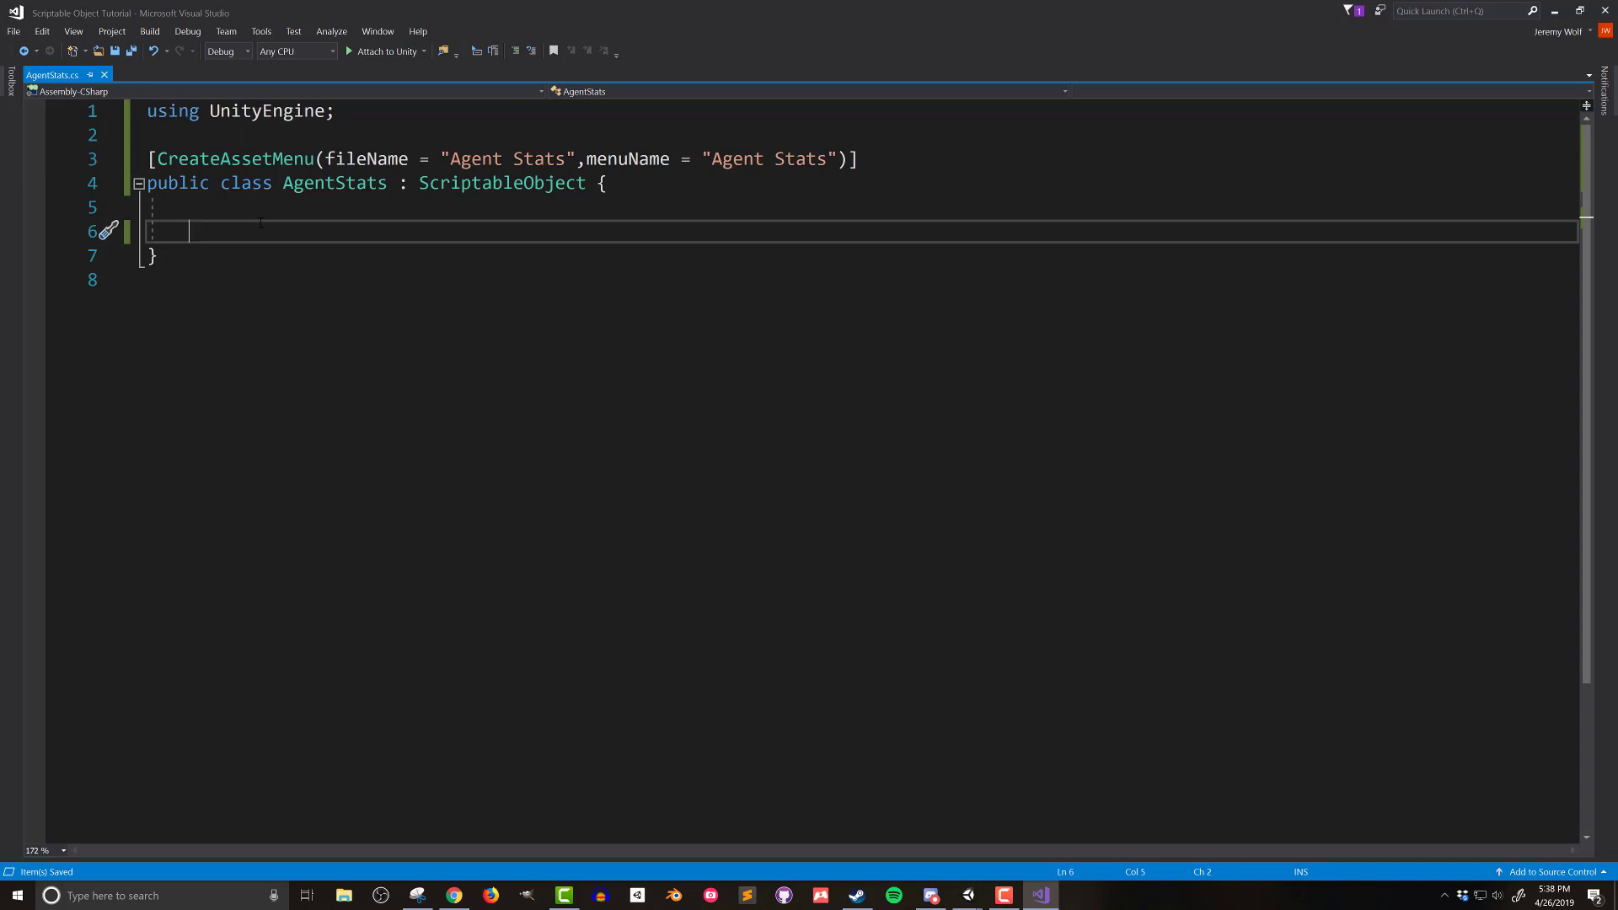
Step: Declare a public _name field with a 'using underscore for Bolt' comment
{"action": "type", "text": "public string )"}
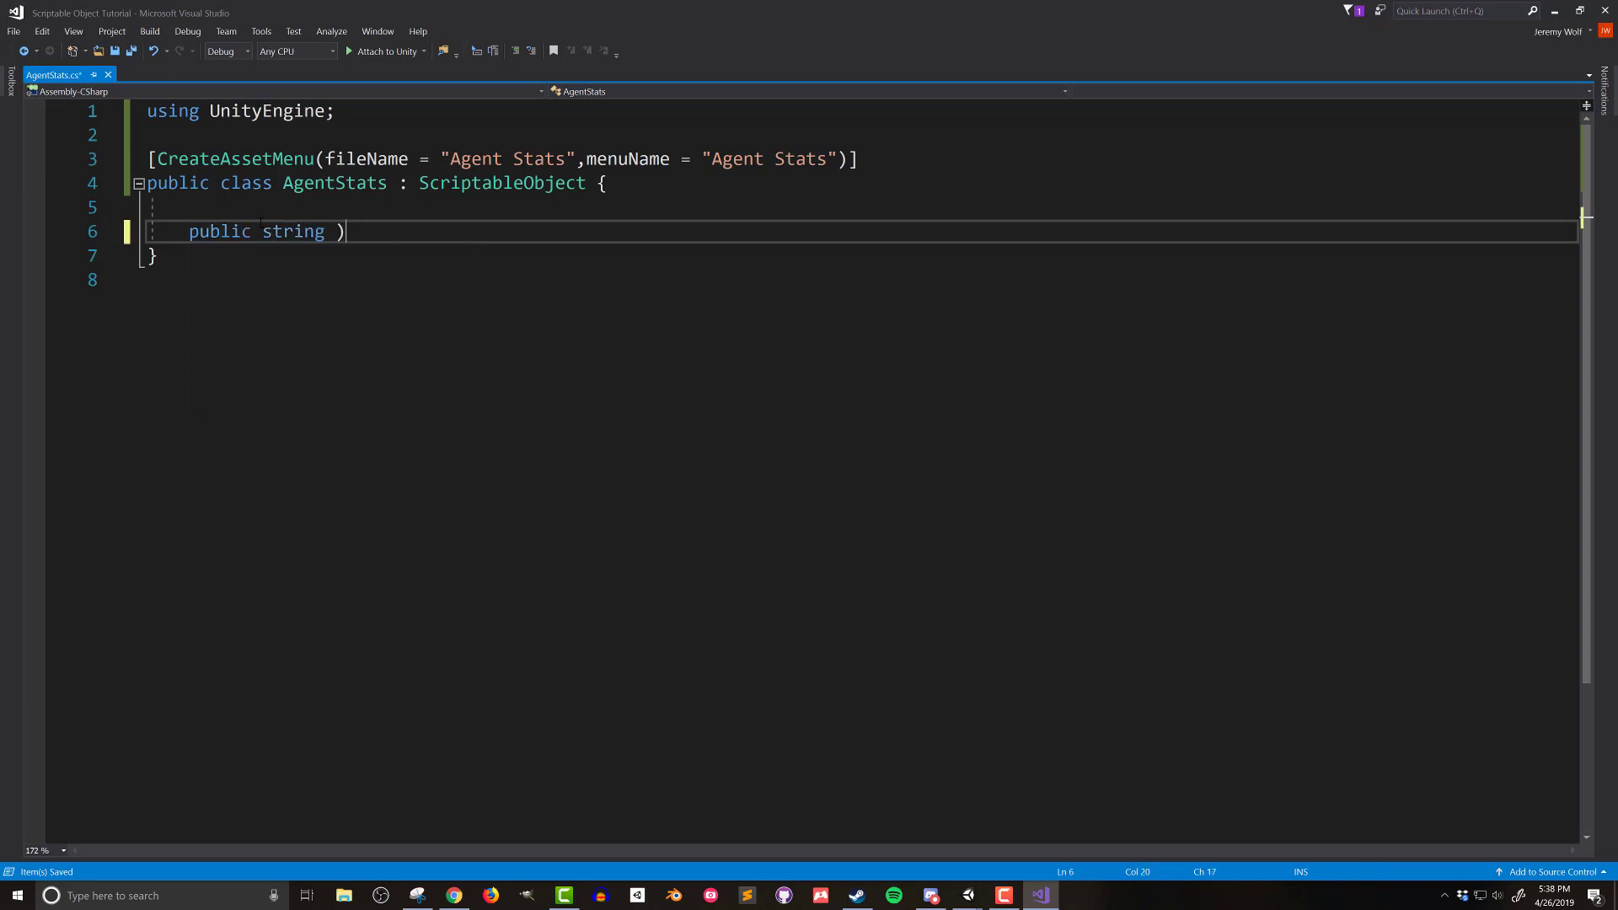
{"action": "type", "text": "_name"}
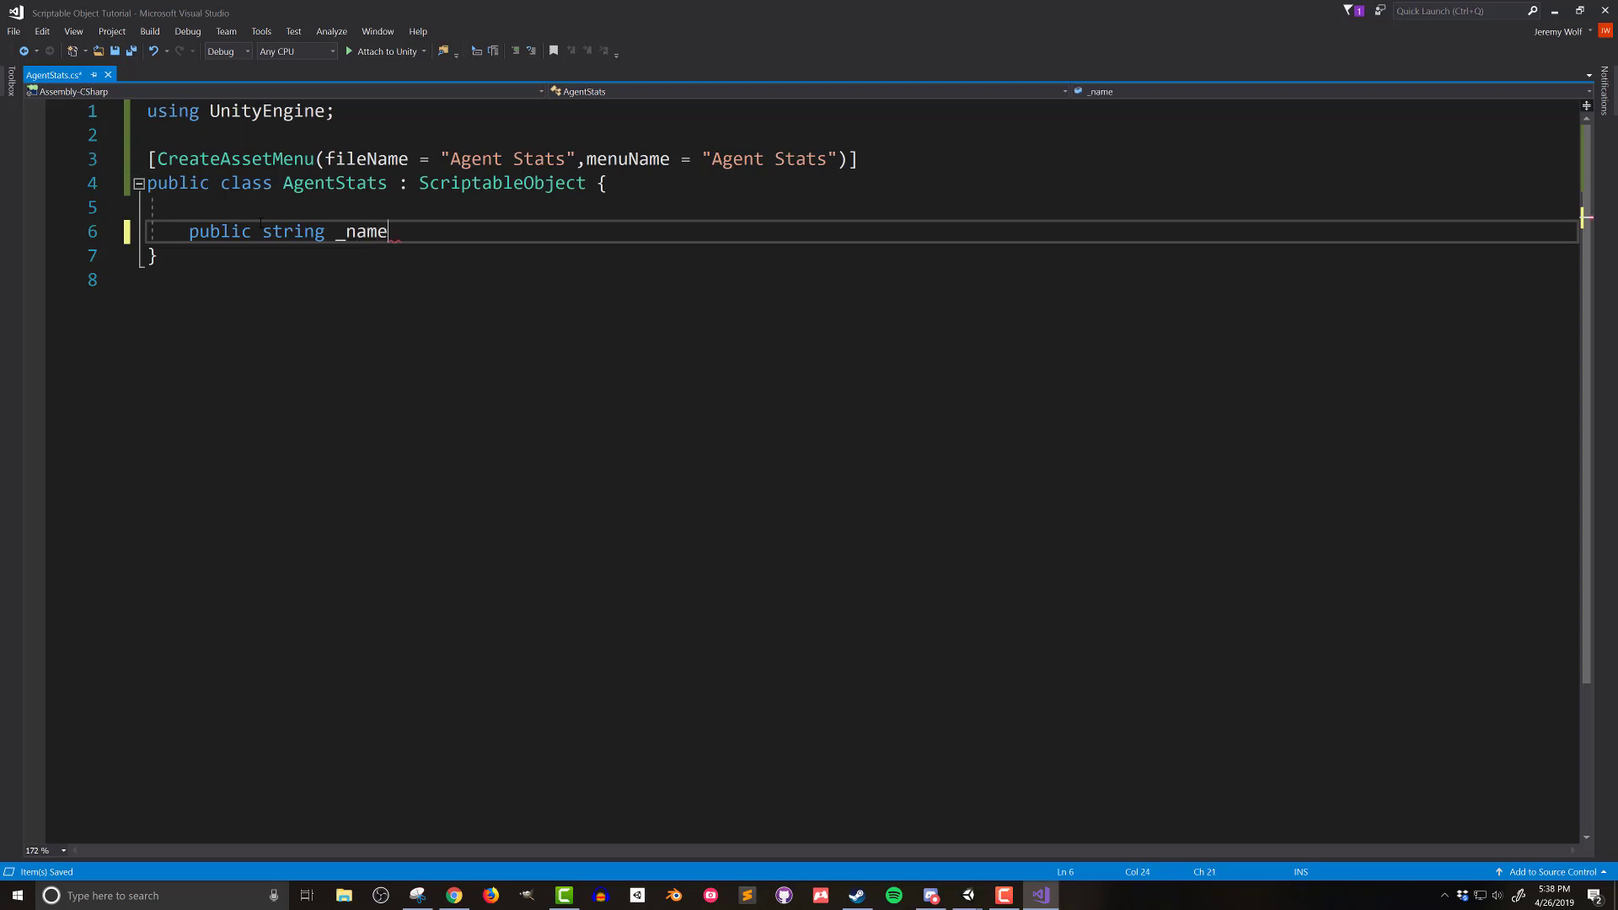
{"action": "type", "text": ";"}
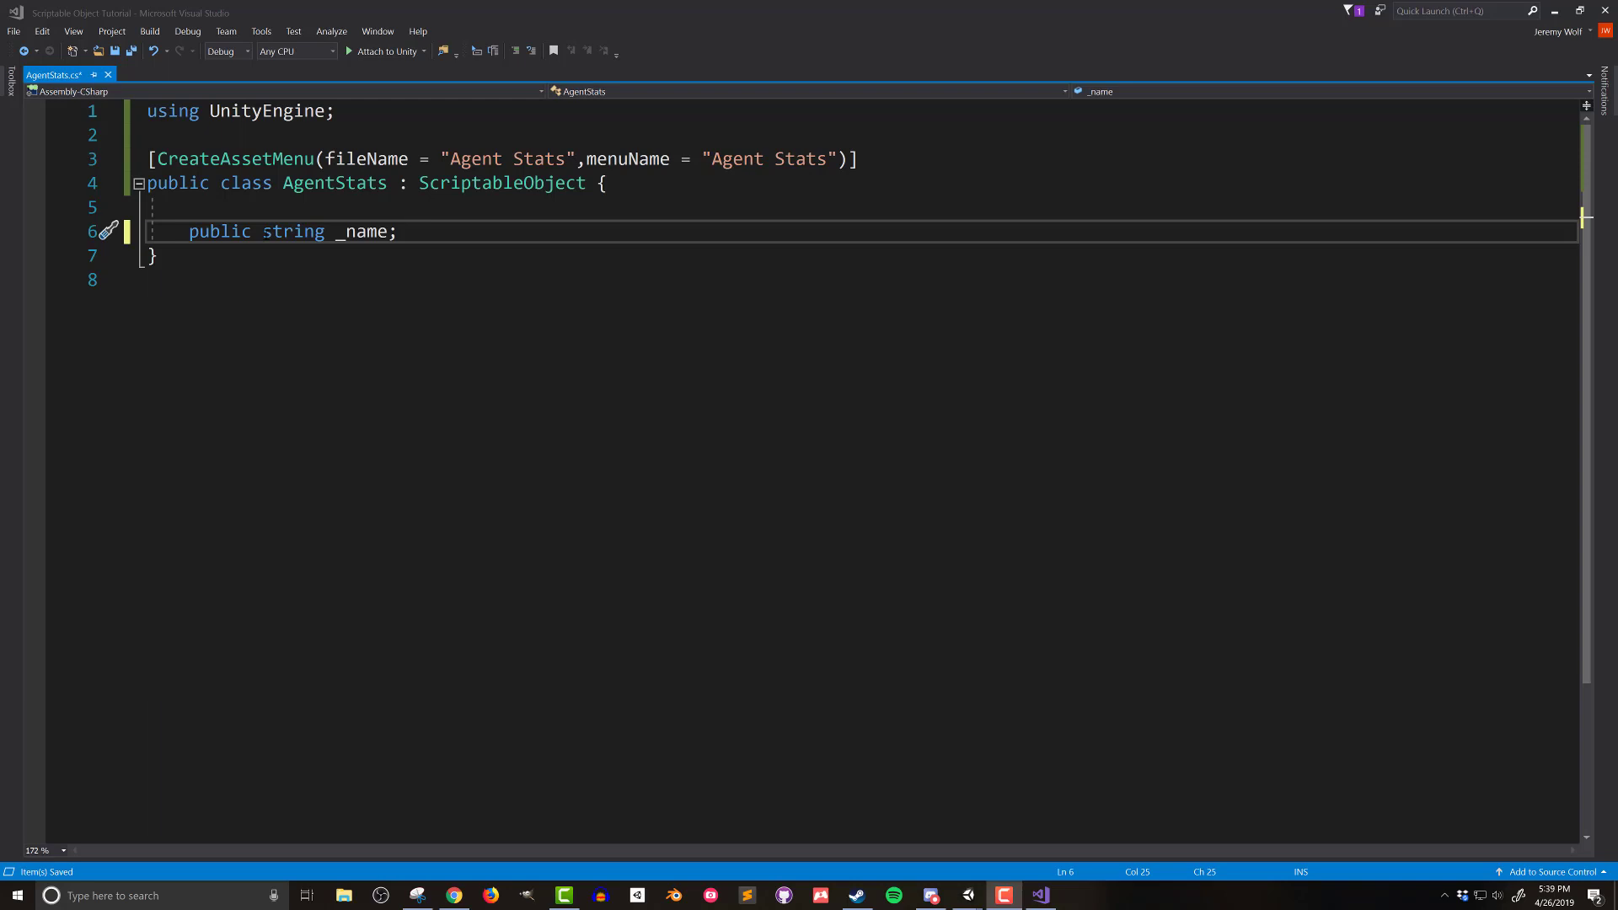
{"action": "mouse_move", "coordinate": [293, 231]}
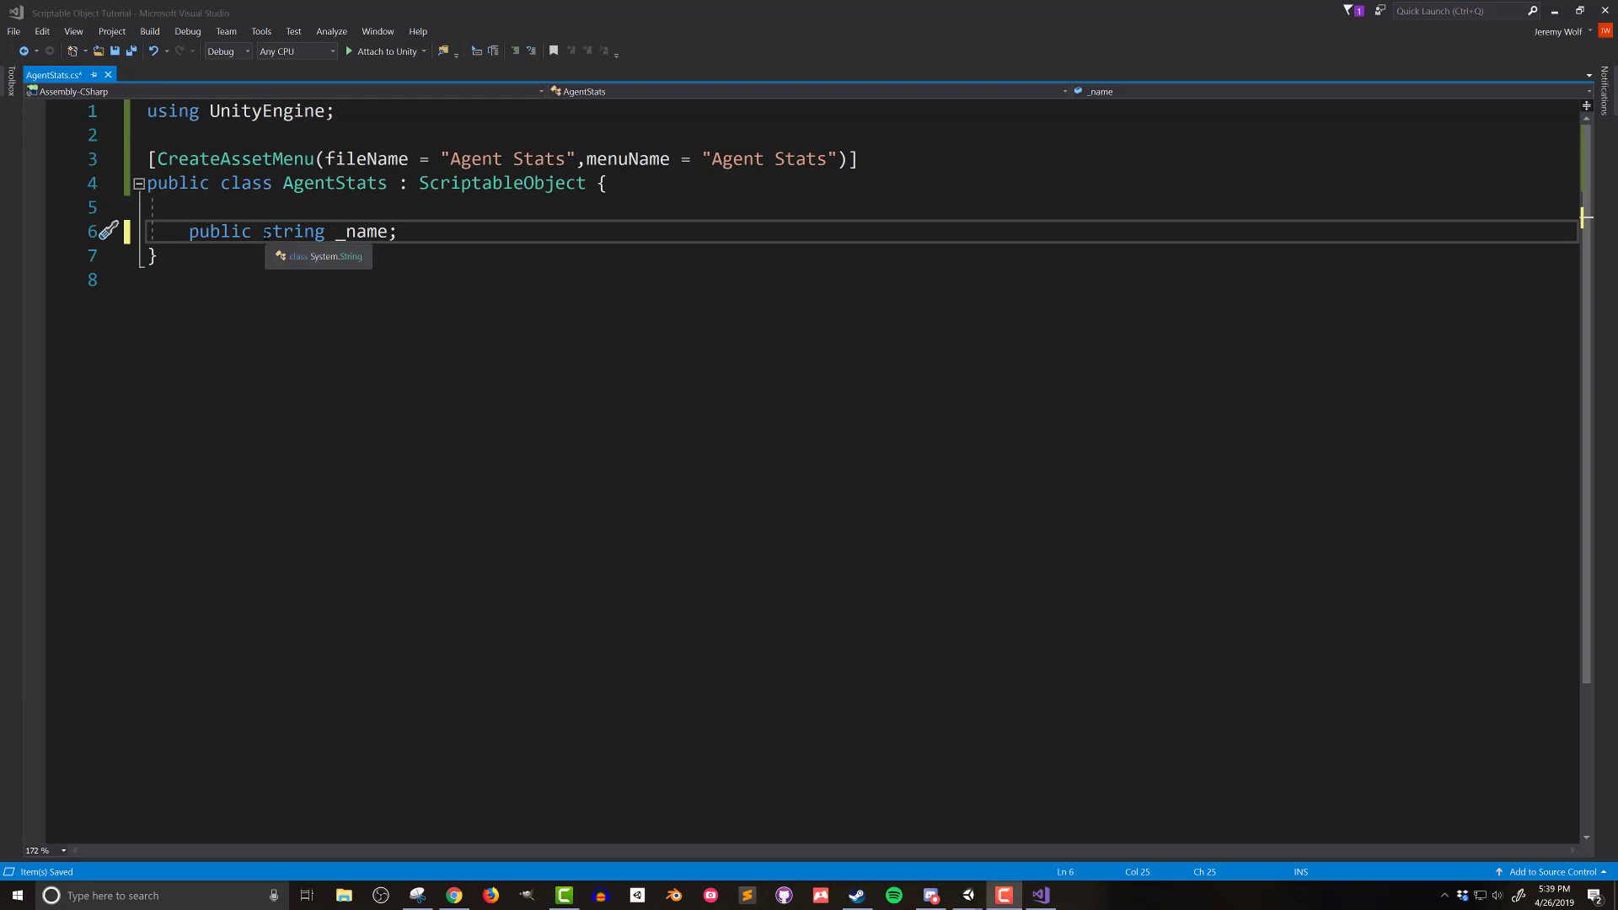
{"action": "left_click", "coordinate": [263, 231]}
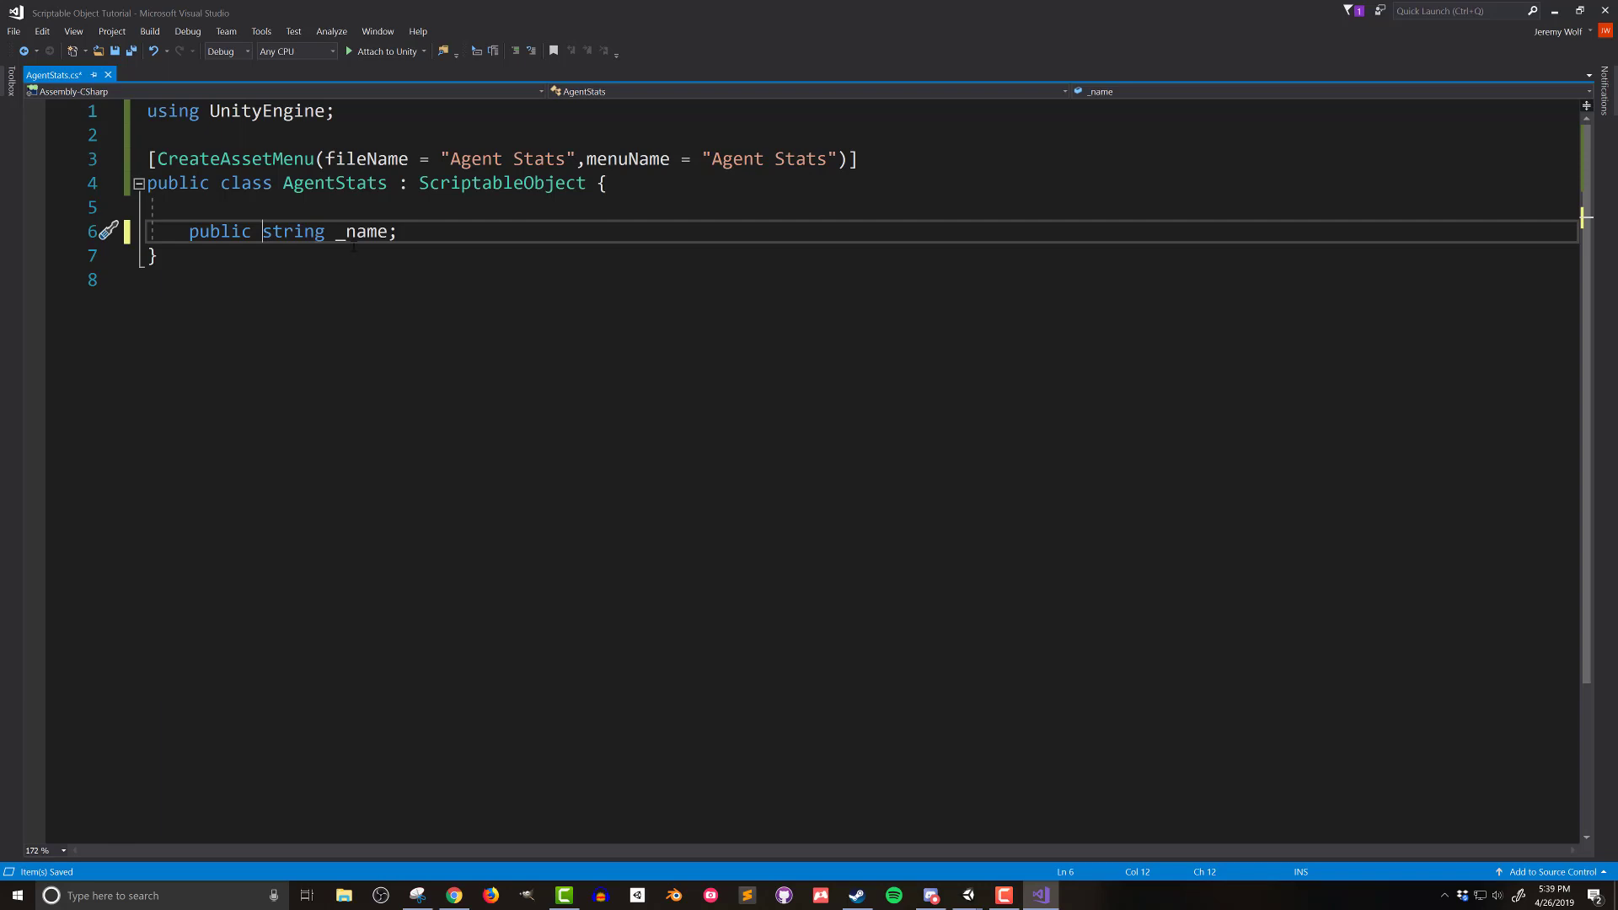
{"action": "double_click", "coordinate": [292, 231]}
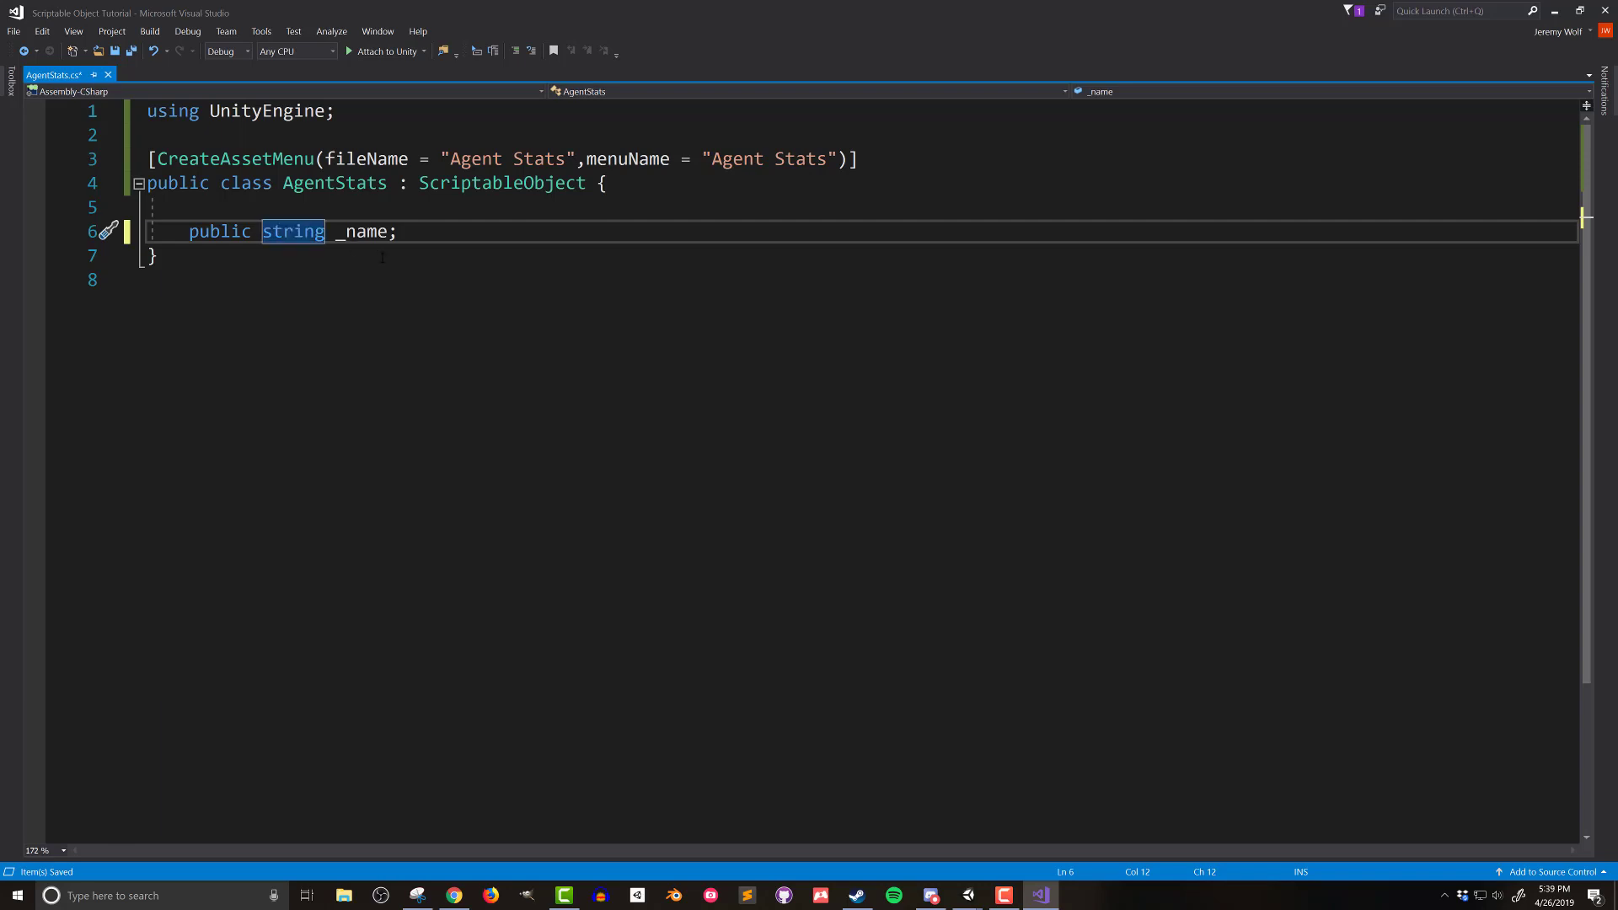
{"action": "type", "text": "new"}
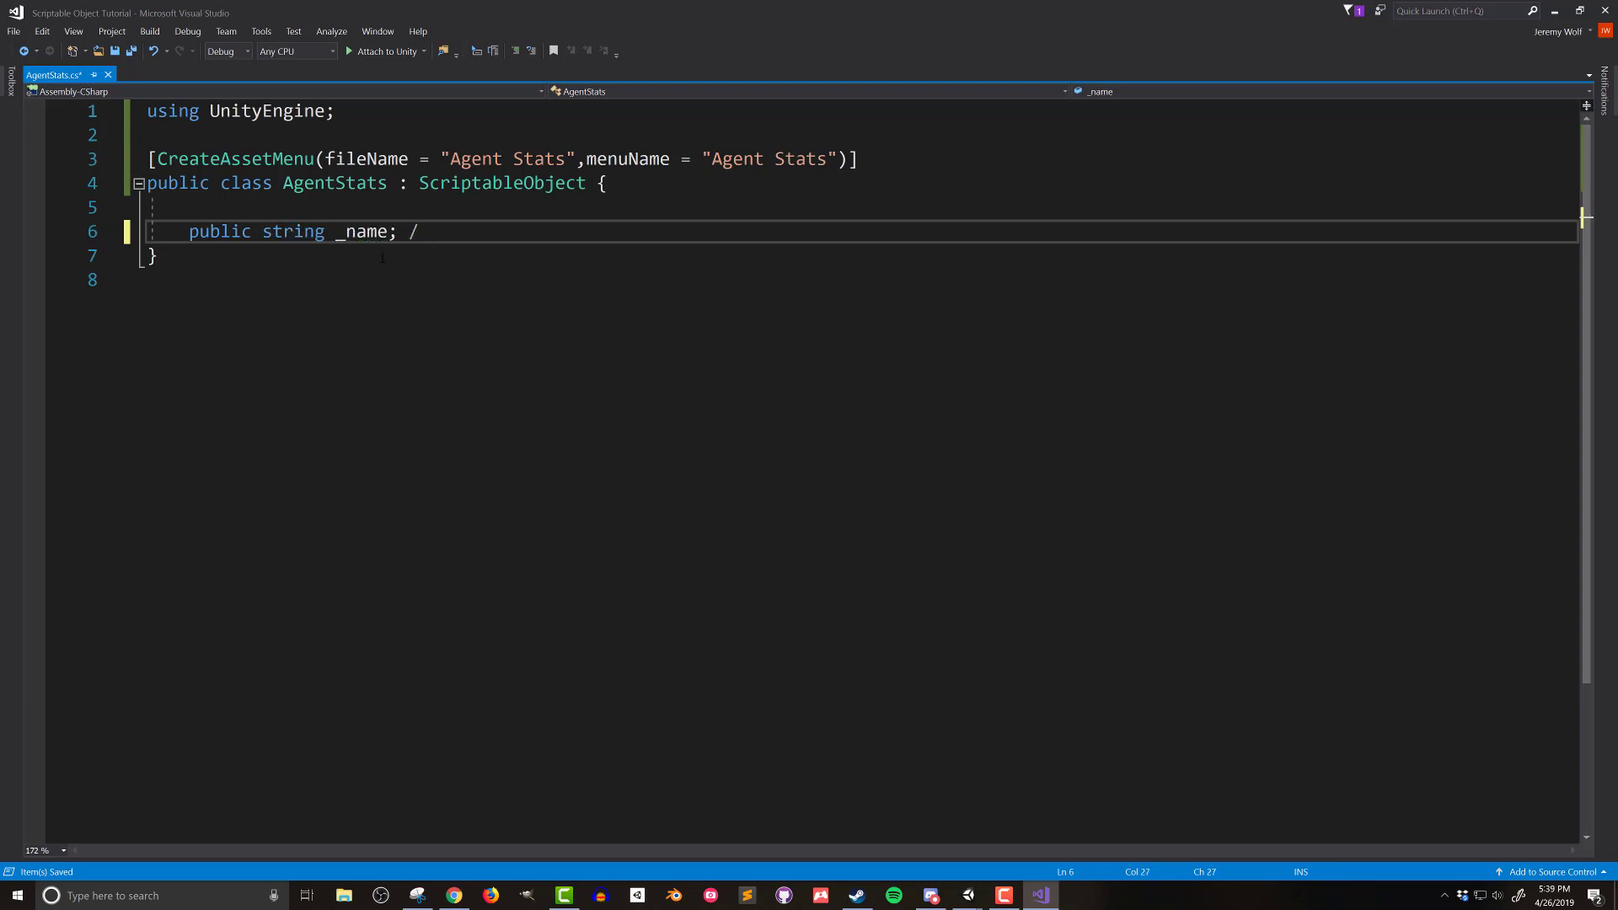
{"action": "type", "text": "/using underscore for Bolt"}
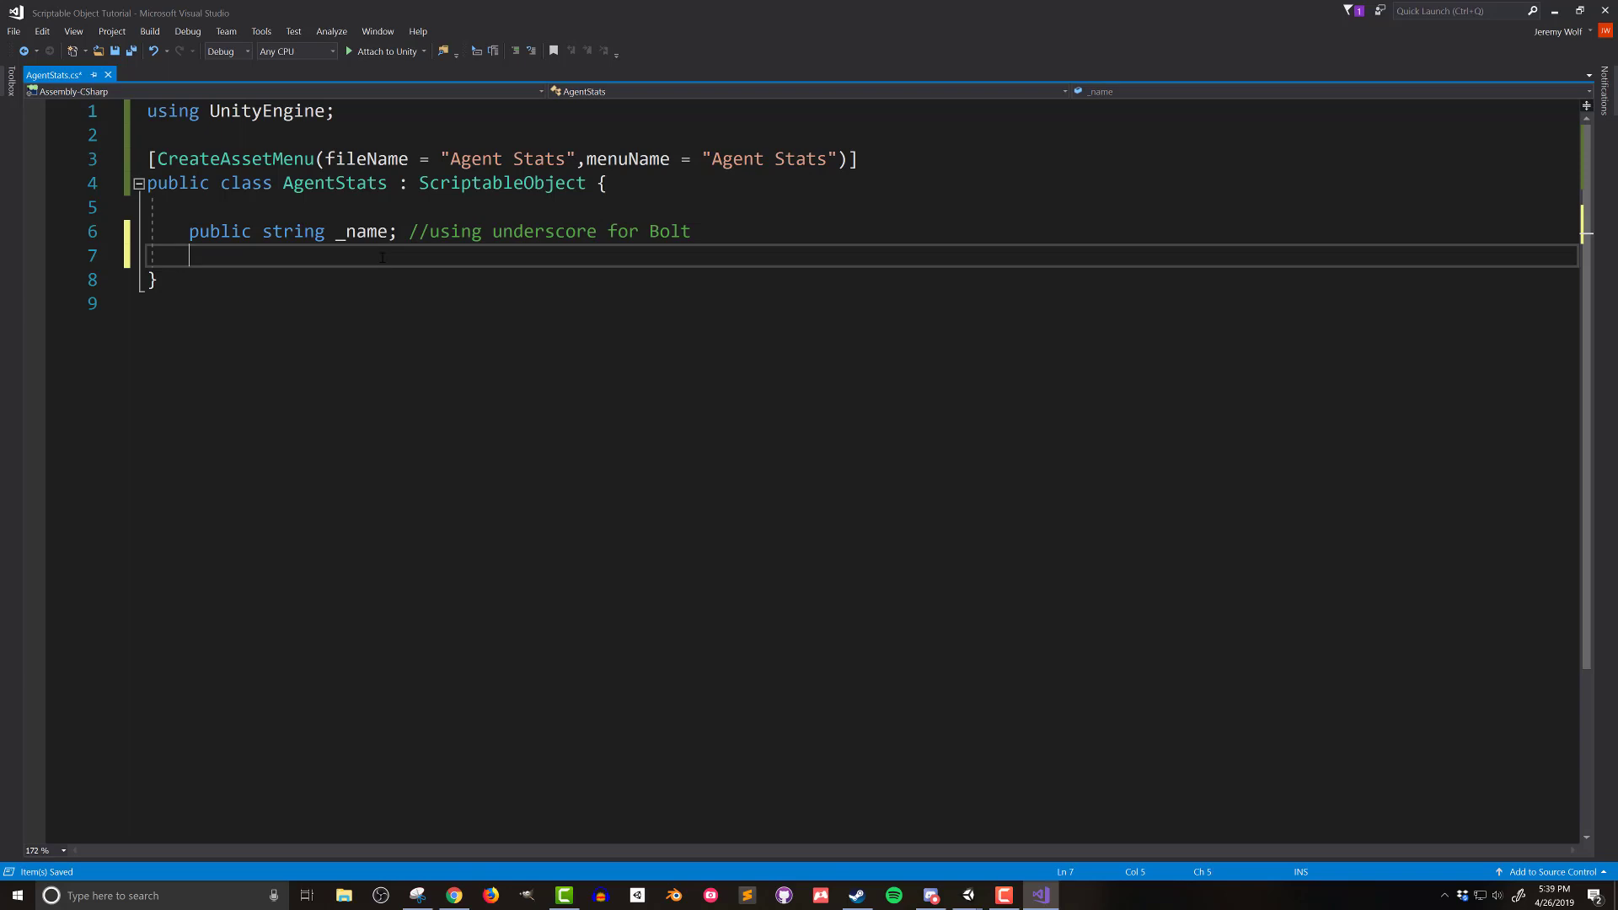
Step: Add public float speed = 5f, public float height = 1f and a public Material color field
{"action": "type", "text": "public floa"}
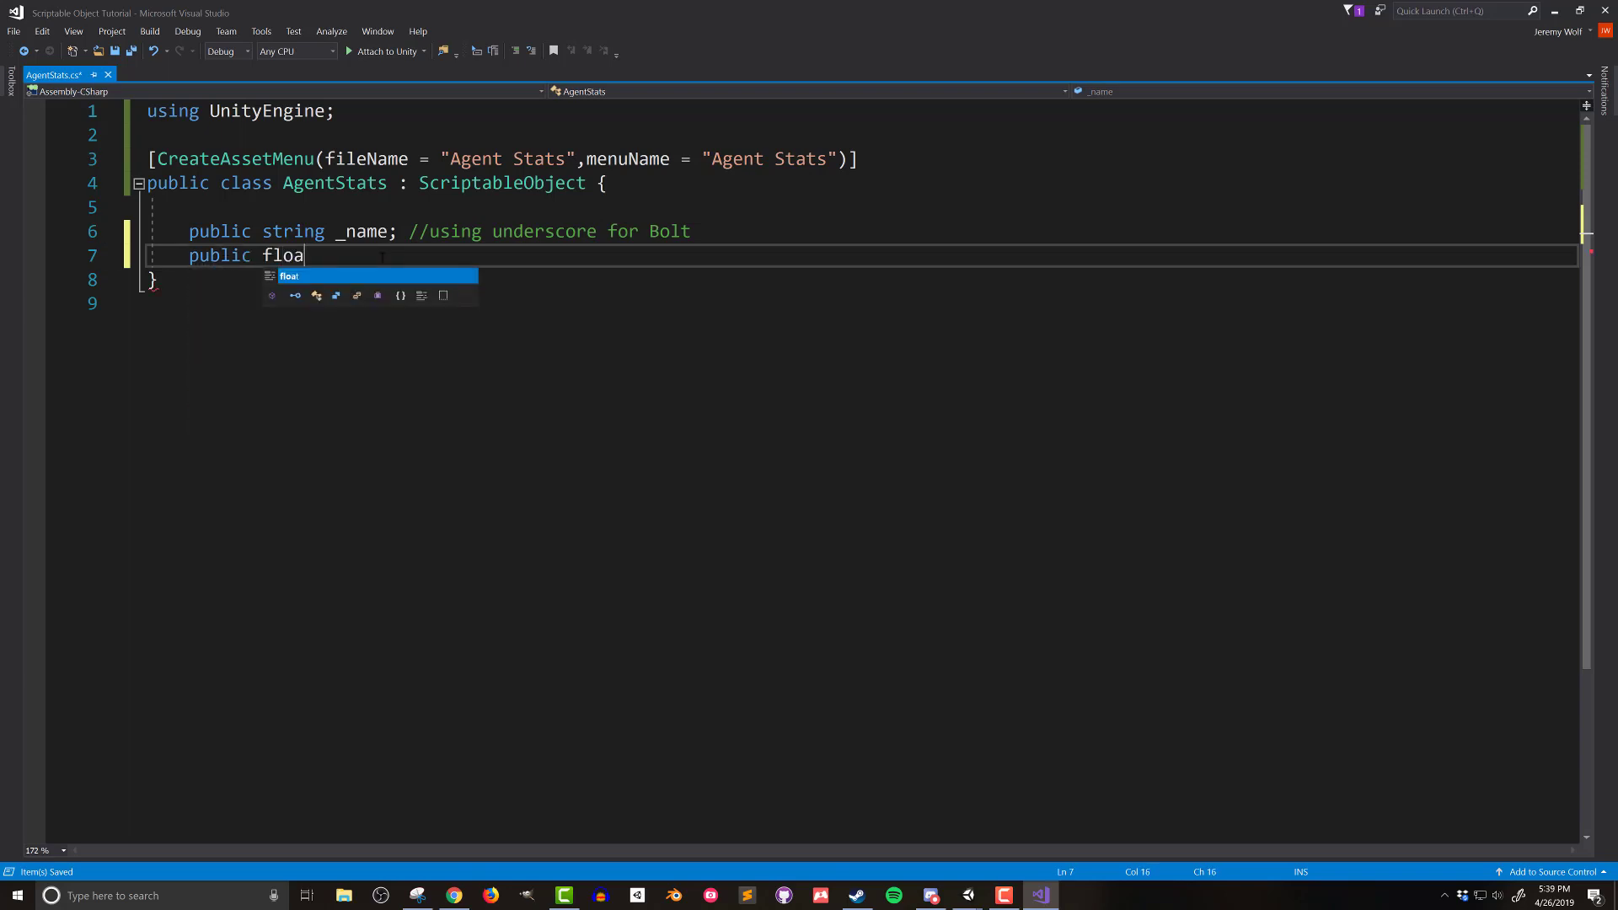
{"action": "type", "text": "t speed;"}
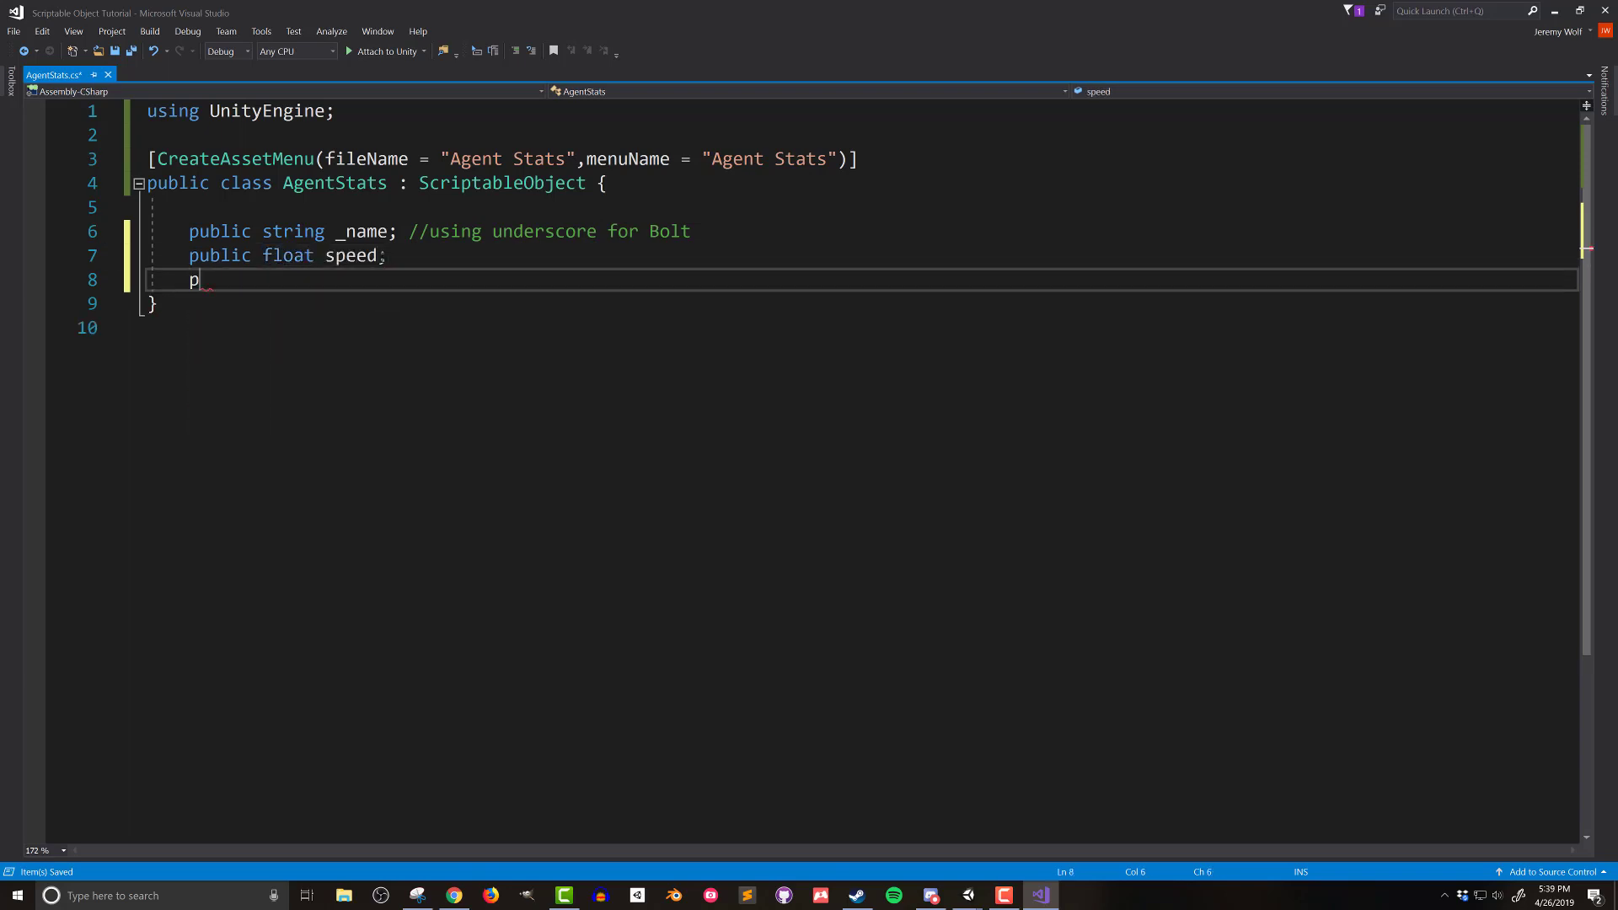
{"action": "type", "text": "ublic float height"}
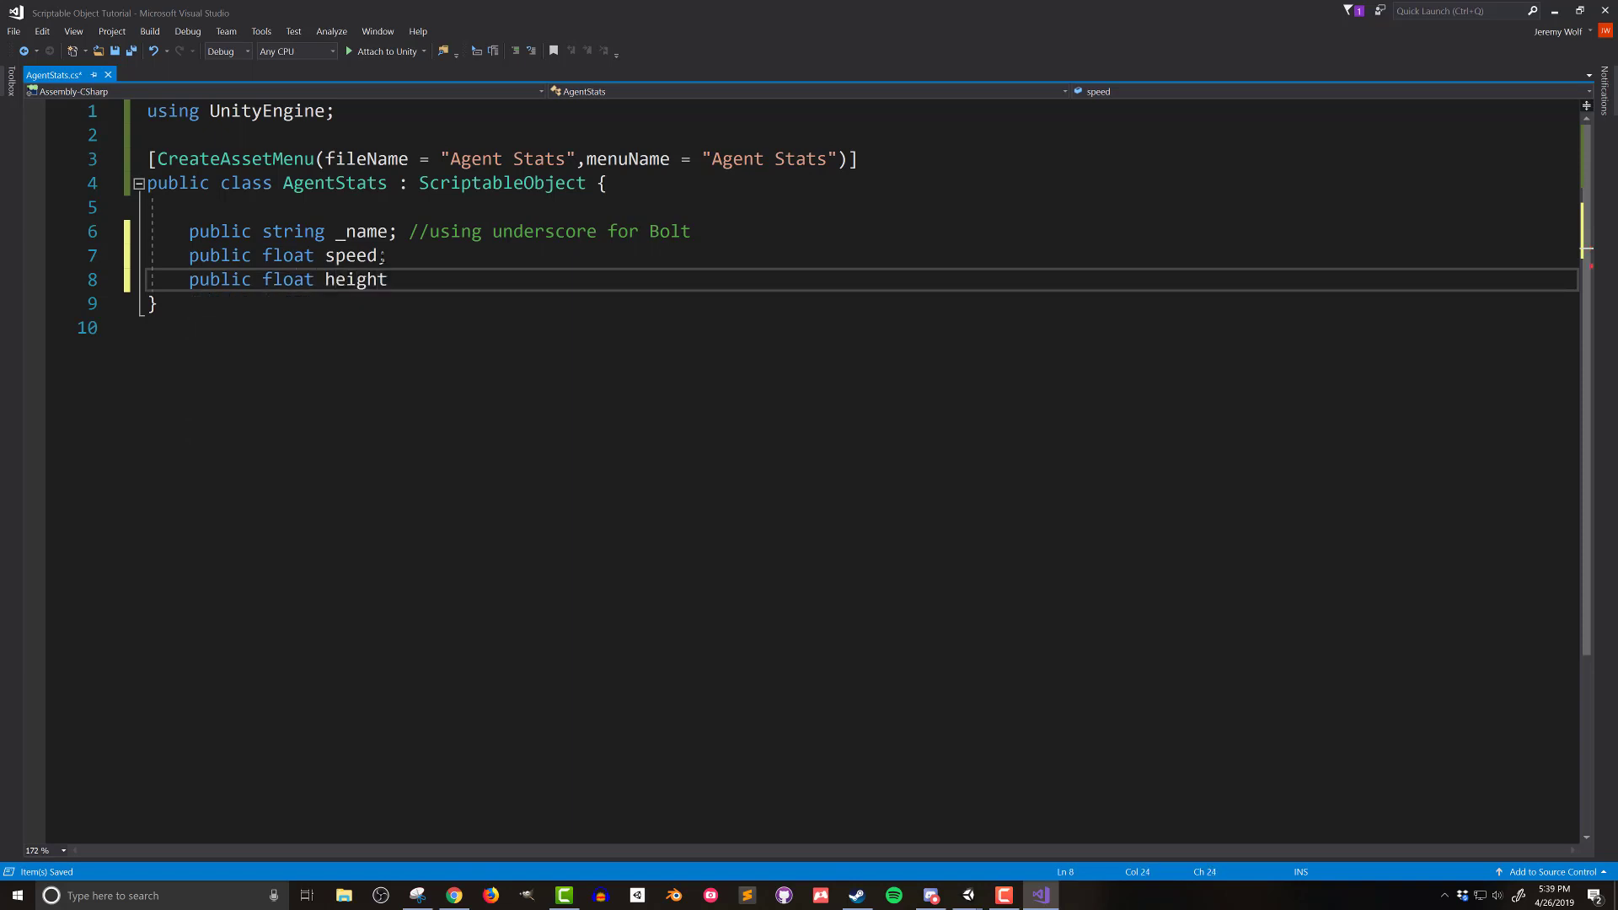
{"action": "type", "text": "= 5f;"}
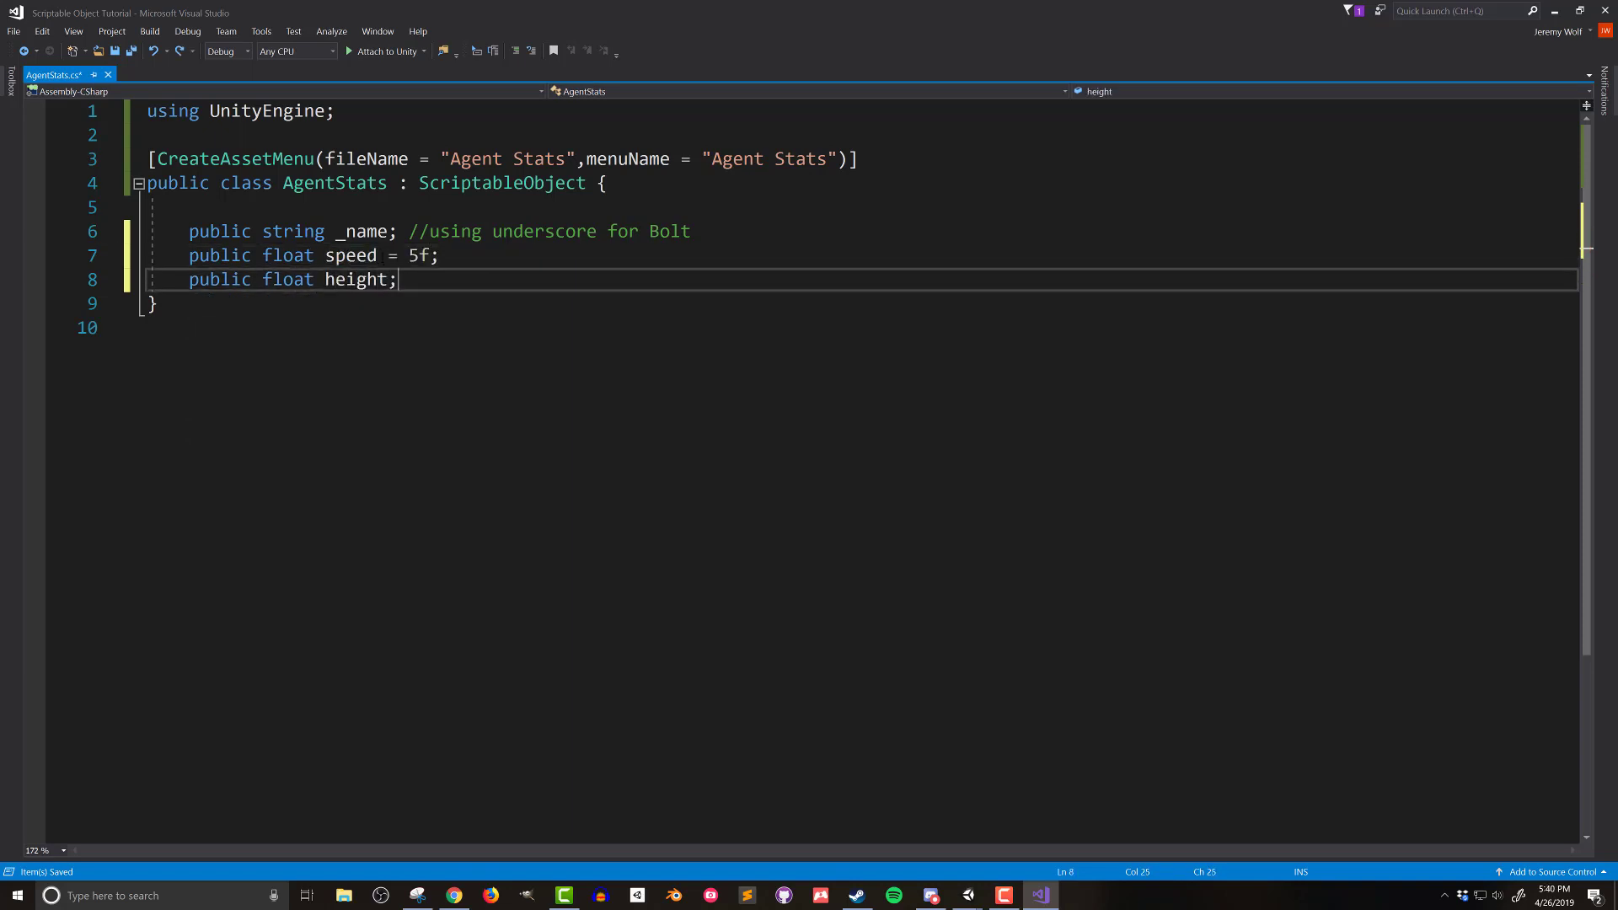
{"action": "type", "text": "= 1f"}
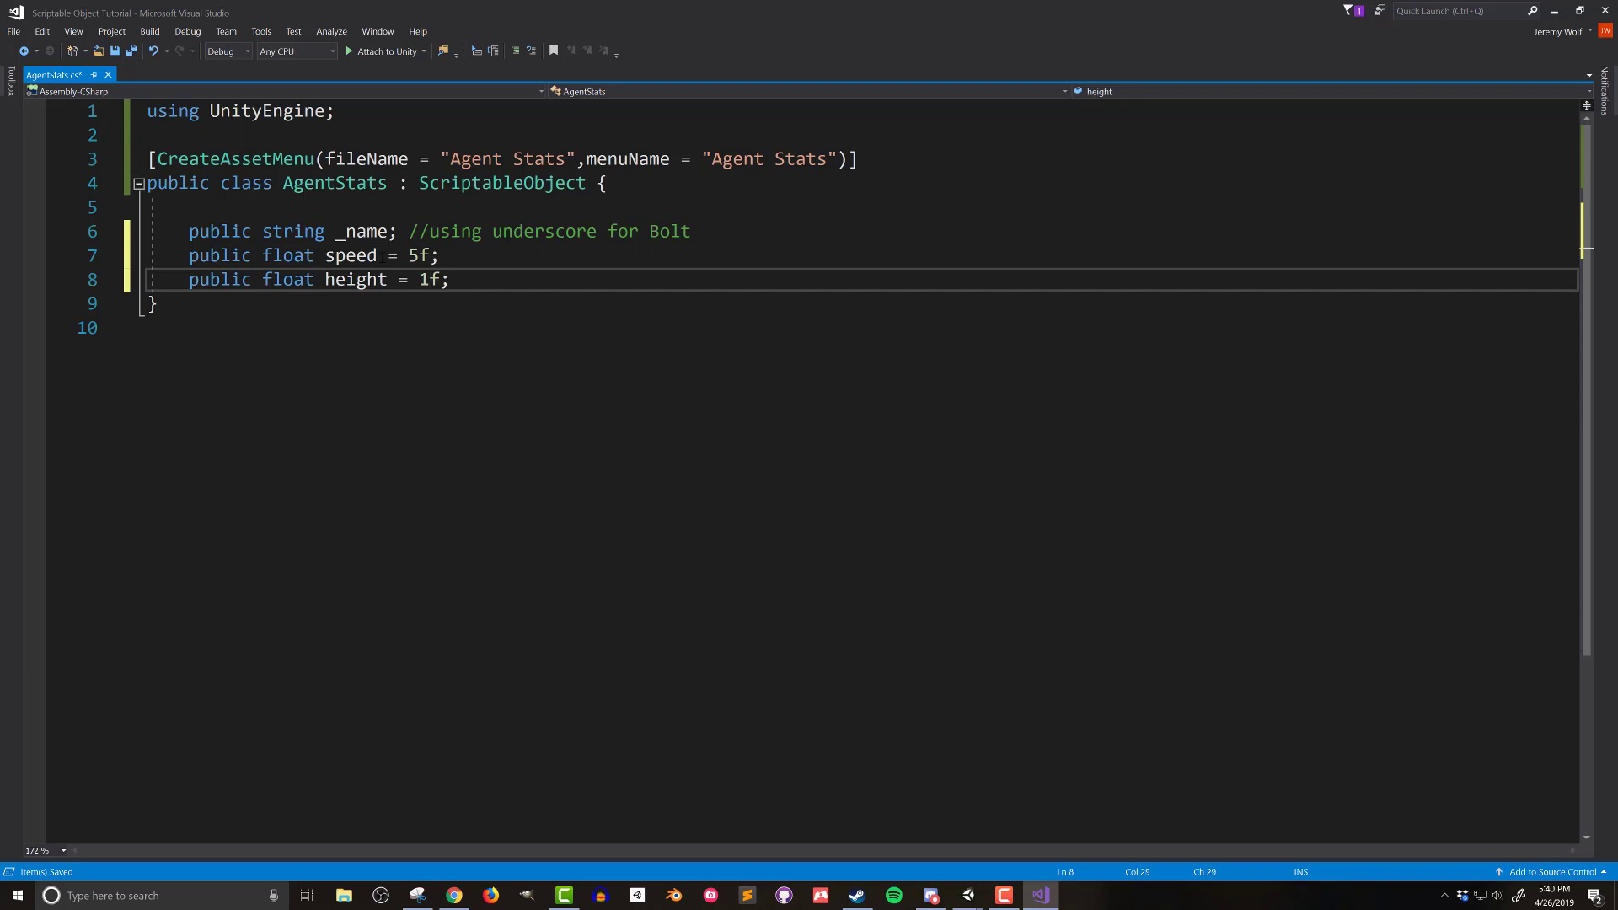
{"action": "type", "text": "public Material color;"}
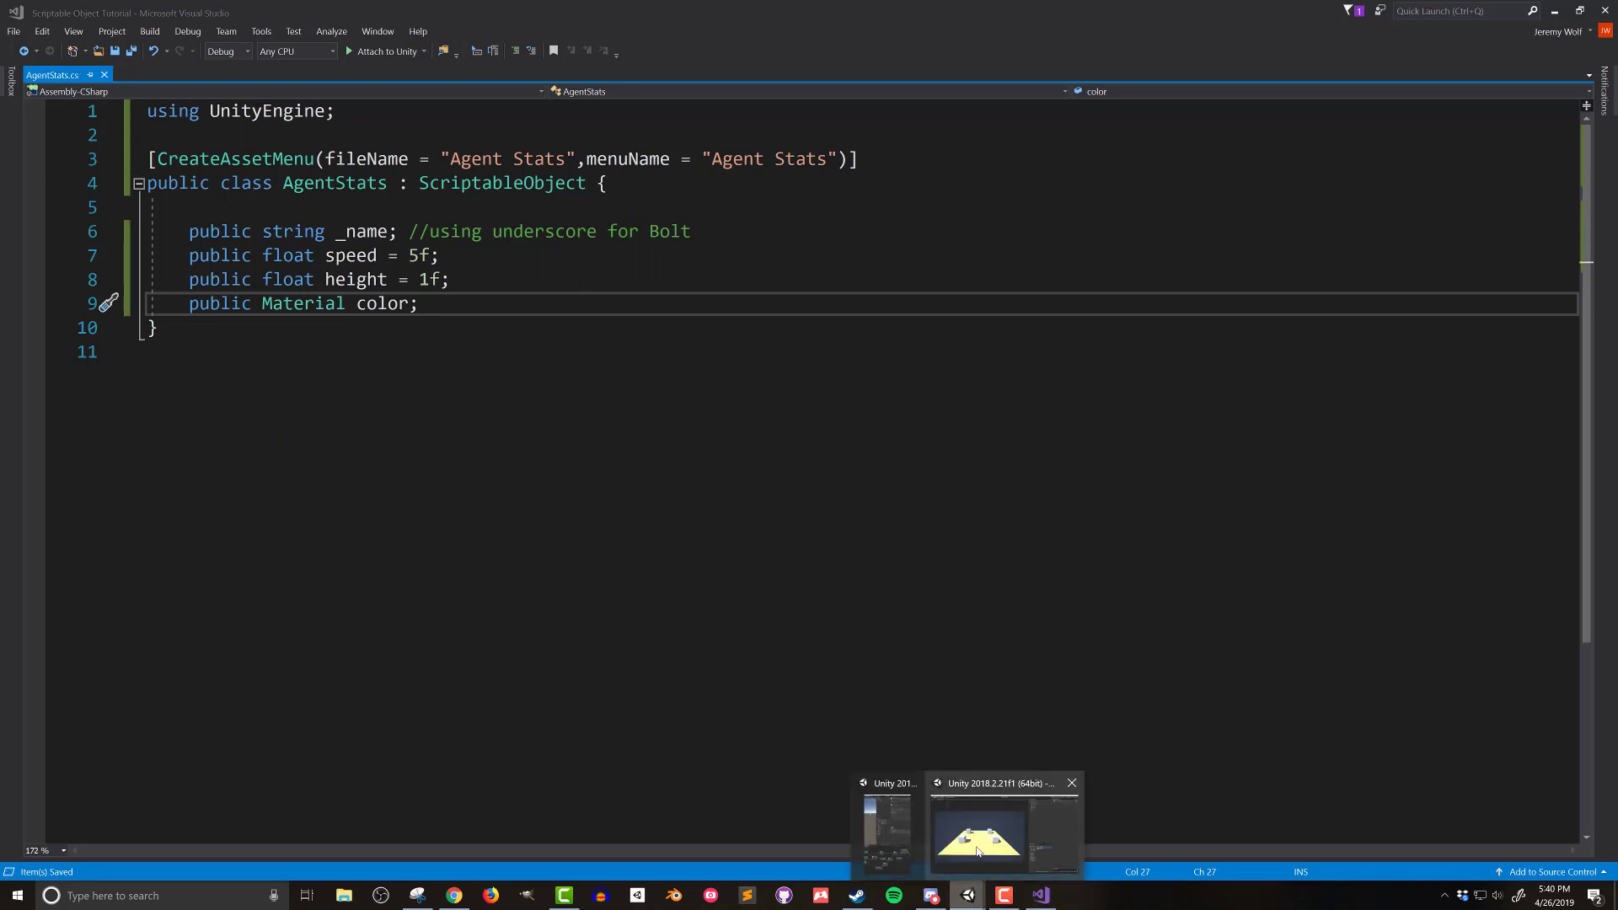
Step: Switch to Unity to link Agent Stats 1 into Cube - C# 2's Example script
{"action": "left_click", "coordinate": [979, 831]}
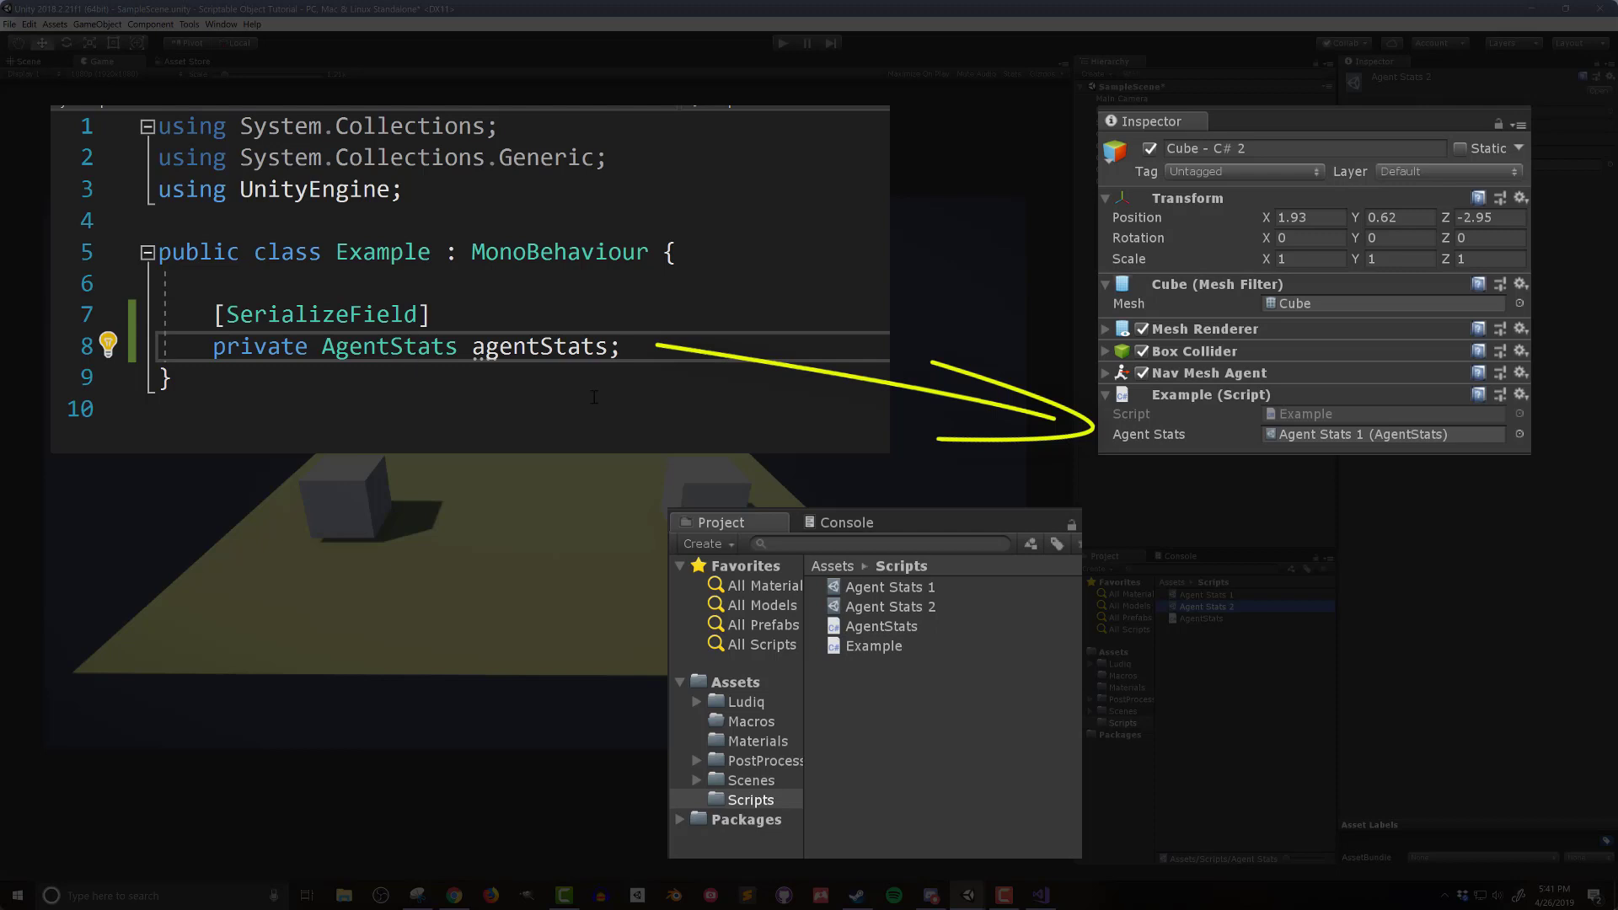
Step: Select Agent Stats 2 to show speed 5, height 2 and the Red material
{"action": "left_click", "coordinate": [622, 345]}
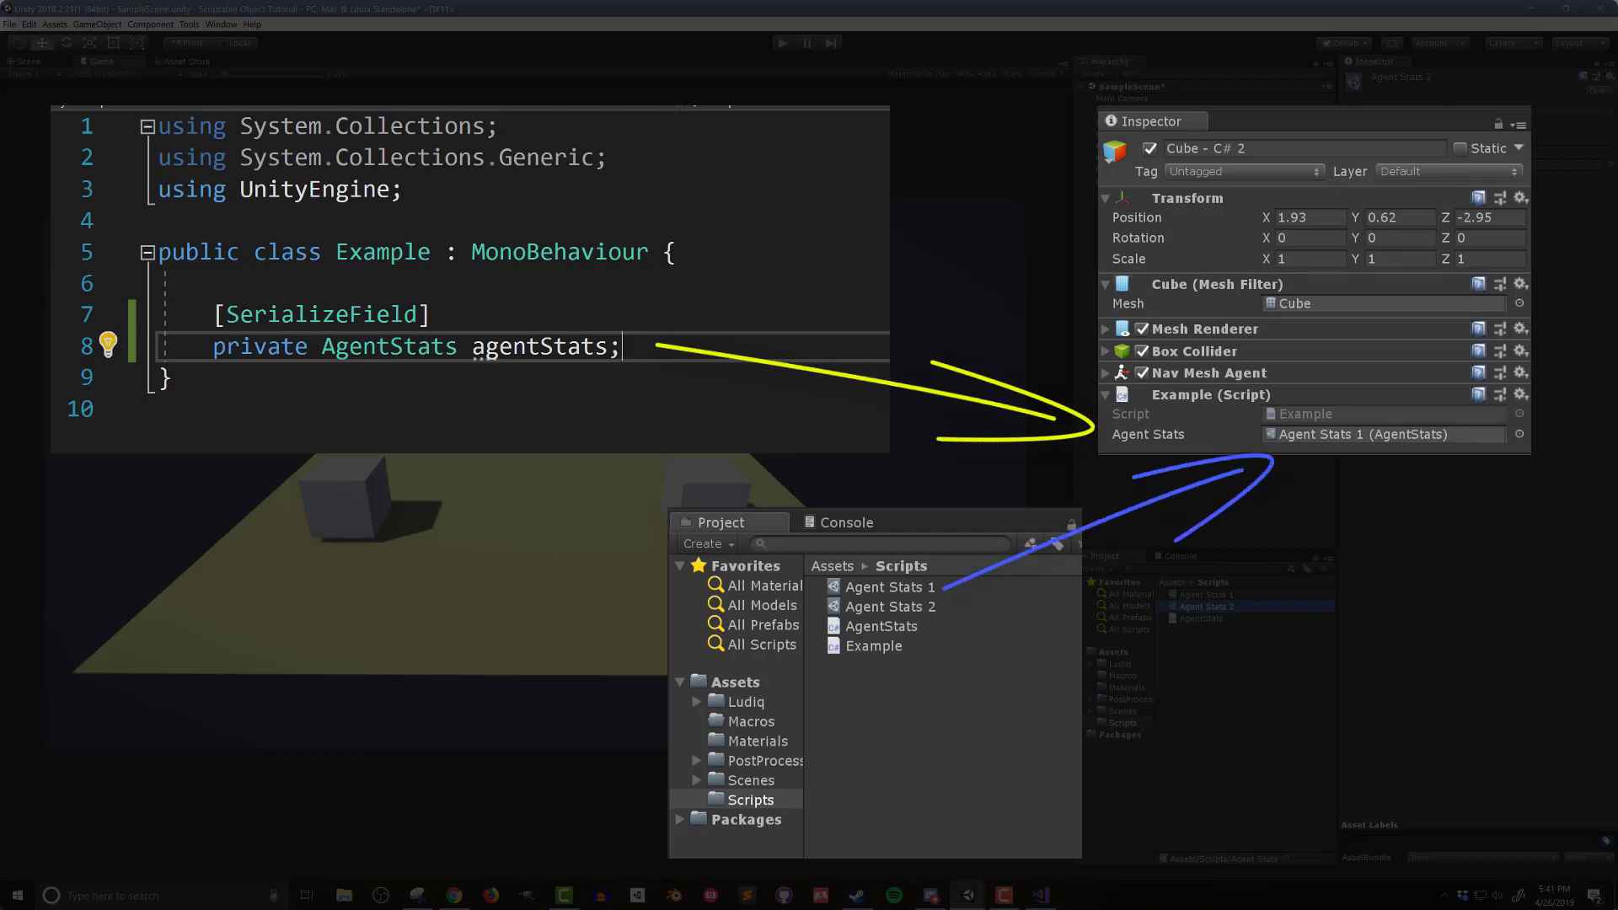
{"action": "left_click", "coordinate": [620, 345]}
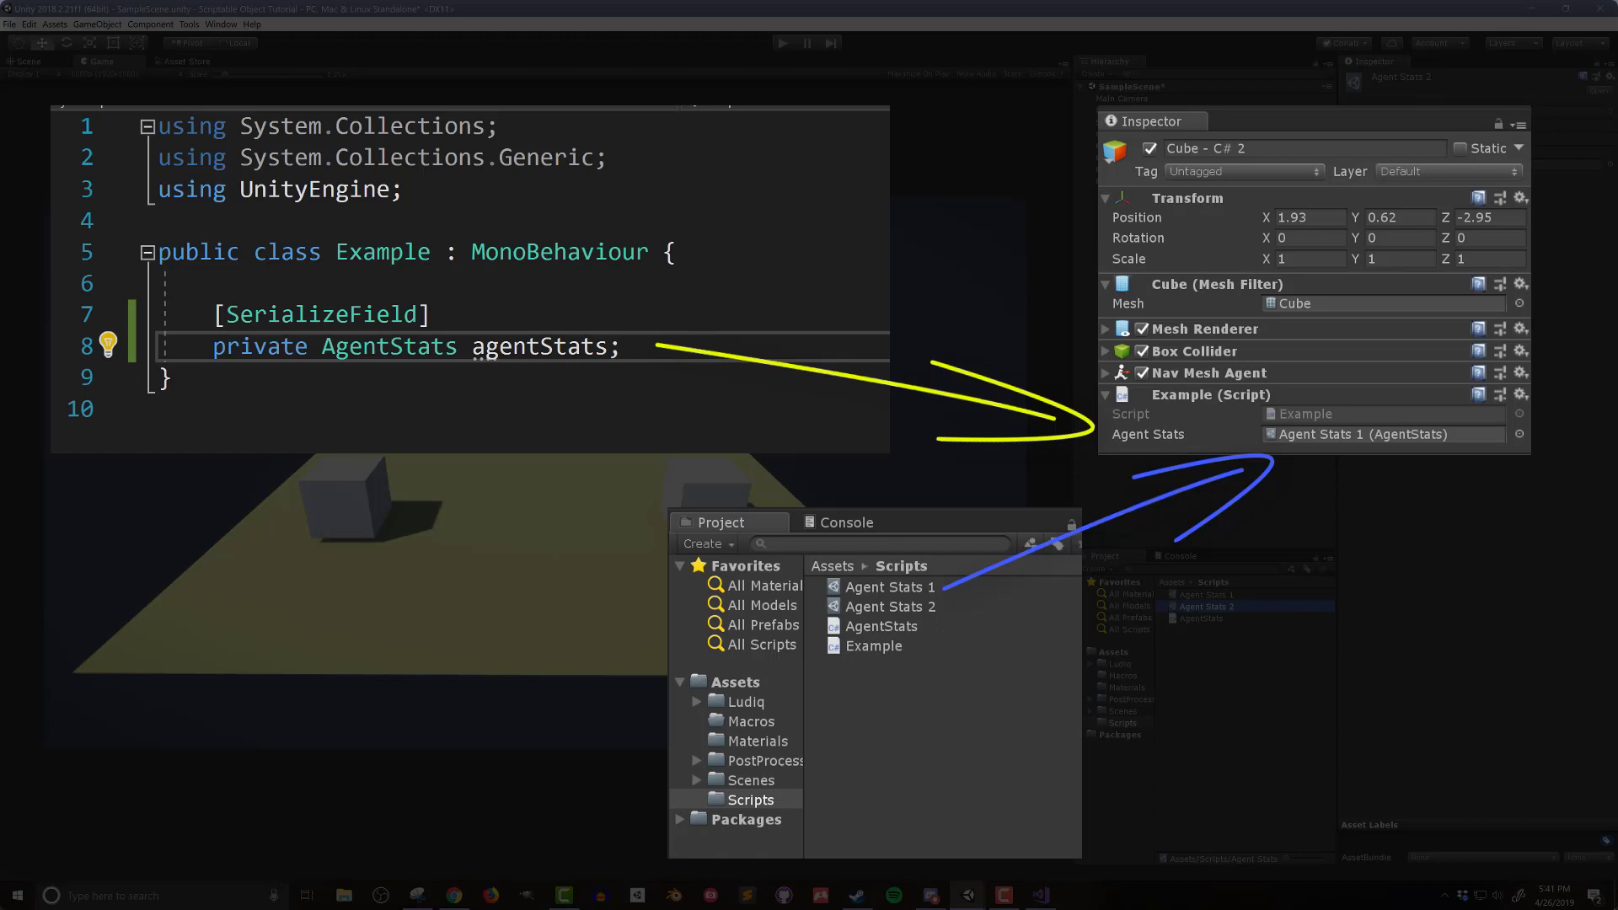
{"action": "left_click", "coordinate": [891, 606]}
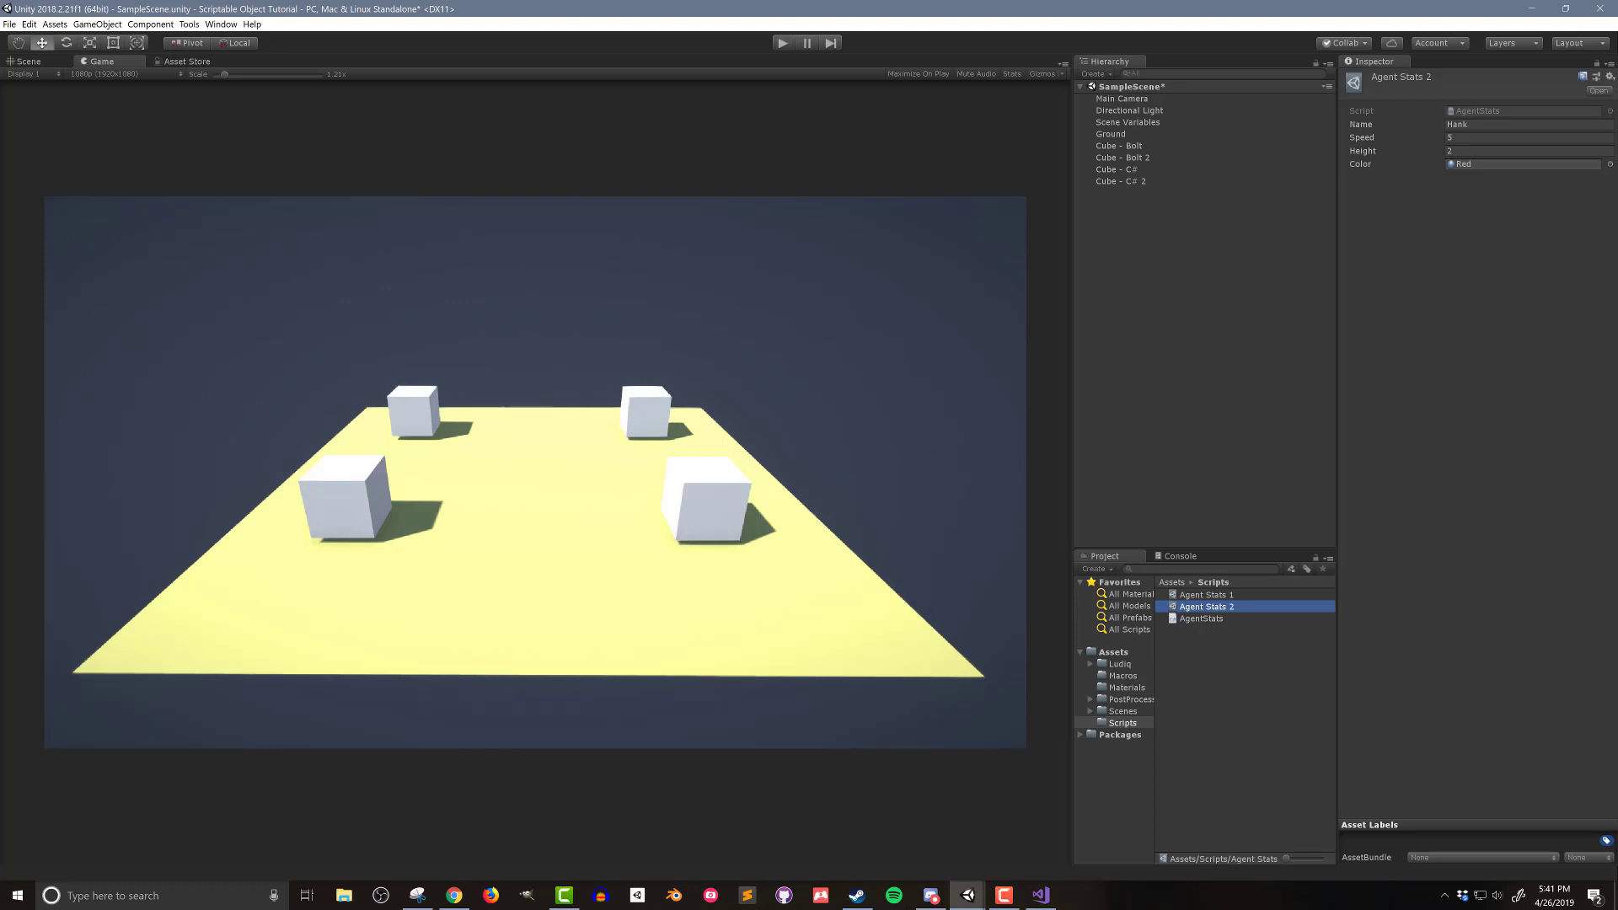
Step: Add AgentStats to Bolt's Unit Options Wizard types and regenerate the unit database
{"action": "left_click", "coordinate": [189, 23]}
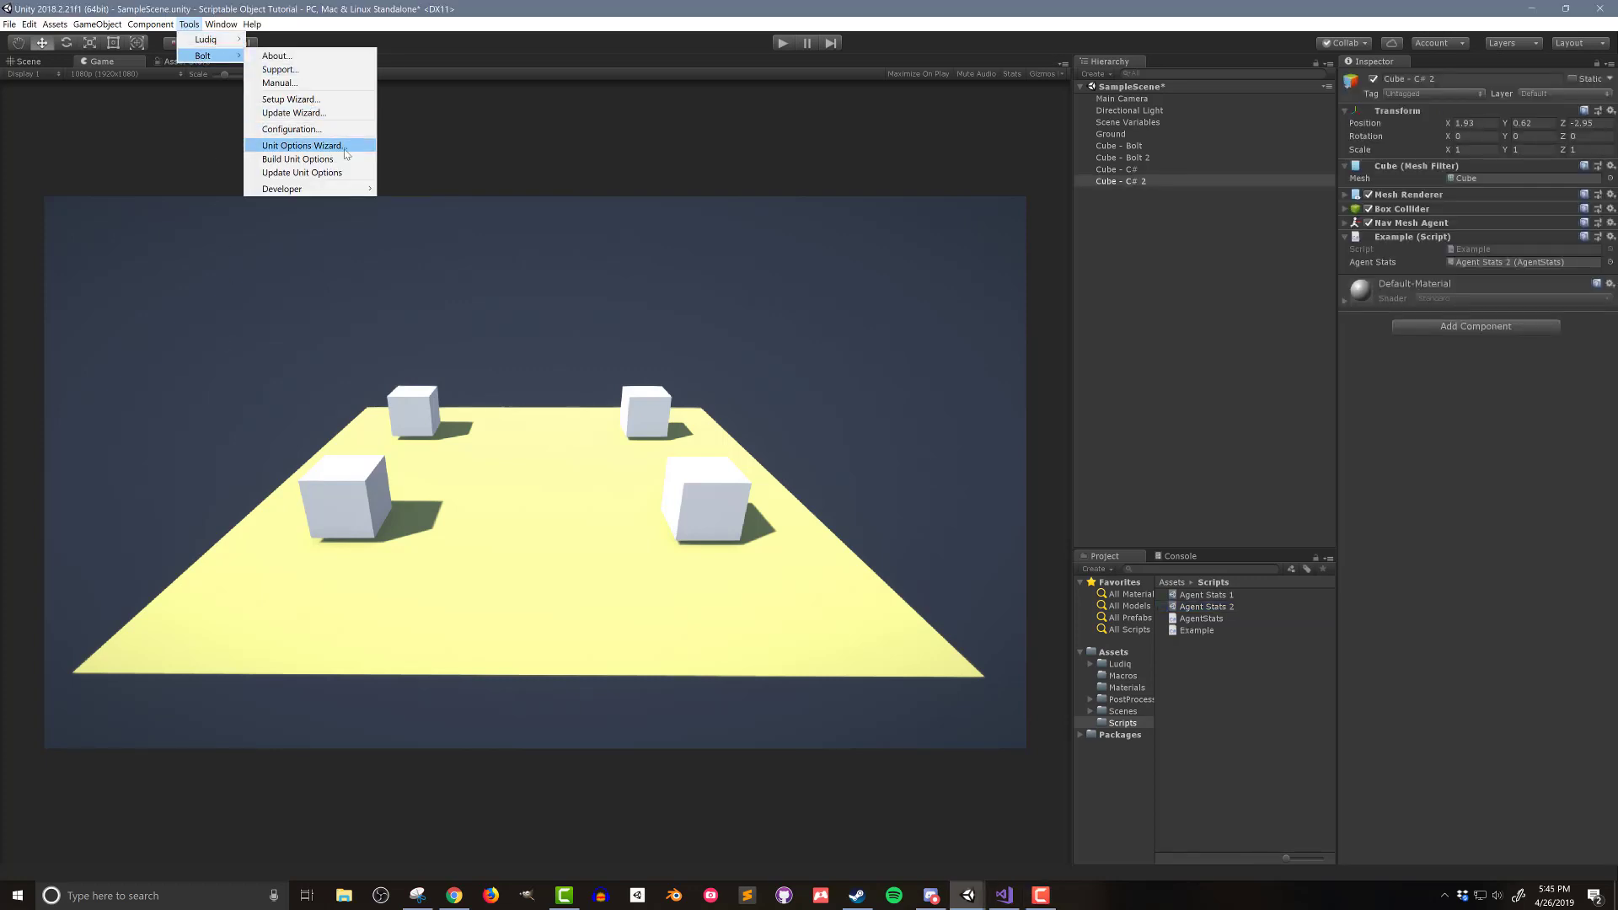
{"action": "left_click", "coordinate": [302, 144]}
{"action": "type", "text": "agent st"}
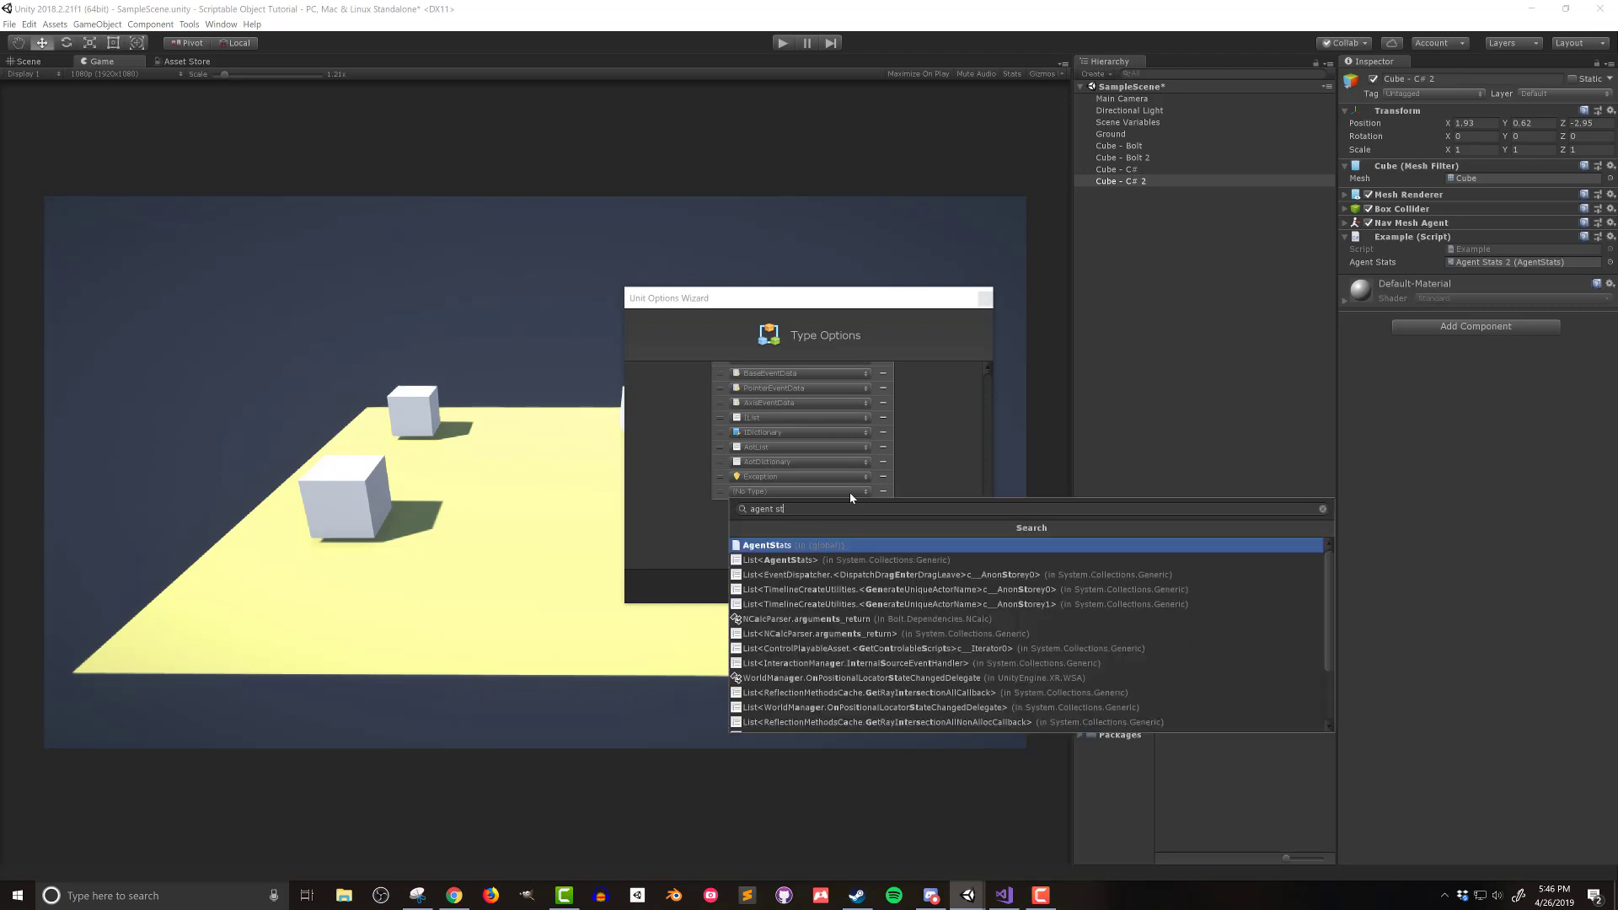
{"action": "left_click", "coordinate": [766, 546]}
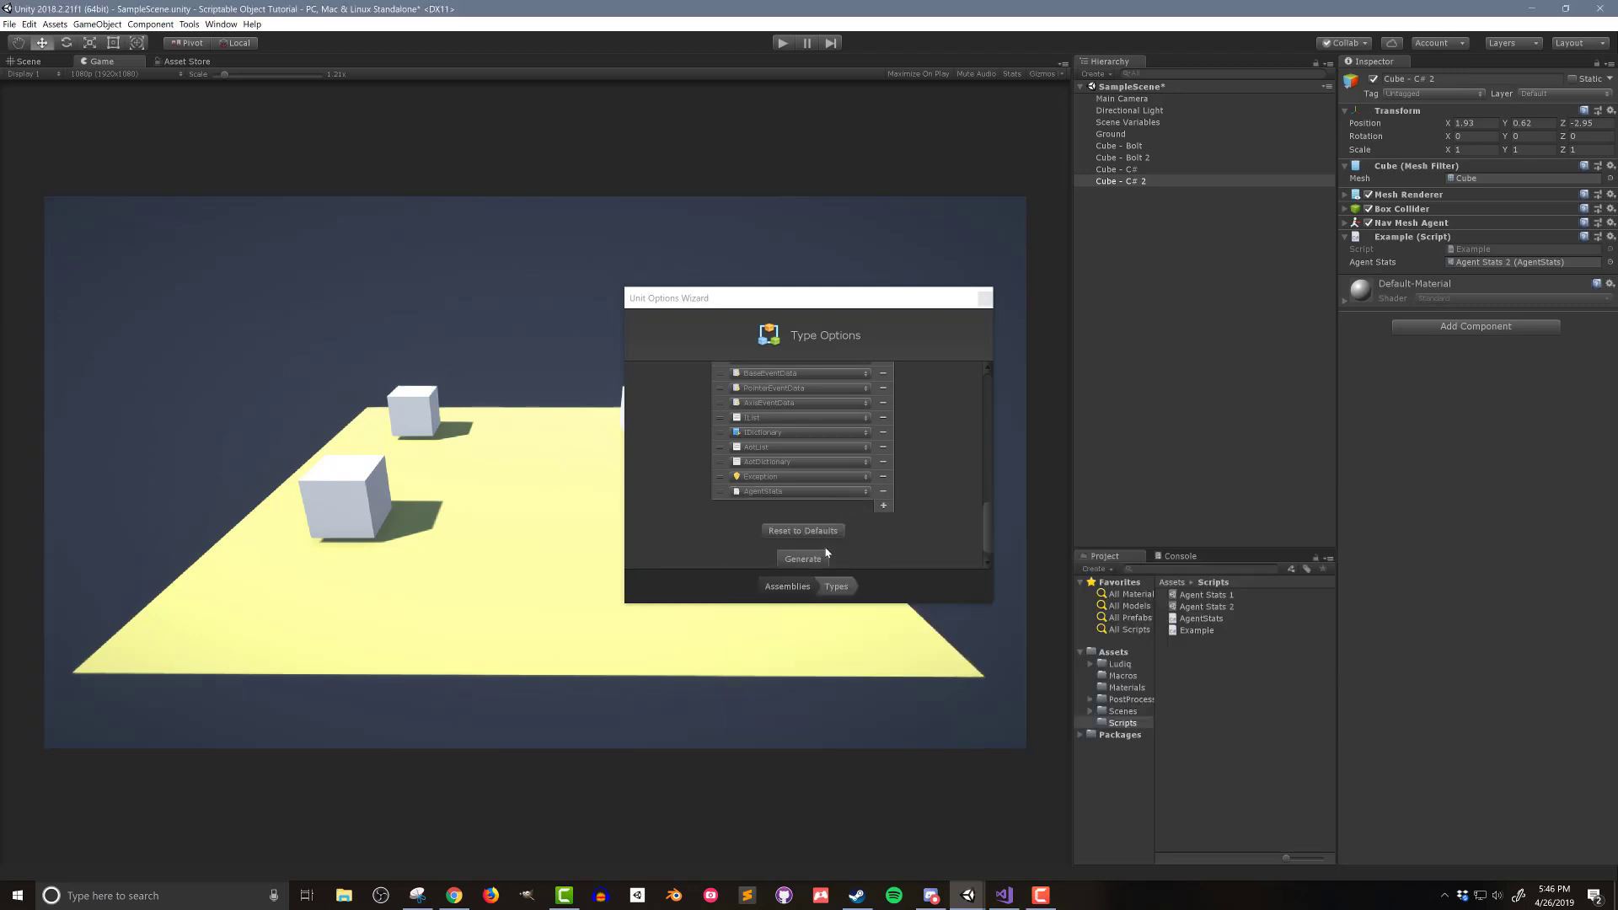
{"action": "left_click", "coordinate": [802, 558]}
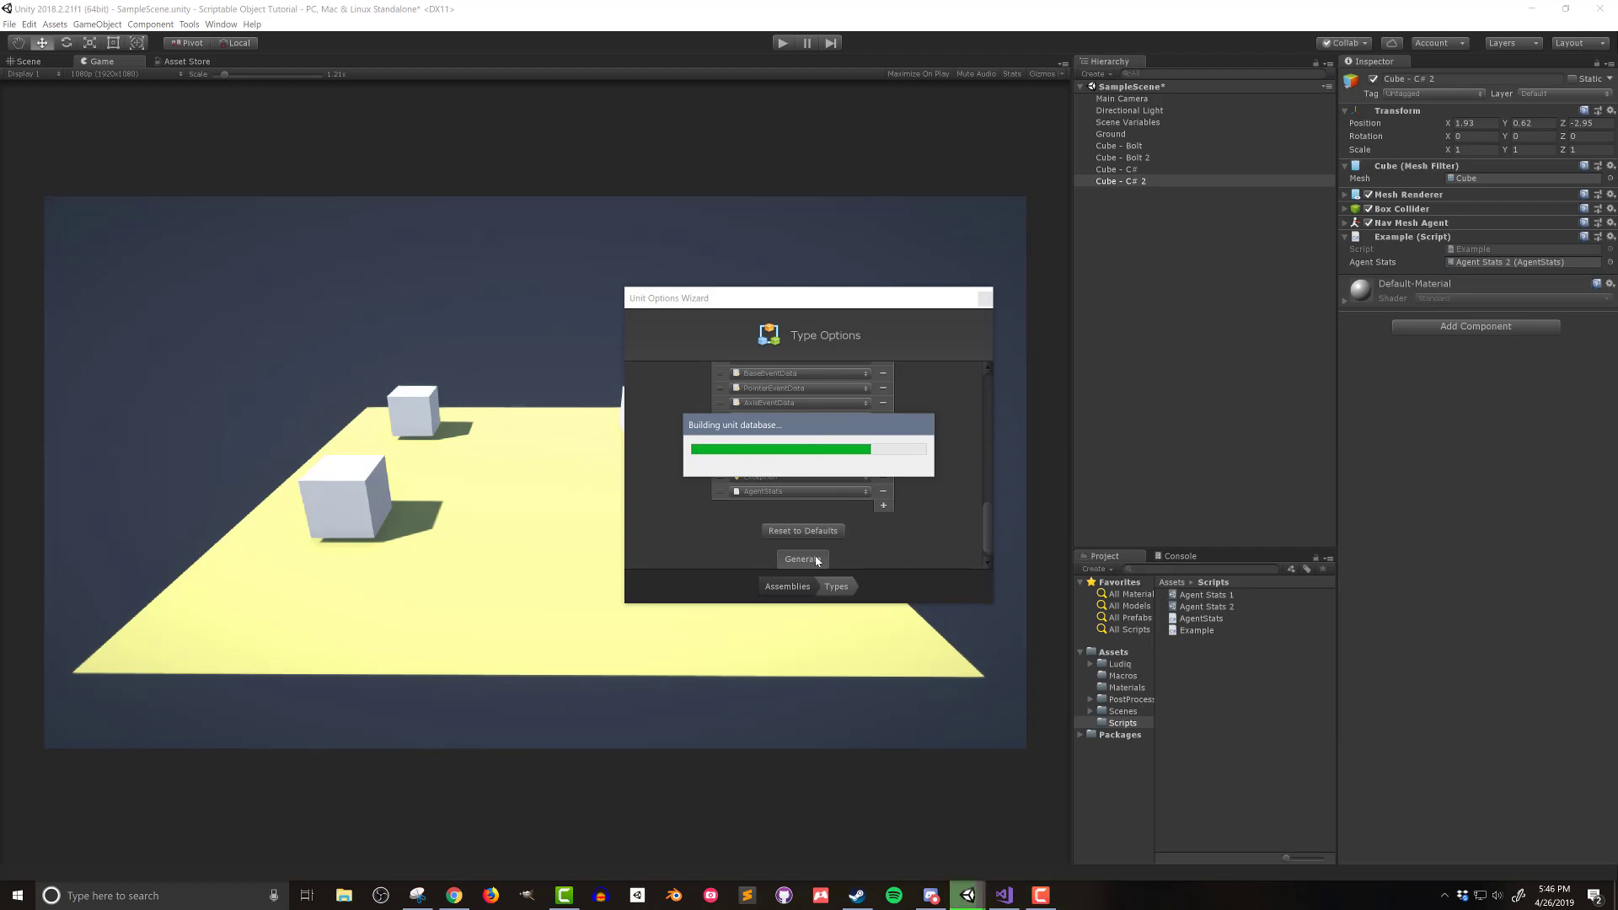
{"action": "left_click", "coordinate": [802, 558]}
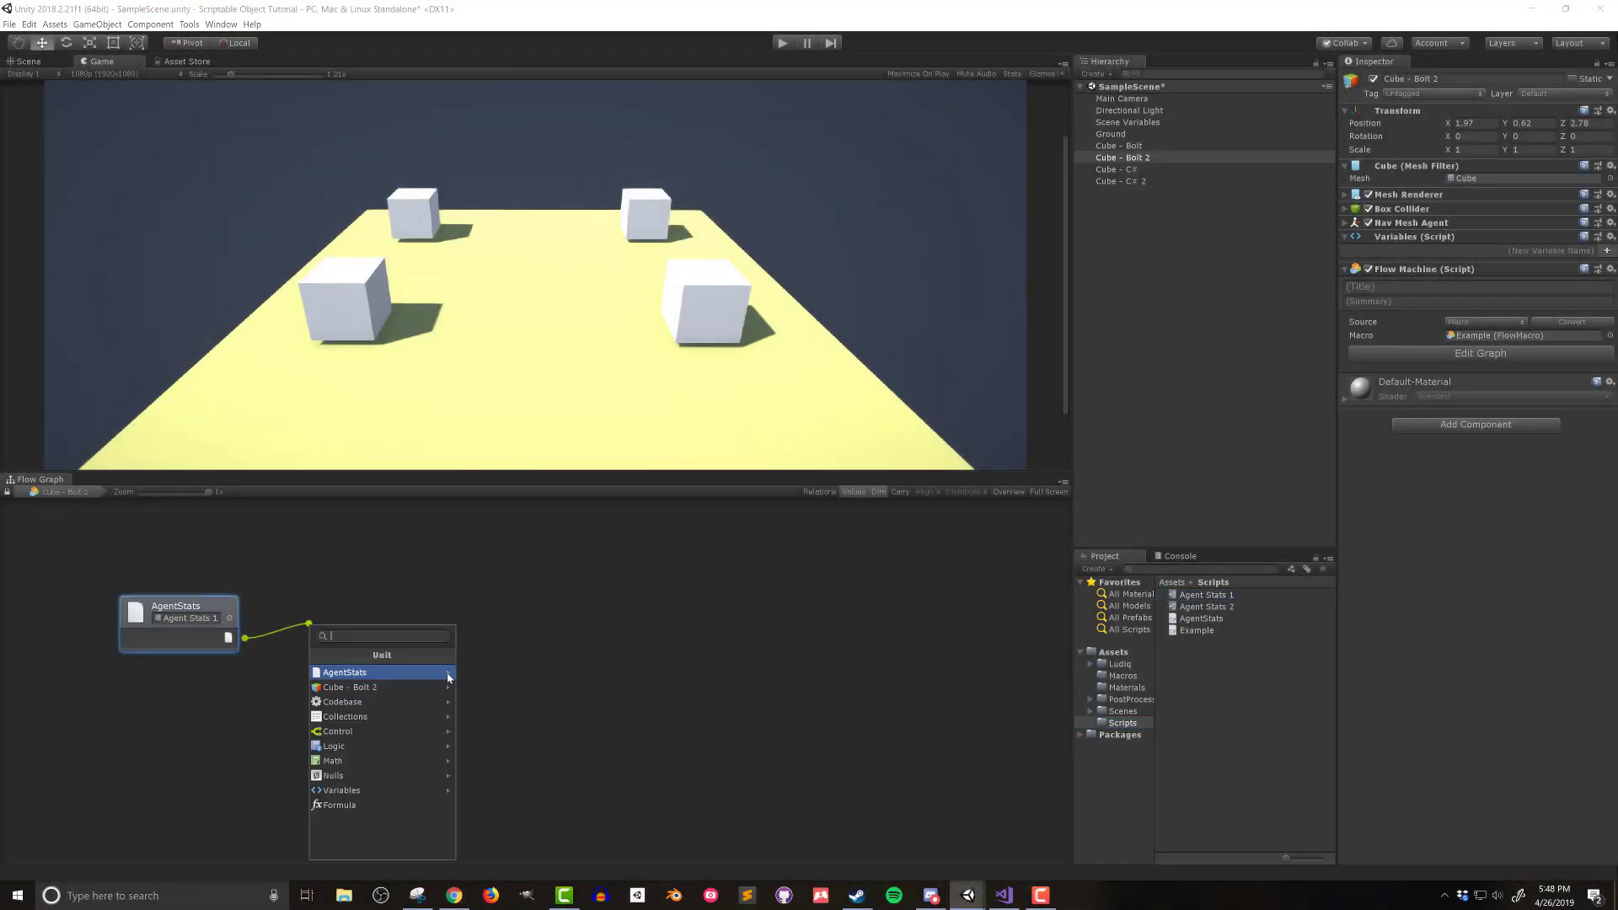
Step: Wire height (get) and speed (get) nodes to the Agent Stats 1 node
{"action": "left_click", "coordinate": [344, 672]}
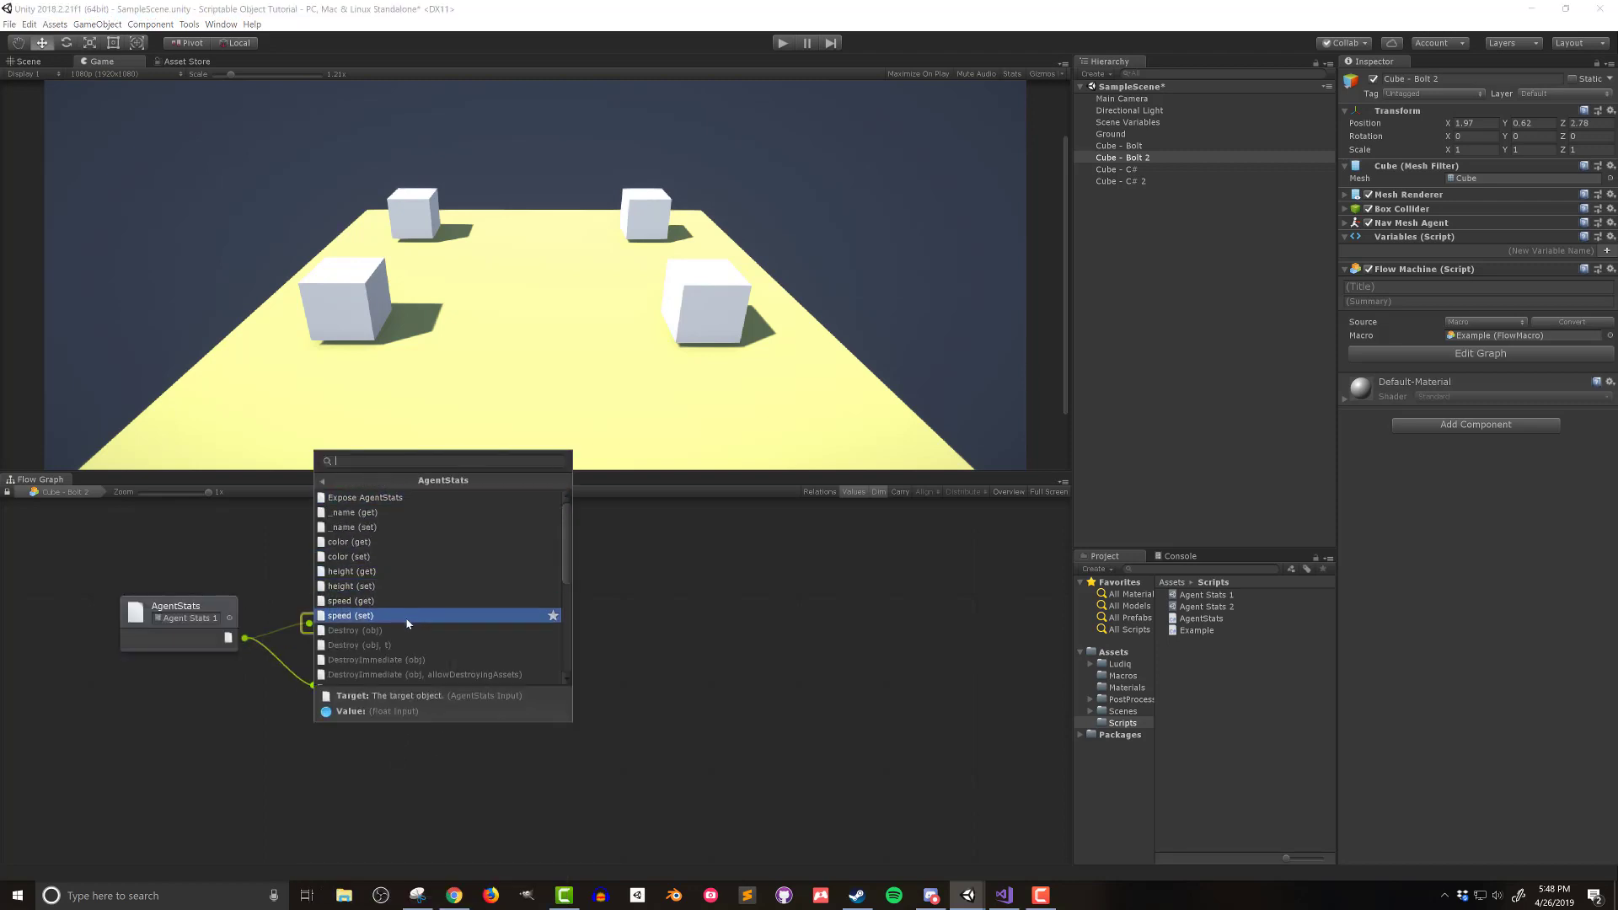
{"action": "left_click", "coordinate": [350, 601]}
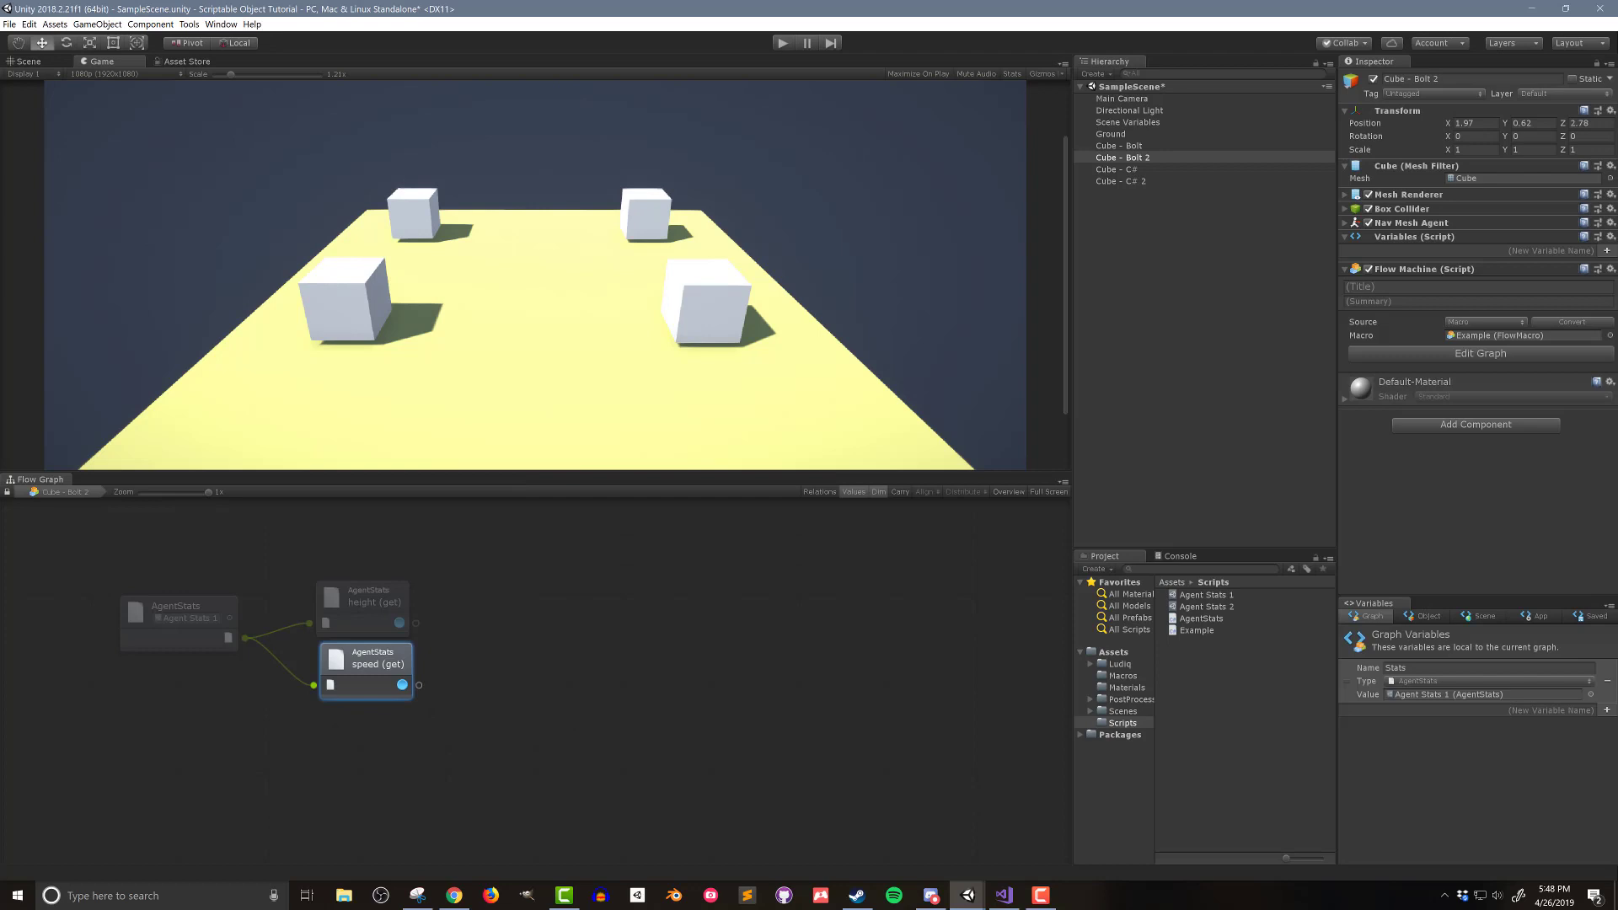